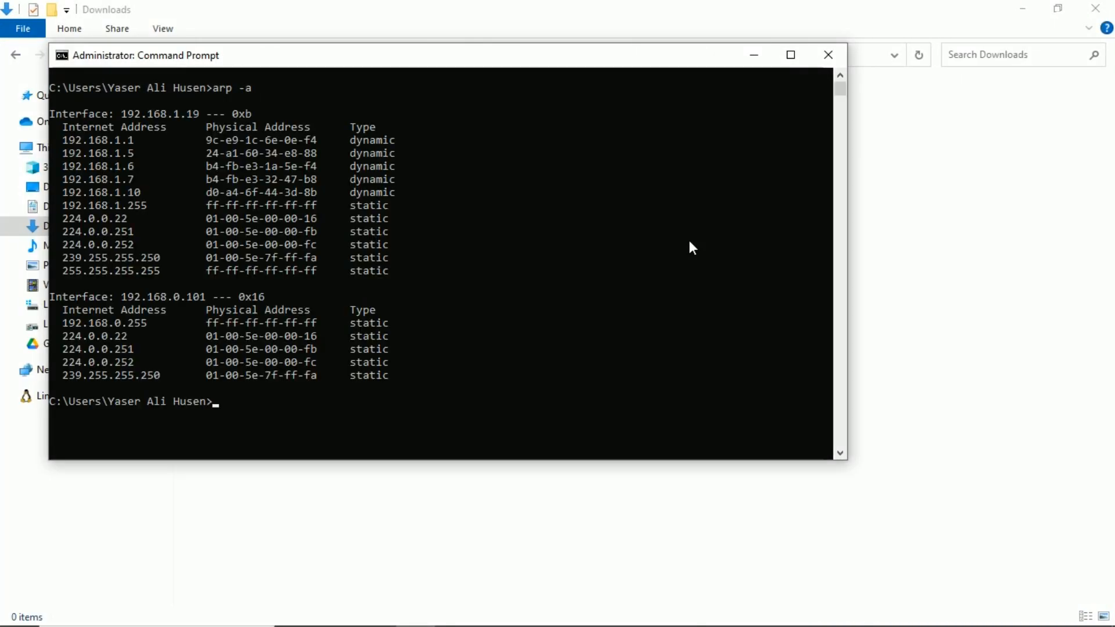
Ping 169.254.74.147 and confirm all four packets are lost with a general failure.
{"action": "type", "text": "ping"}
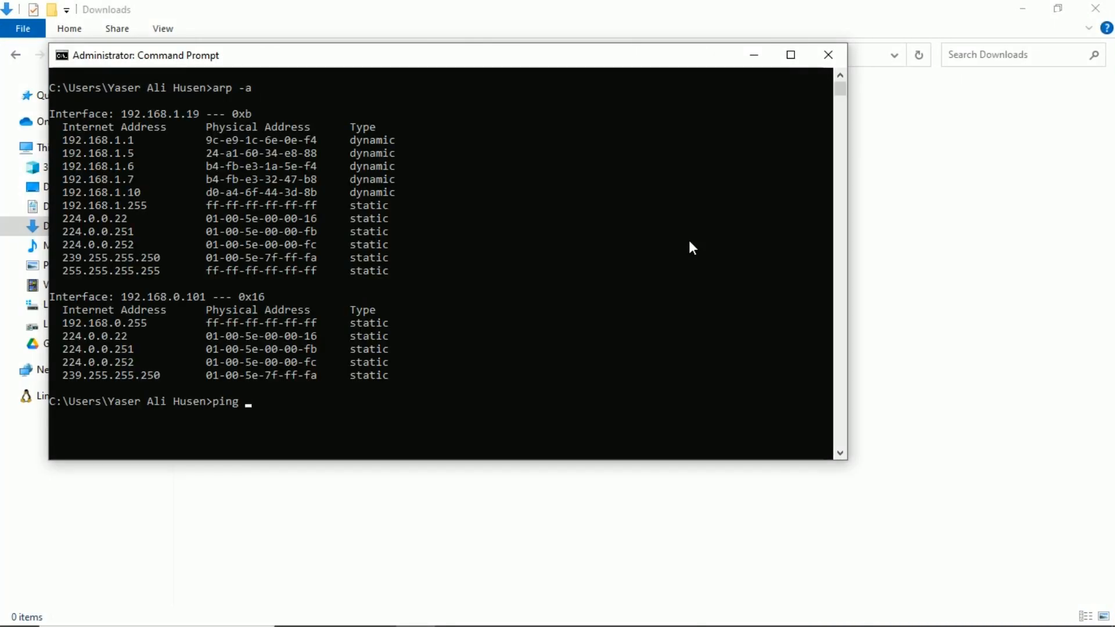
{"action": "type", "text": "169.25"}
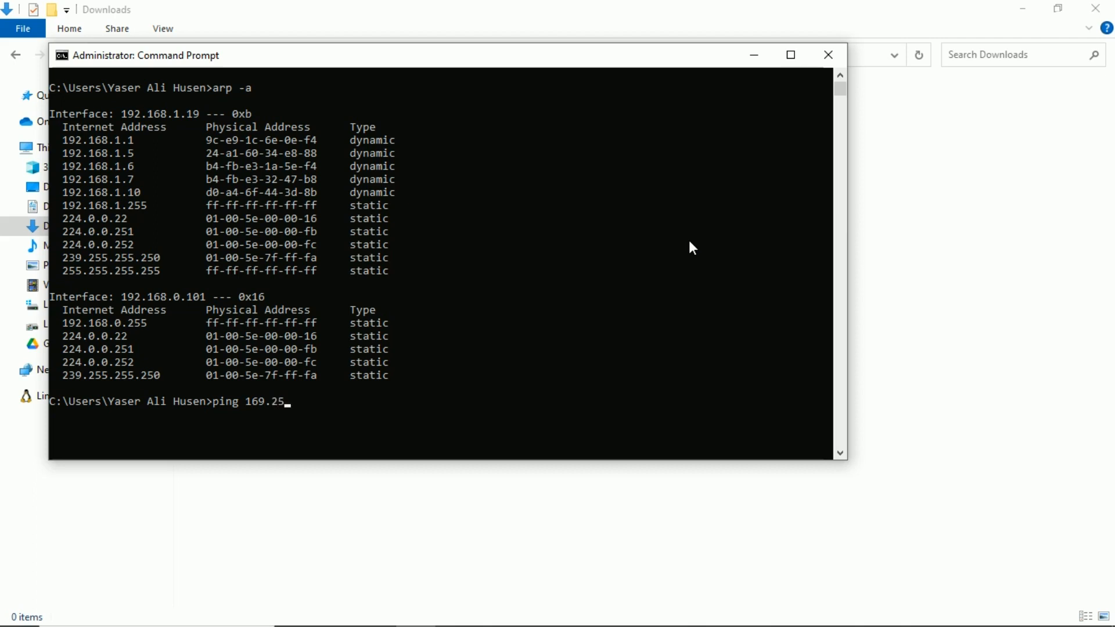
{"action": "type", "text": "4.74/"}
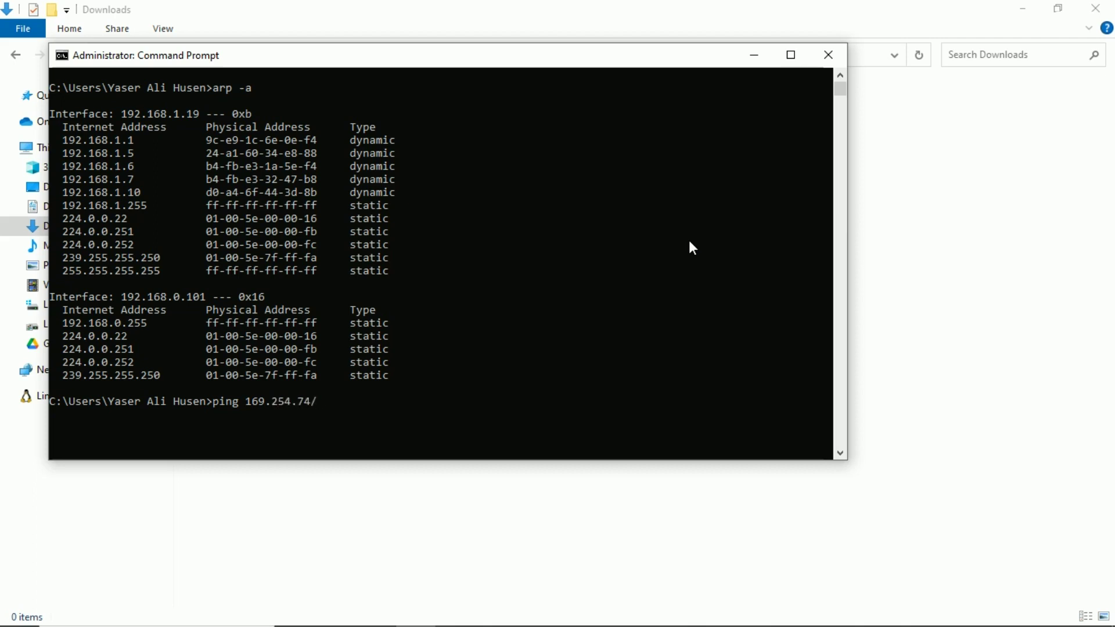
{"action": "type", "text": "147"}
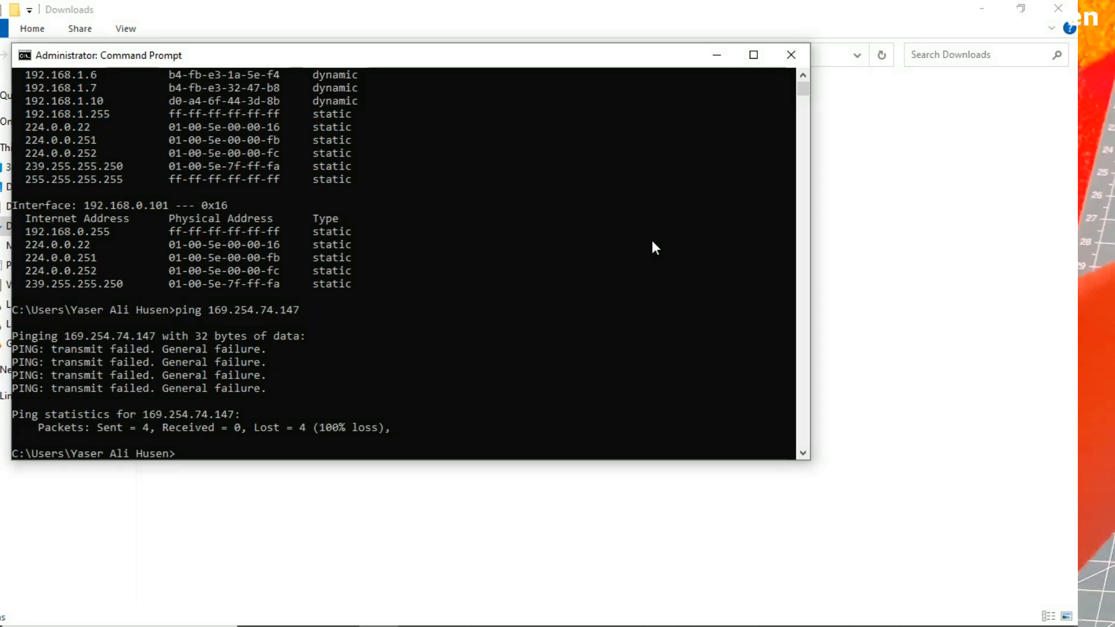
{"action": "left_click", "coordinate": [789, 54]}
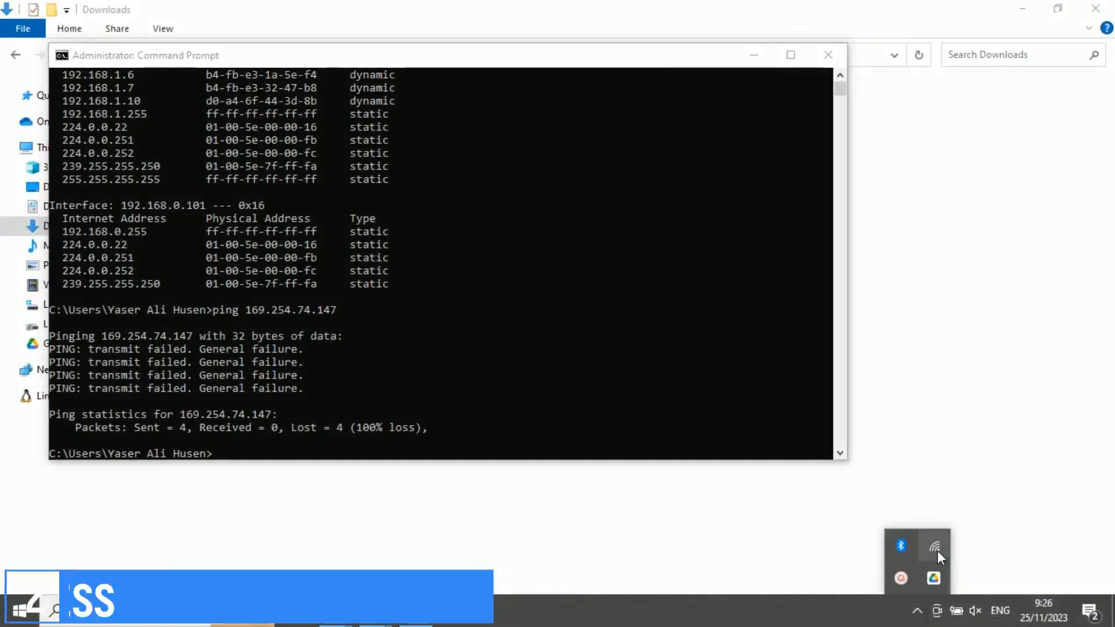
Join the PHANTOM489248067 wireless network from the taskbar network list.
{"action": "left_click", "coordinate": [935, 548]}
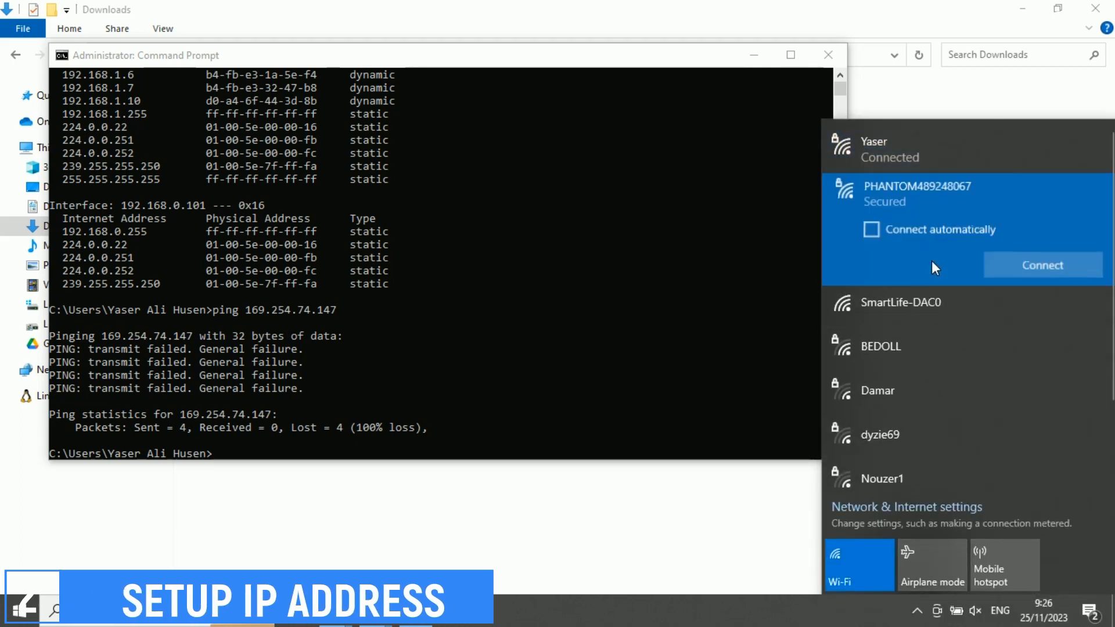
{"action": "left_click", "coordinate": [1042, 265]}
{"action": "type", "text": "192."}
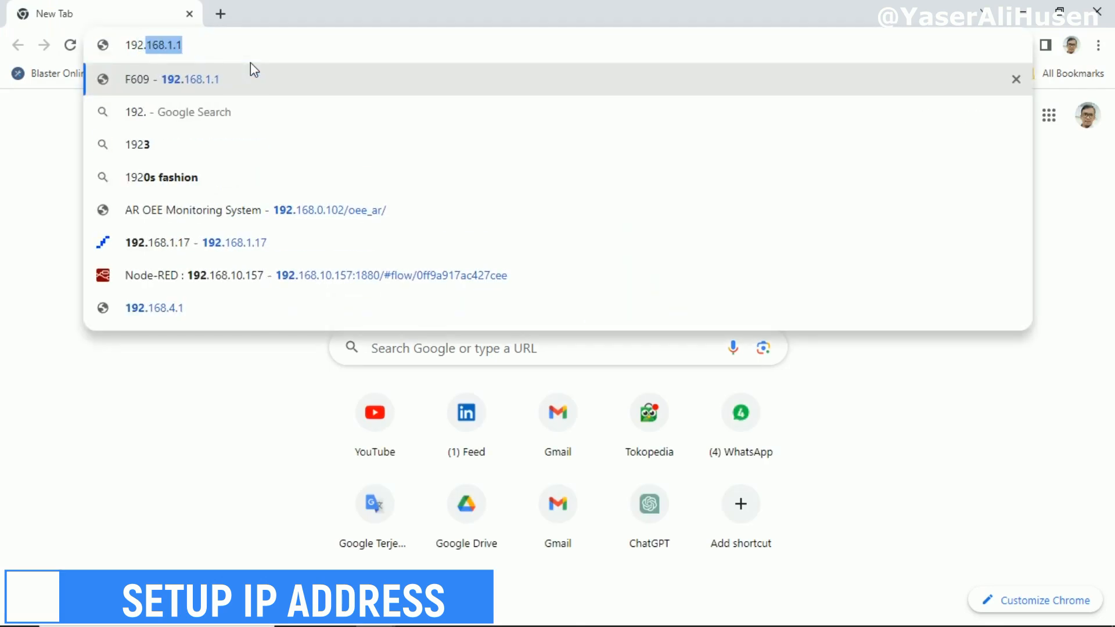
At 192.168.4.1, enable static gateway IP 192.168.0.210 and static monitor IP 192.168.0.101, then save.
{"action": "left_click", "coordinate": [153, 308]}
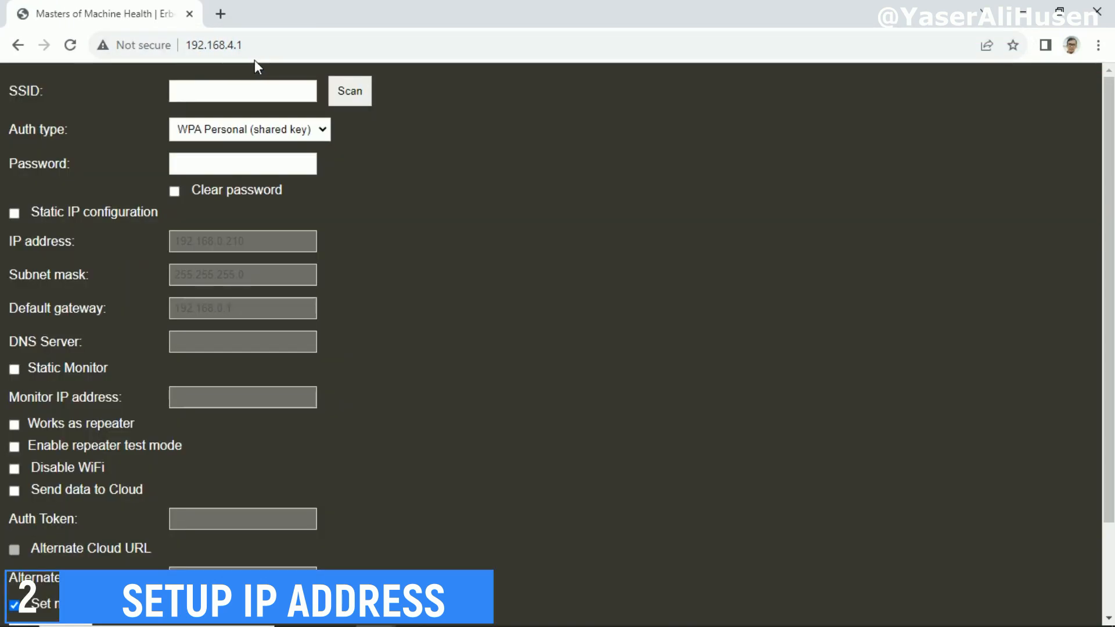
{"action": "left_click", "coordinate": [14, 212]}
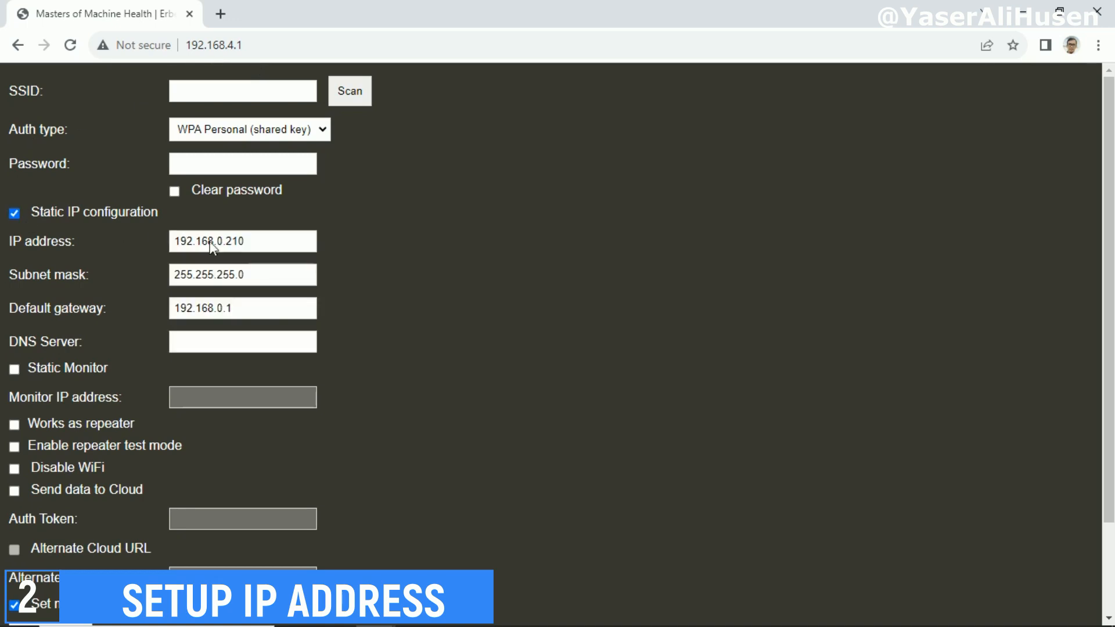
{"action": "left_click", "coordinate": [242, 241]}
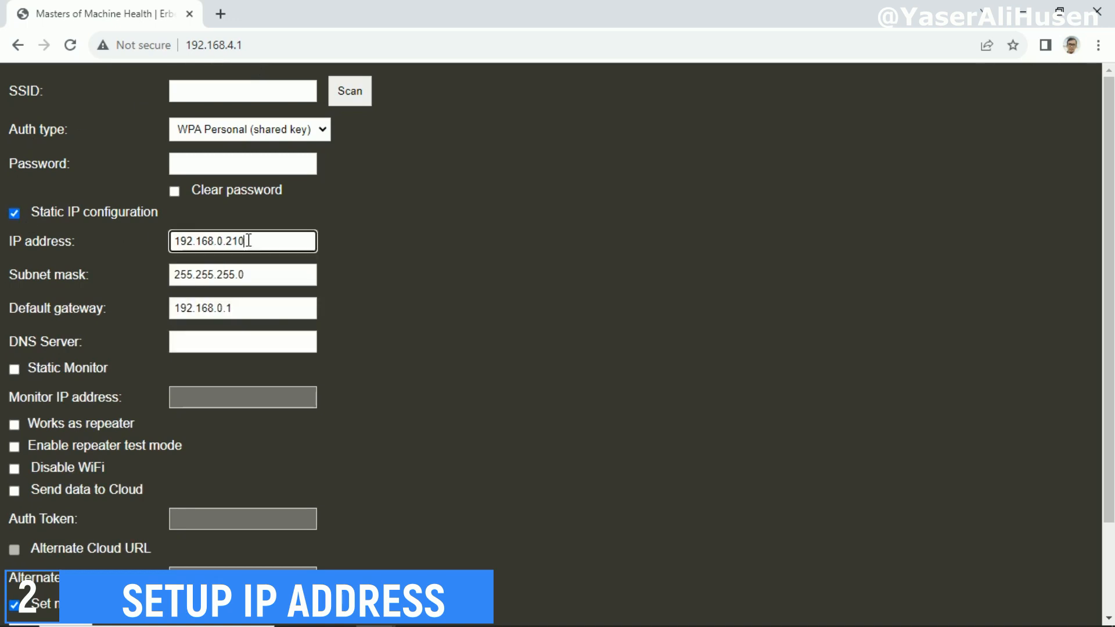
{"action": "mouse_move", "coordinate": [465, 292]}
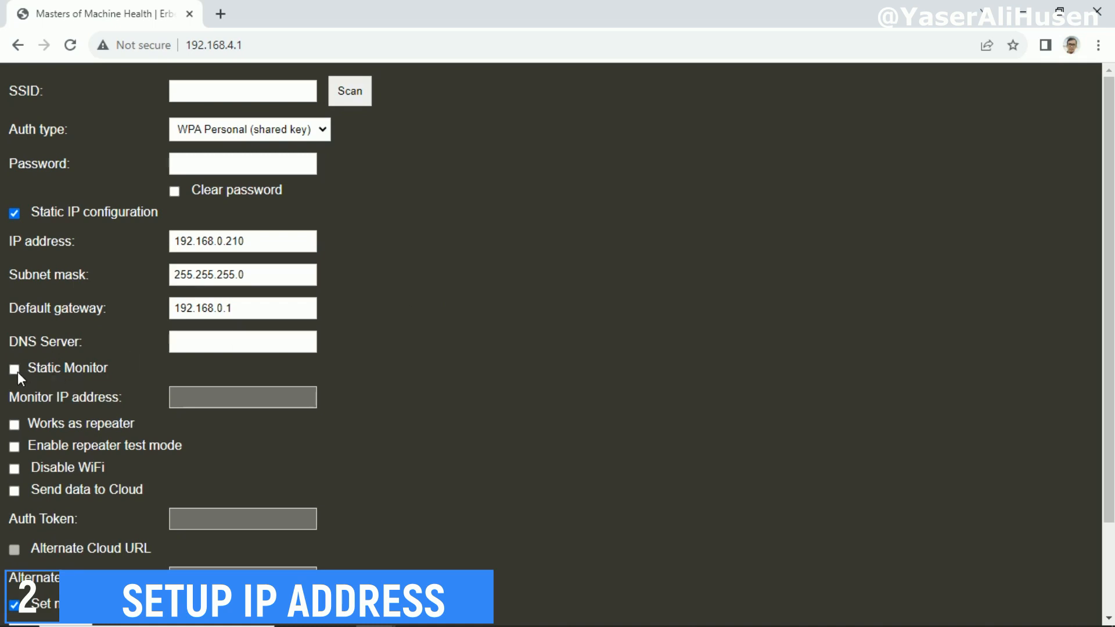
{"action": "left_click", "coordinate": [14, 368]}
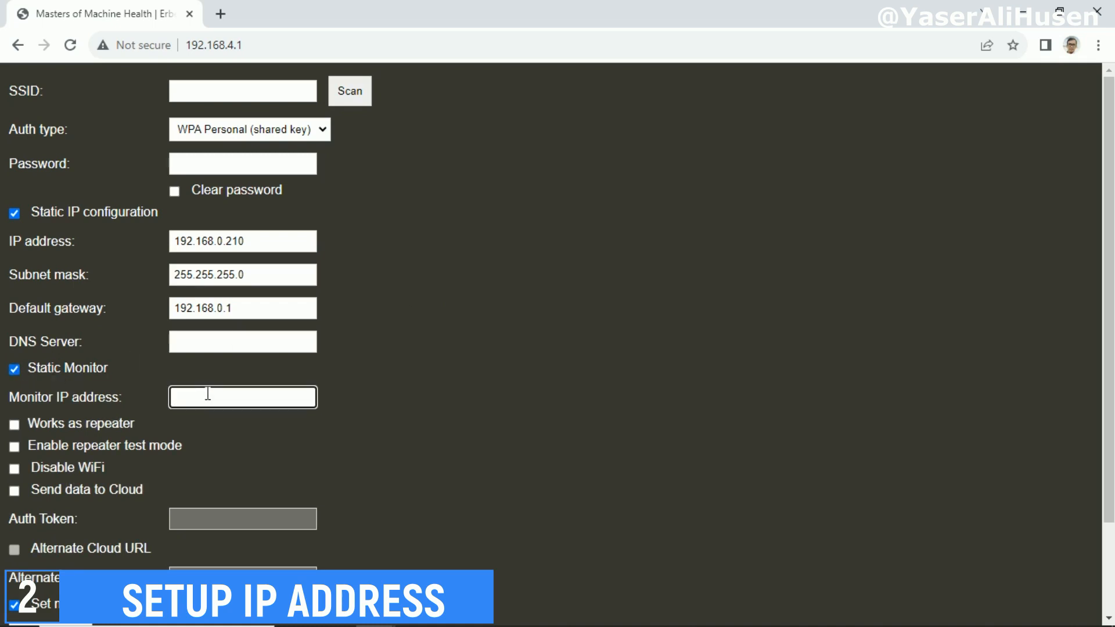
{"action": "type", "text": "192.168."}
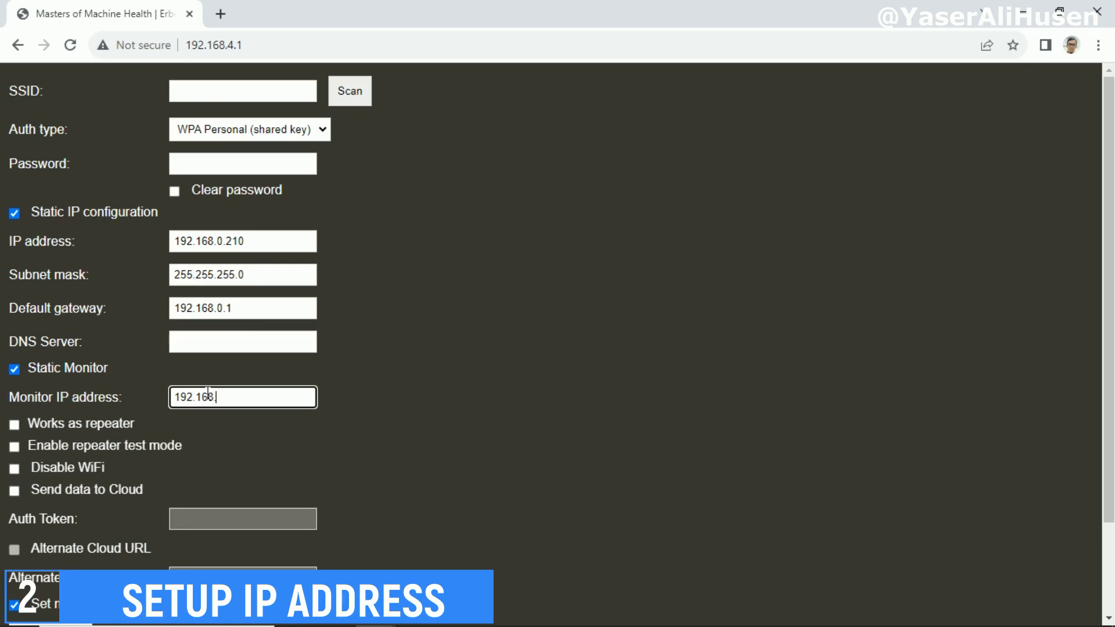
{"action": "type", "text": ".0.101"}
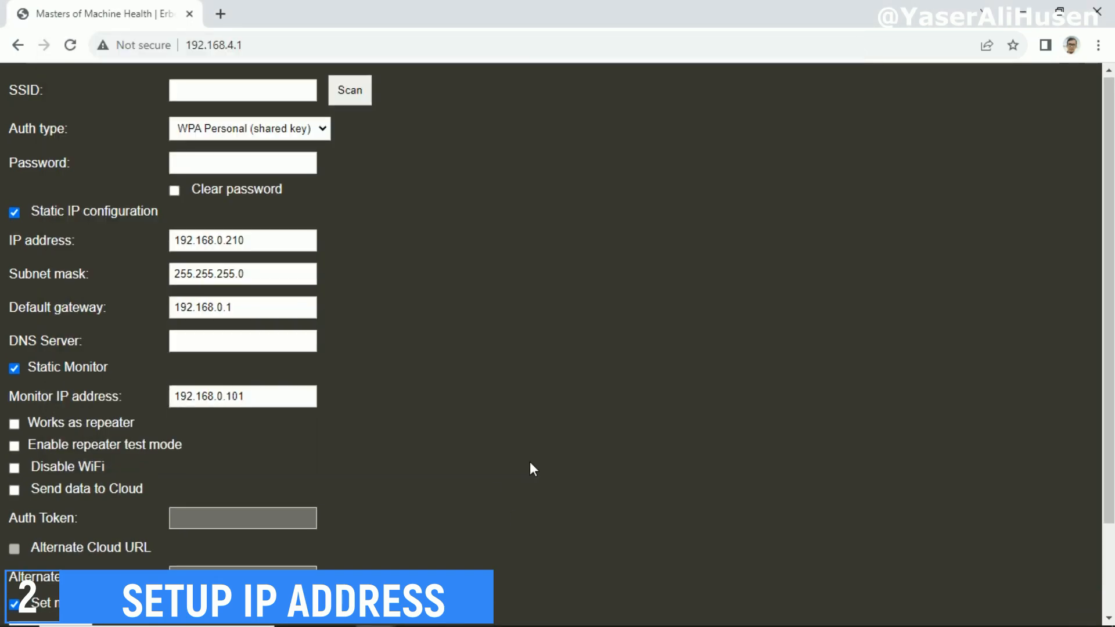
{"action": "left_click", "coordinate": [50, 525]}
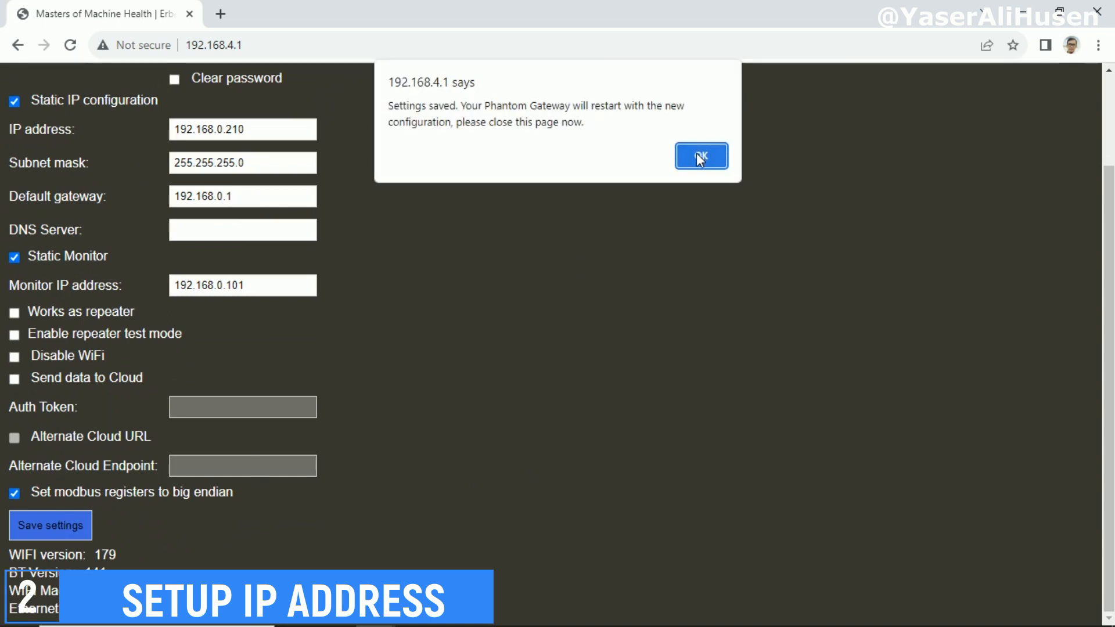
{"action": "left_click", "coordinate": [700, 156]}
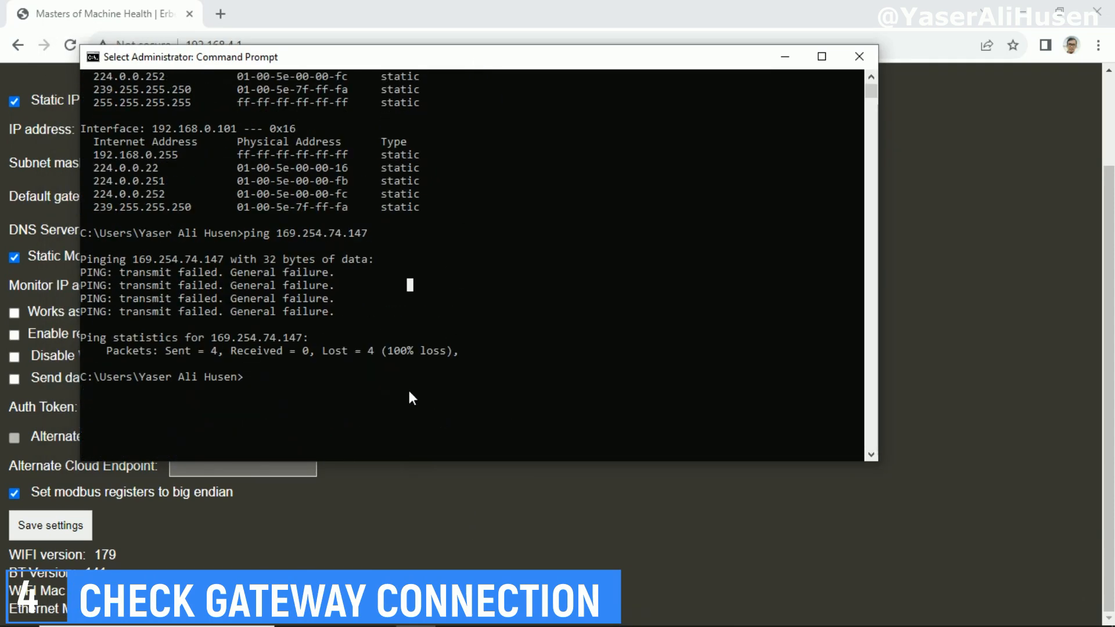
Run arp -a, select the gateway address 192.168.0.210, and start a ping to it.
{"action": "type", "text": "arp -a"}
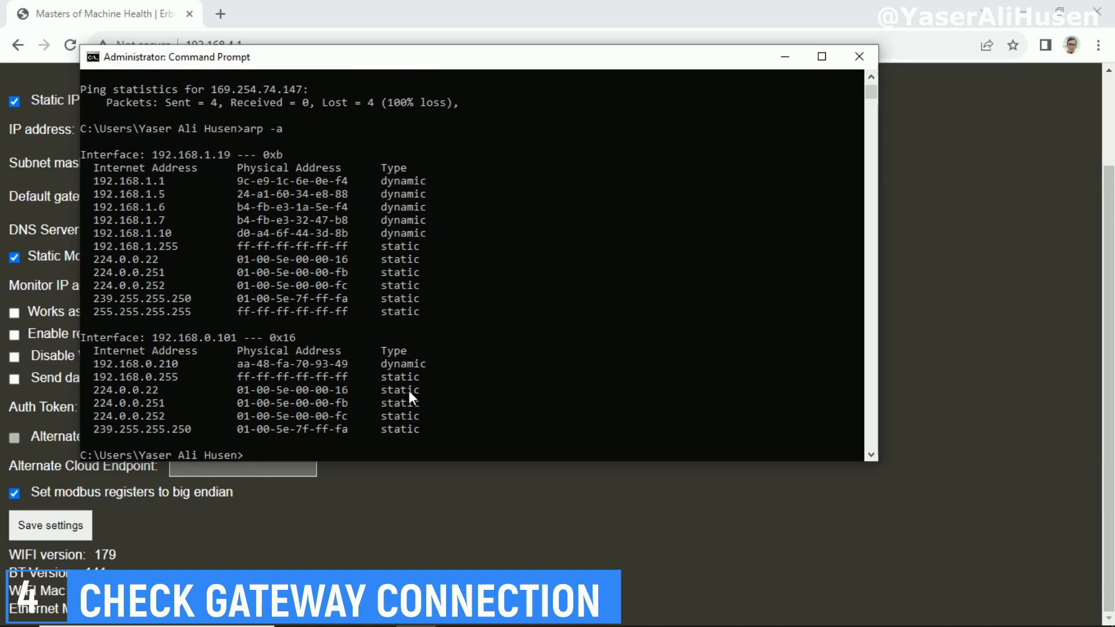
{"action": "double_click", "coordinate": [137, 363]}
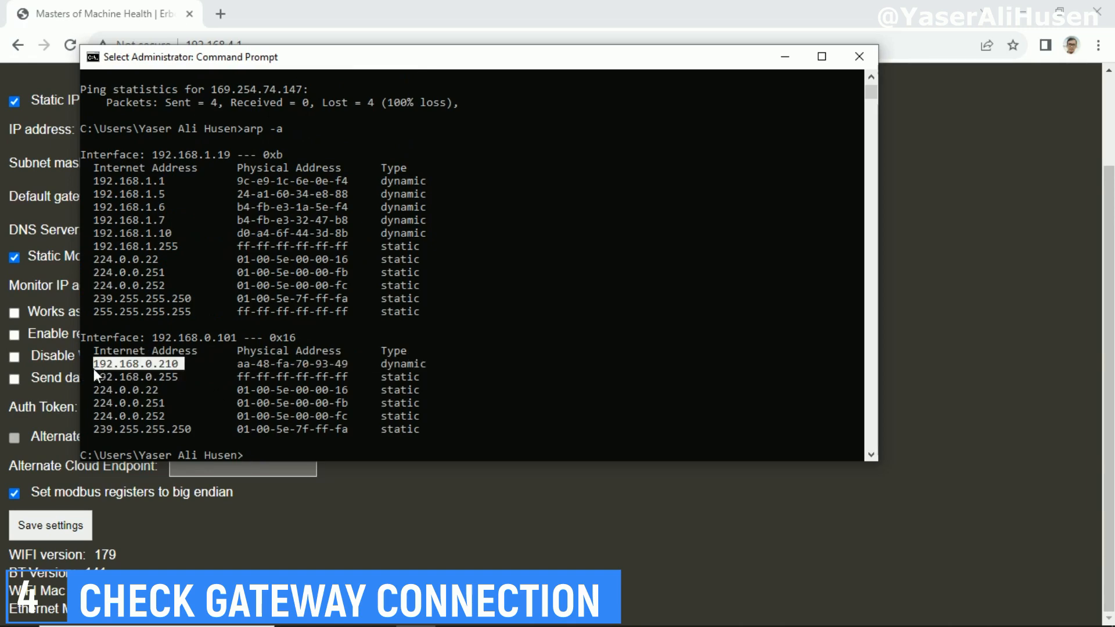
{"action": "type", "text": "p"}
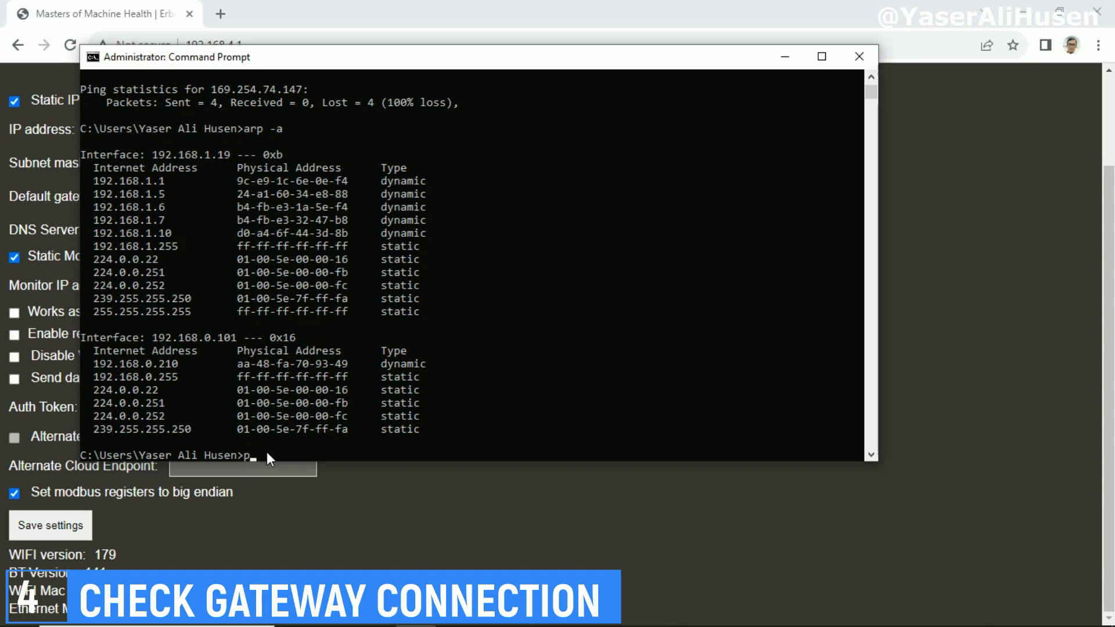
{"action": "type", "text": "ing 192.168"}
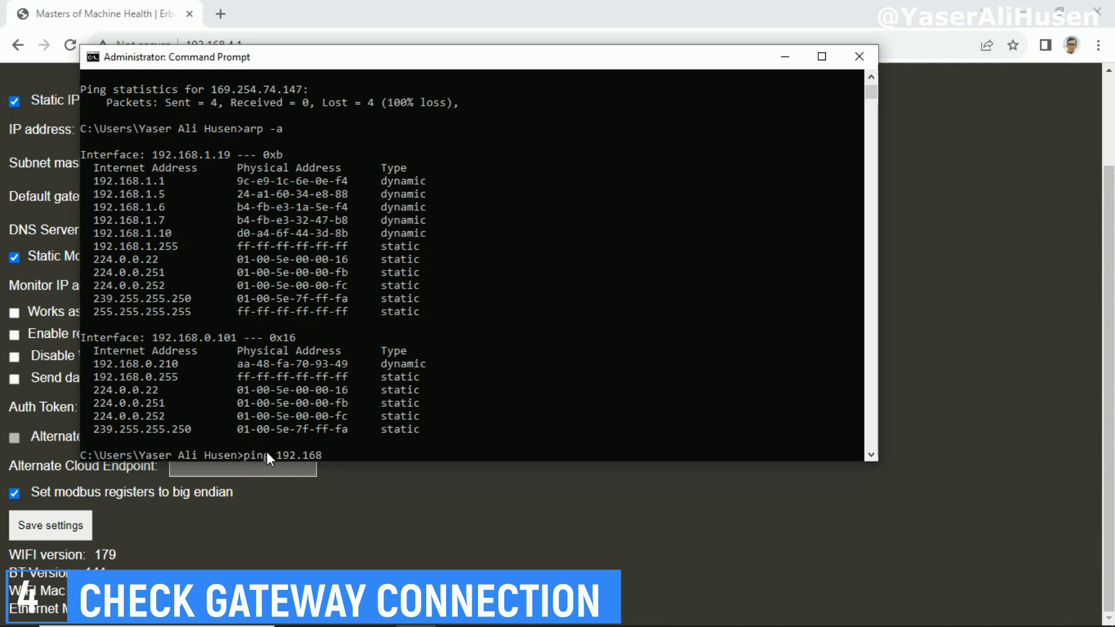
{"action": "type", "text": ".0.2"}
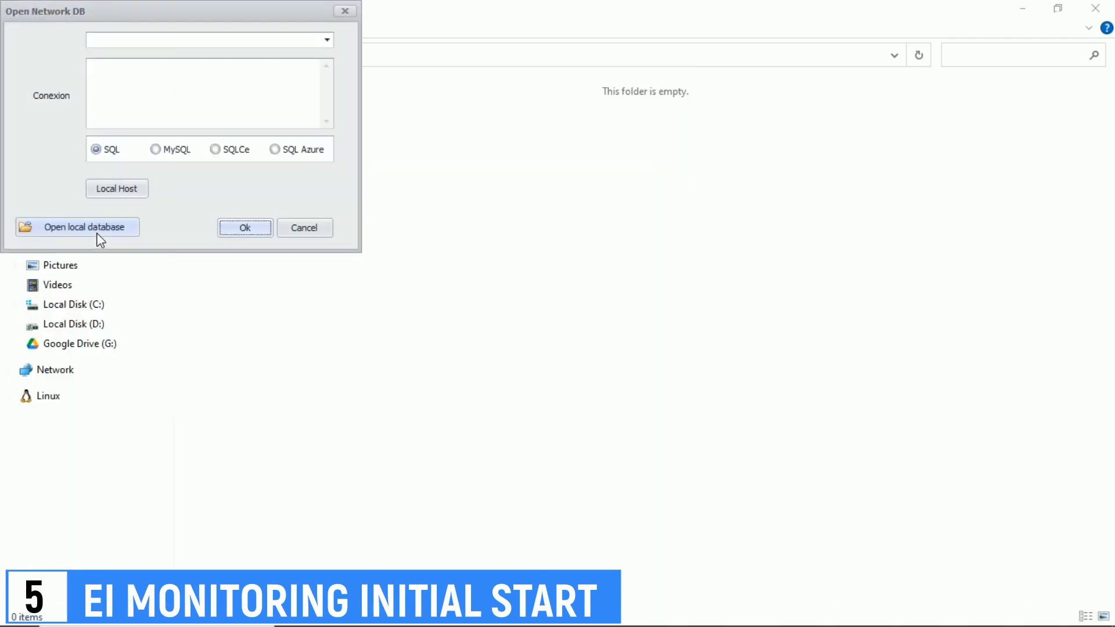
Open the local monitorLog.sdf file, confirm the connection, and keep 'monitorLog' as the database name.
{"action": "left_click", "coordinate": [84, 227]}
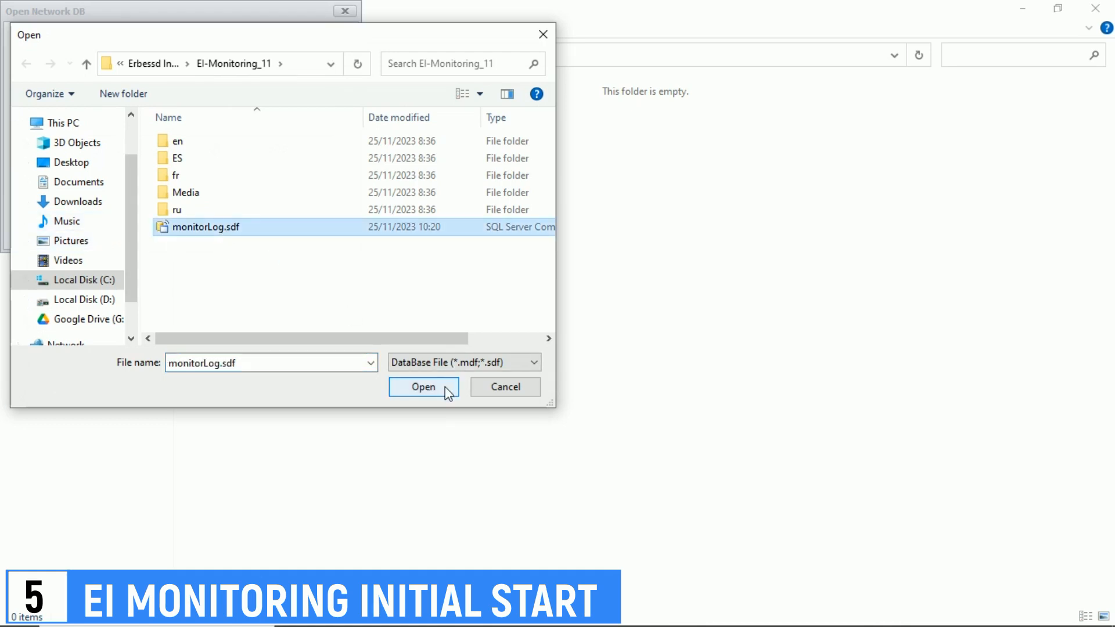
{"action": "left_click", "coordinate": [424, 387]}
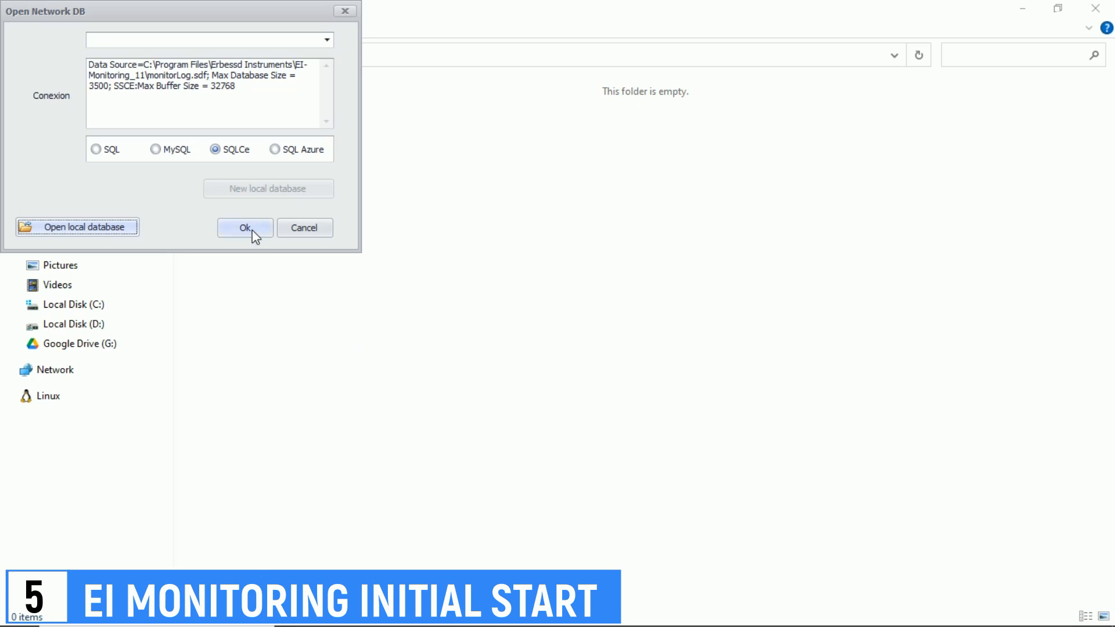
{"action": "left_click", "coordinate": [245, 227]}
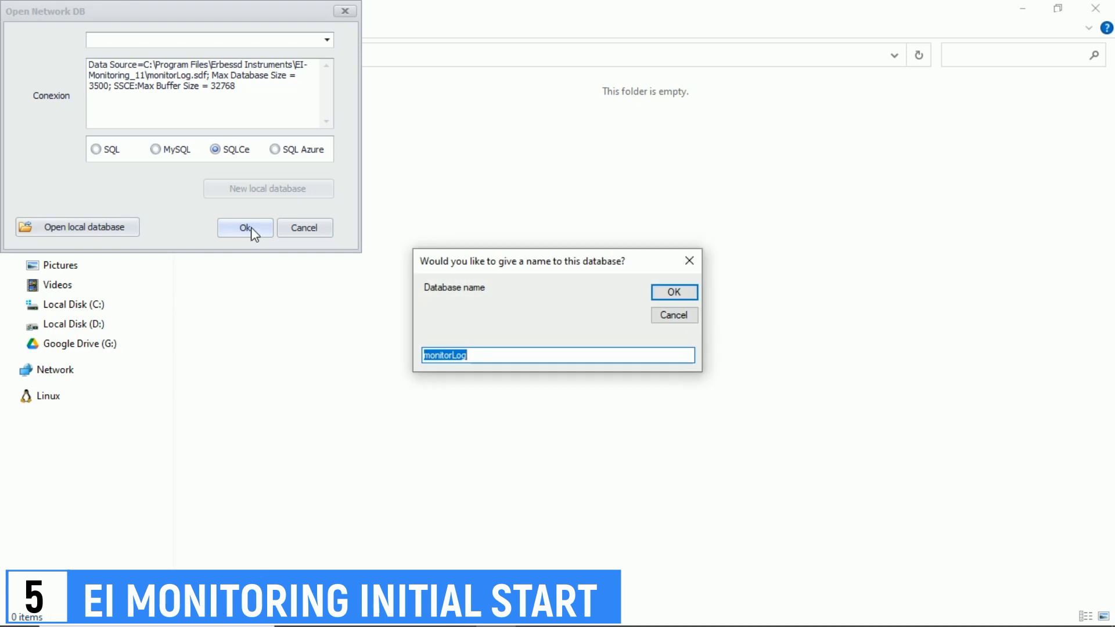
{"action": "mouse_move", "coordinate": [673, 292]}
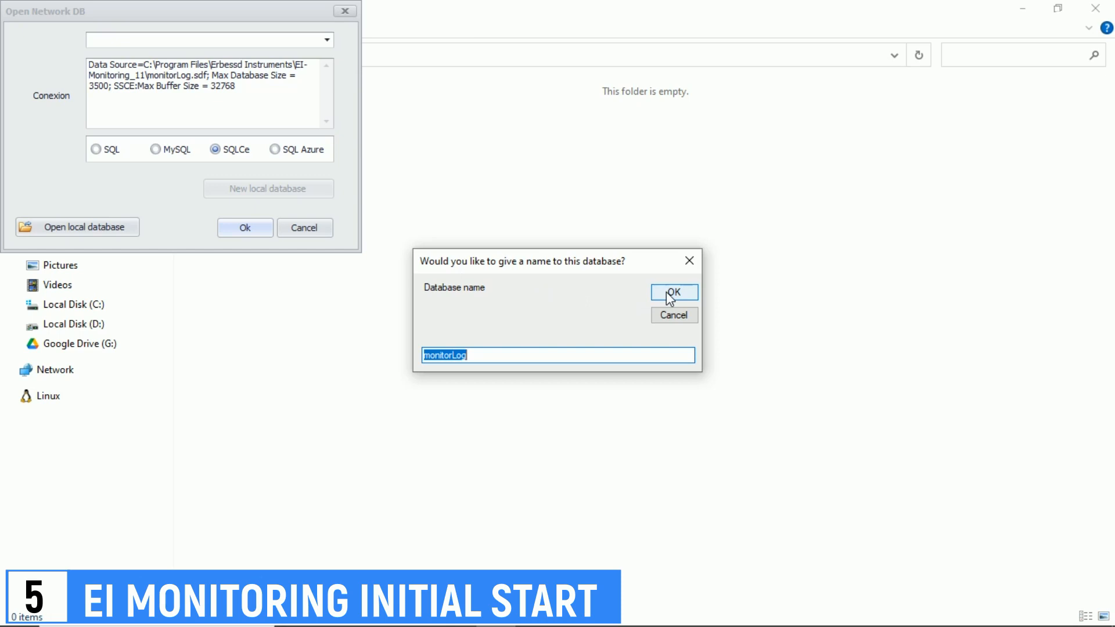
{"action": "left_click", "coordinate": [673, 292]}
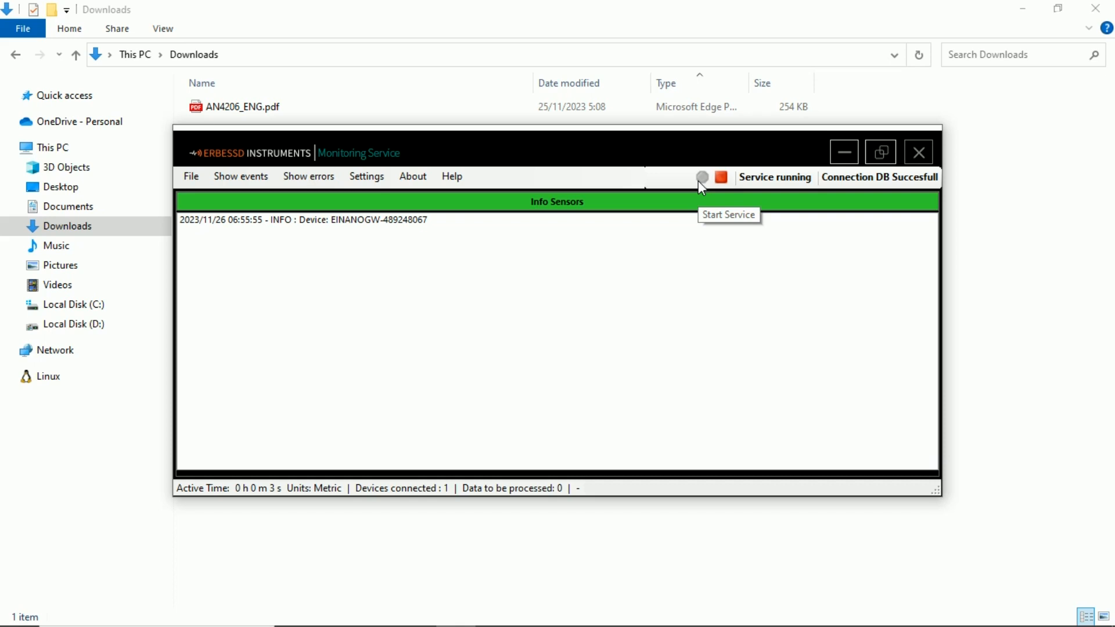
{"action": "mouse_move", "coordinate": [702, 177]}
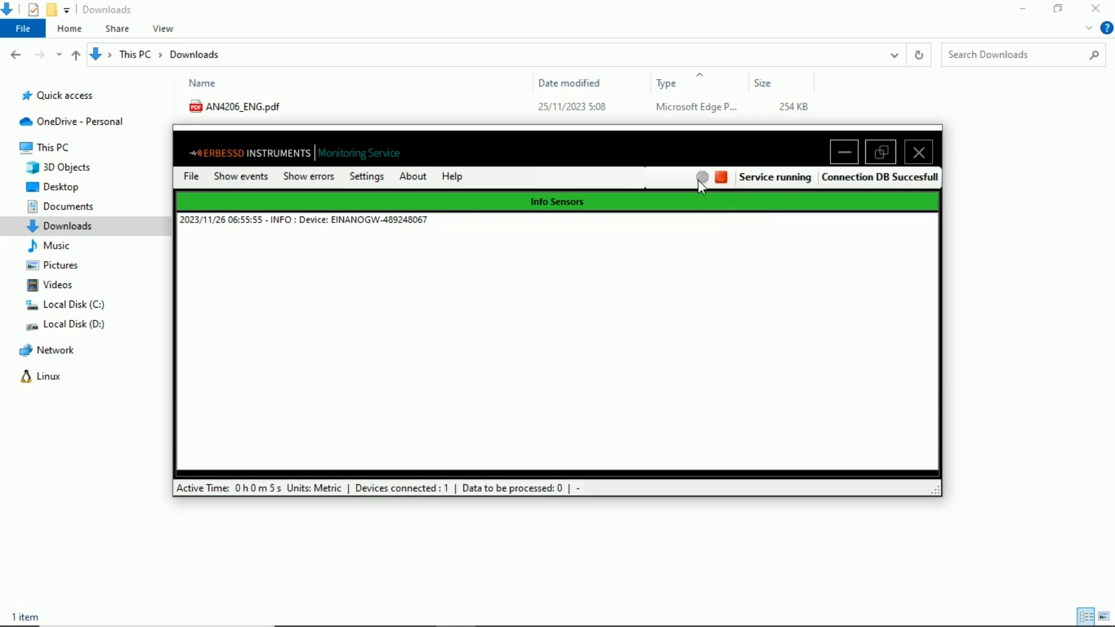
{"action": "mouse_move", "coordinate": [694, 252]}
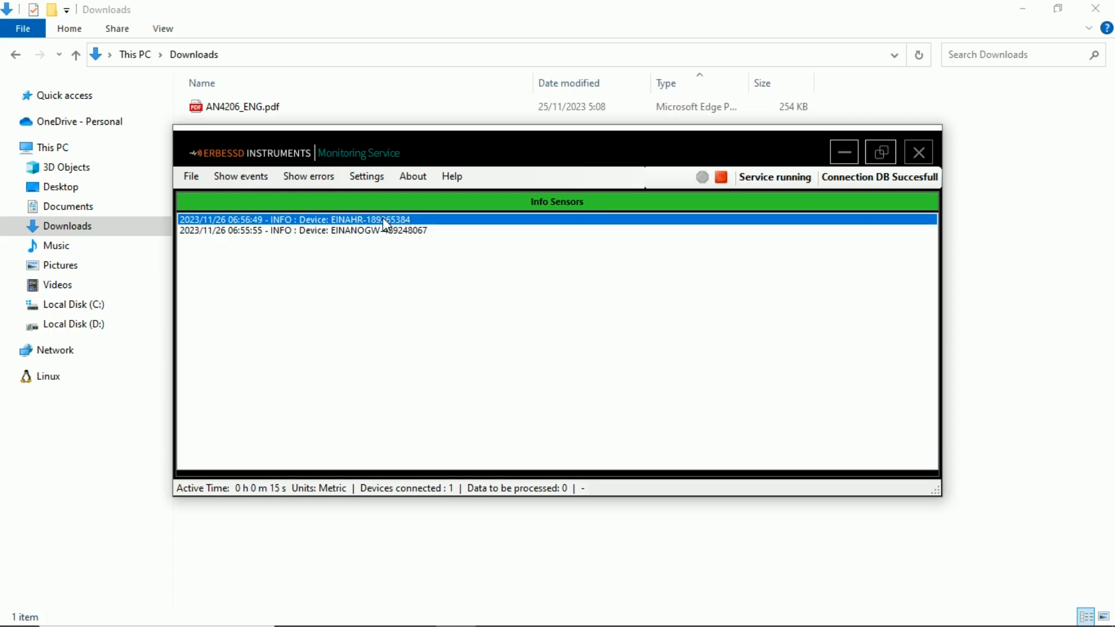
Open the Windows Start menu to launch another program.
{"action": "left_click", "coordinate": [13, 610]}
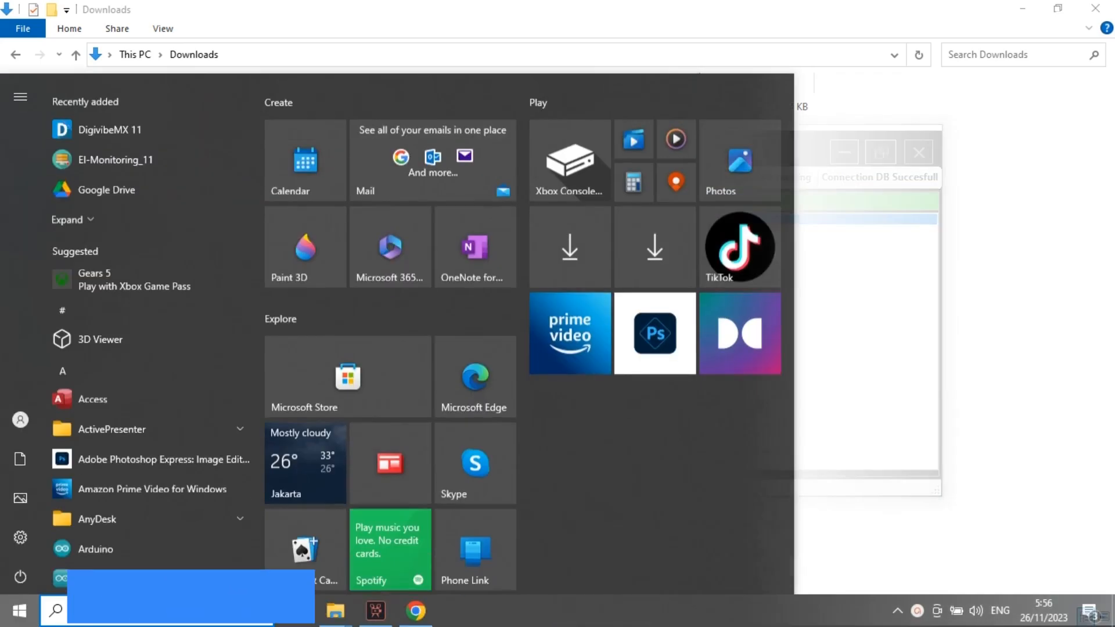
Set the monitoring service's local database connection to monitorLog.sdf and confirm.
{"action": "type", "text": "vcsderew"}
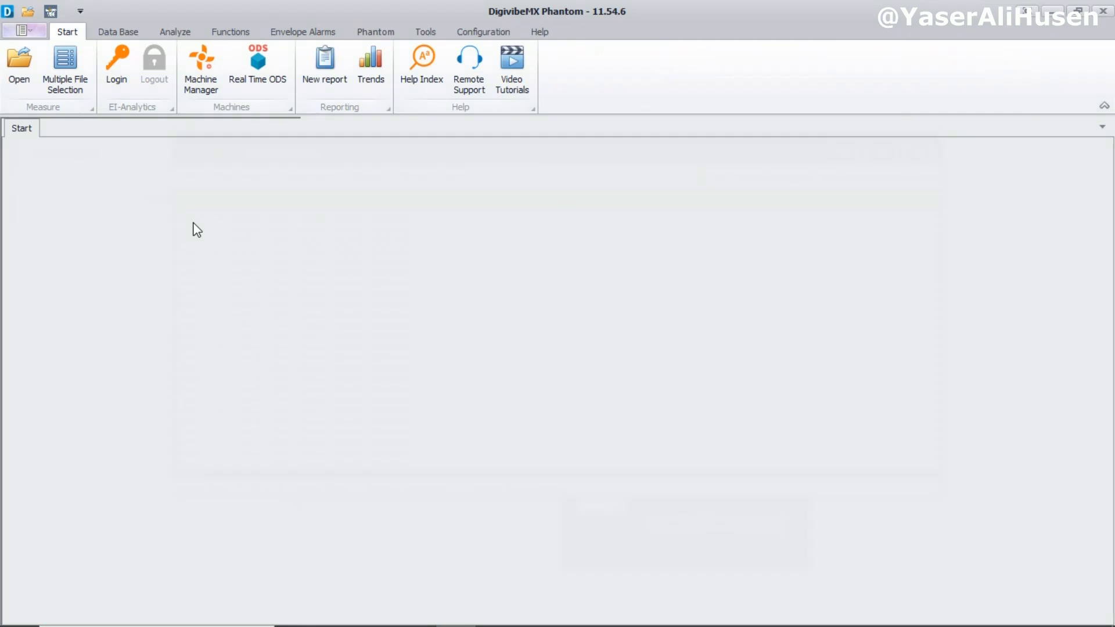
{"action": "left_click", "coordinate": [367, 175]}
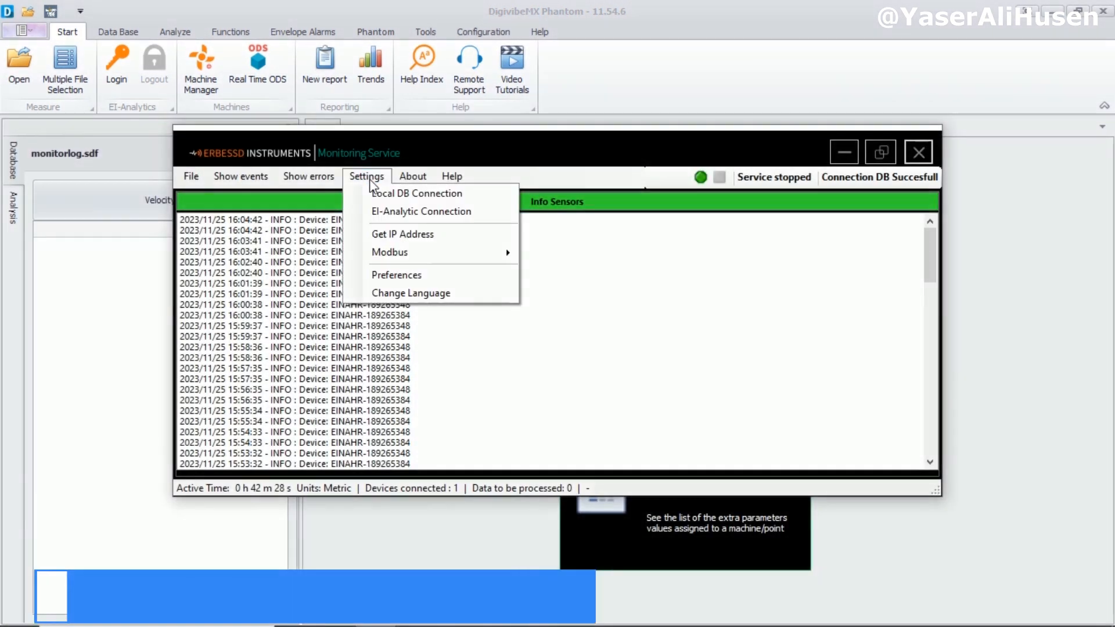
{"action": "left_click", "coordinate": [417, 193]}
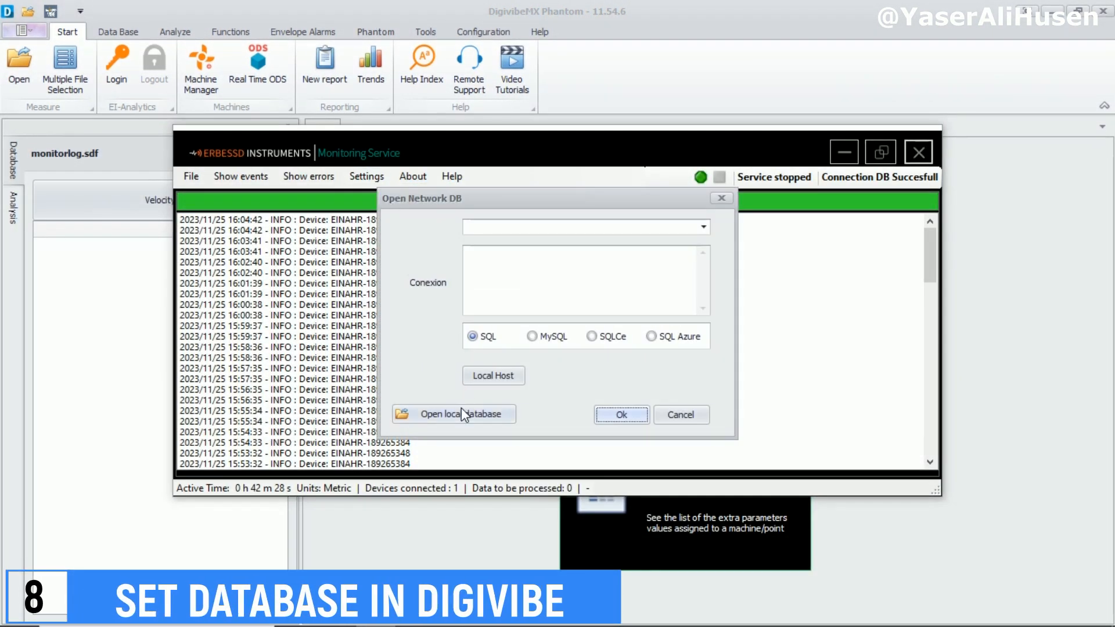
{"action": "left_click", "coordinate": [452, 414]}
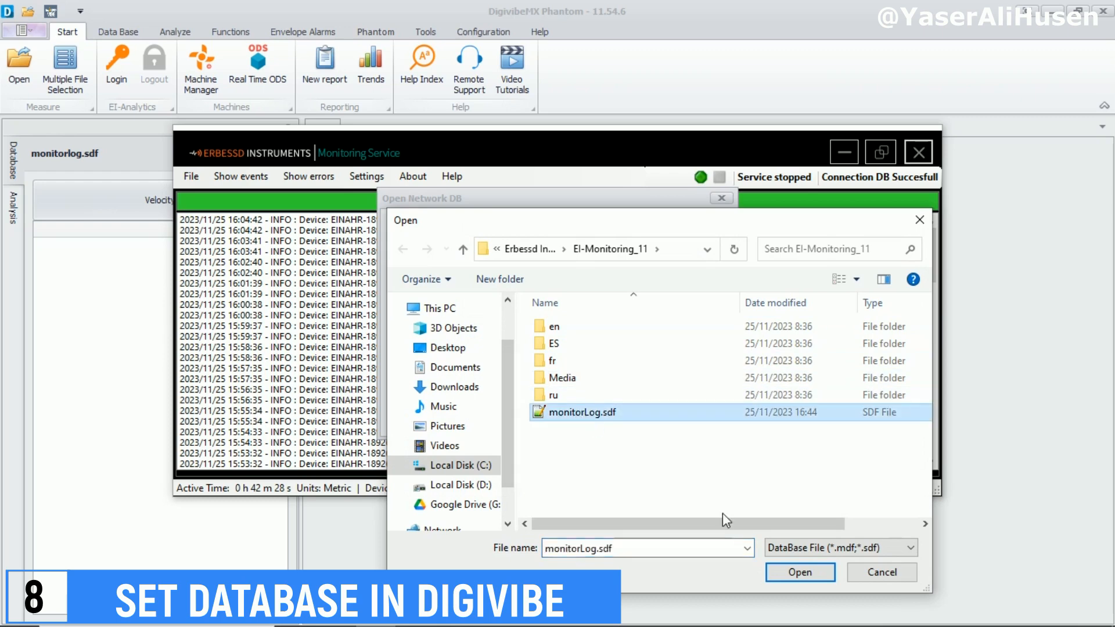
{"action": "left_click", "coordinate": [799, 572]}
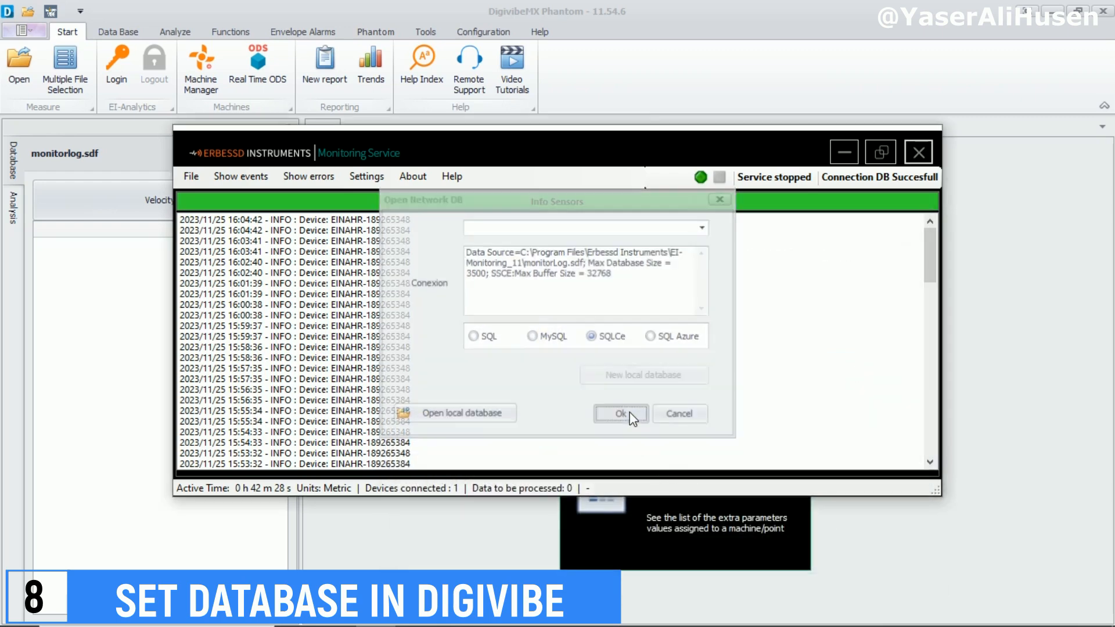
{"action": "left_click", "coordinate": [620, 413]}
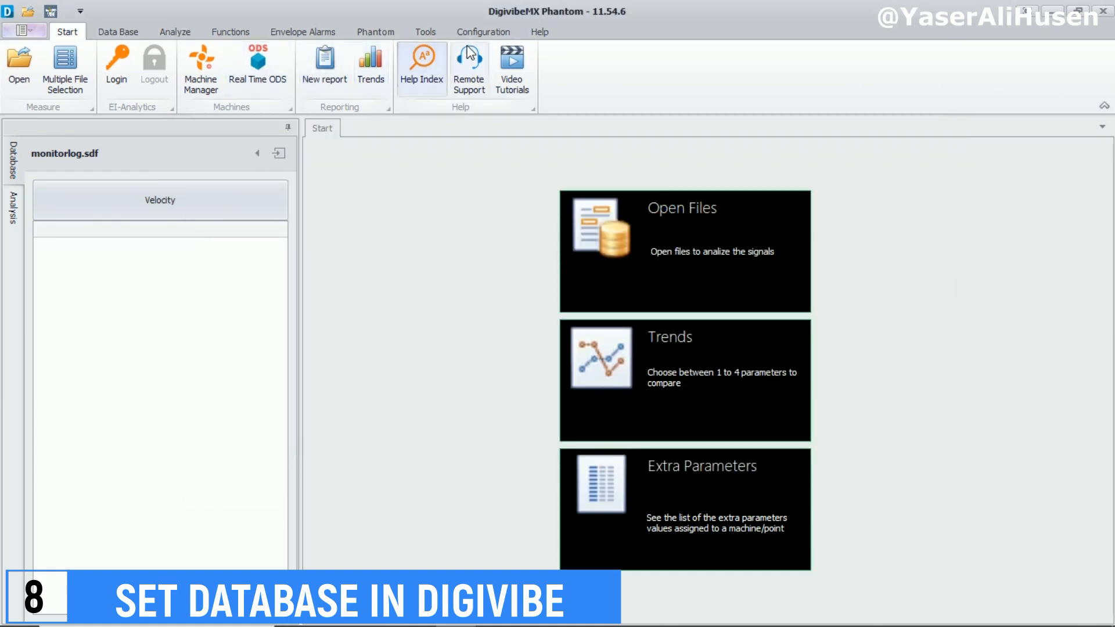
Review the DB Settings storage location in Configuration > Preferences, then close preferences.
{"action": "left_click", "coordinate": [483, 31]}
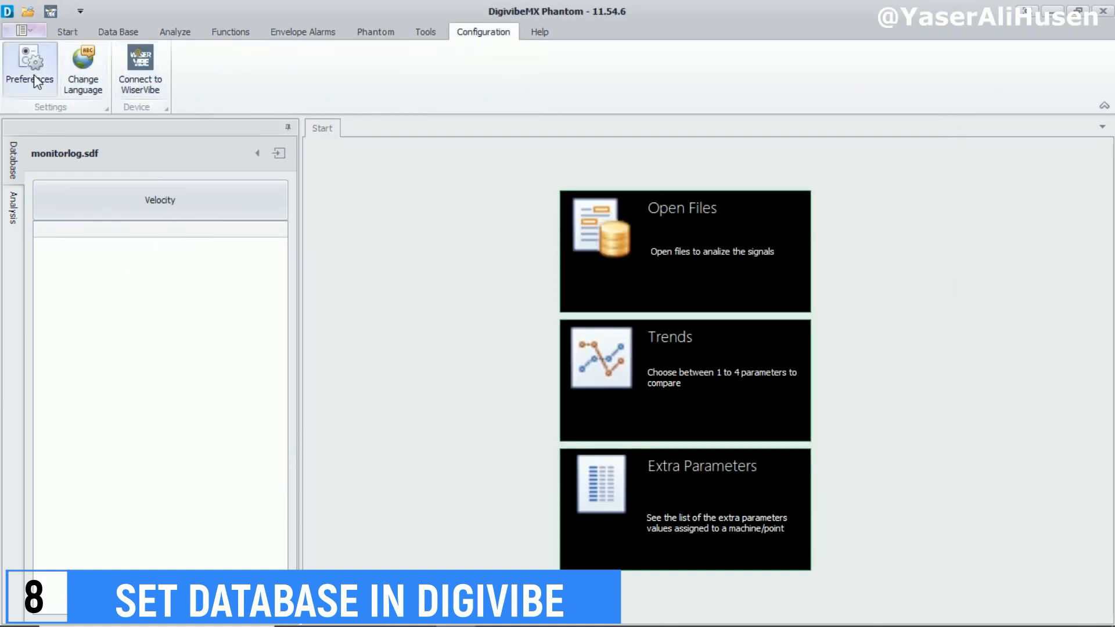
{"action": "left_click", "coordinate": [30, 67]}
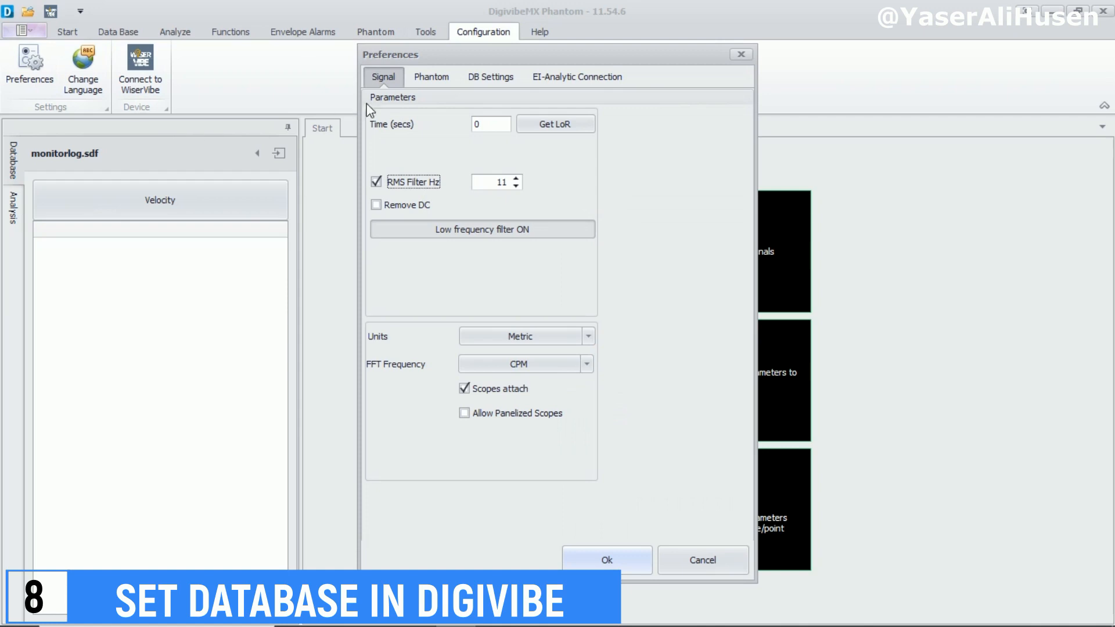
{"action": "left_click", "coordinate": [491, 76]}
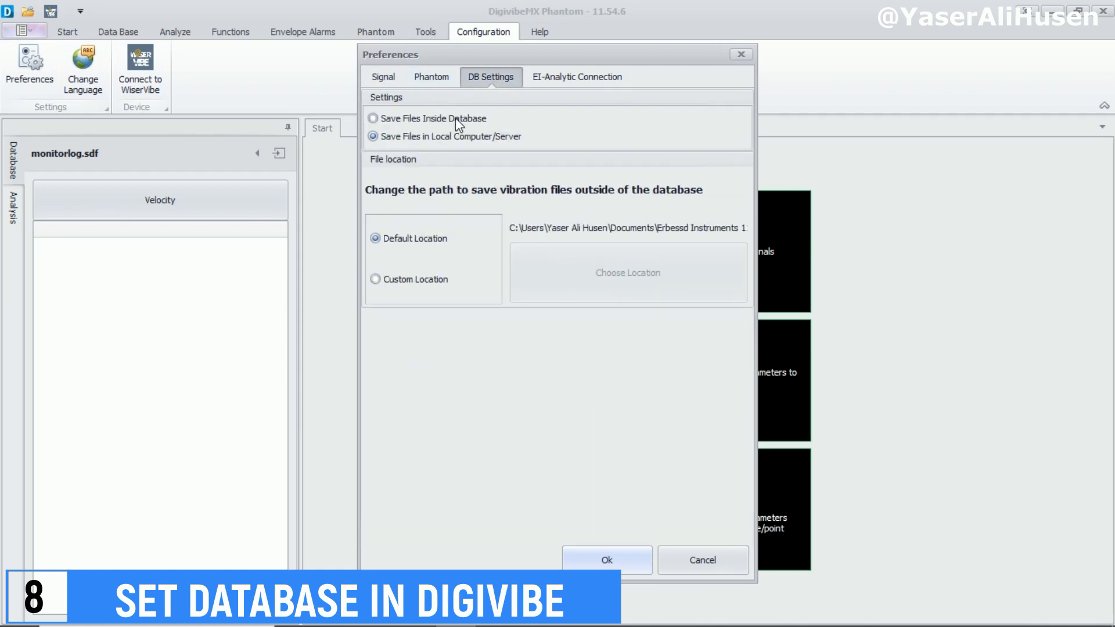
{"action": "mouse_move", "coordinate": [544, 229]}
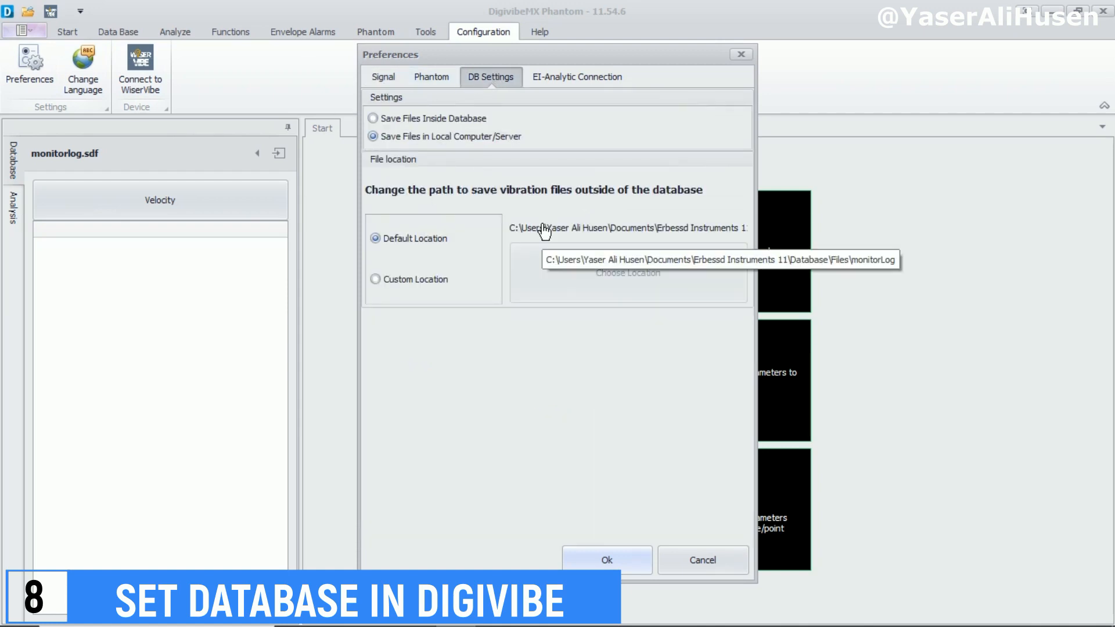
{"action": "left_click", "coordinate": [606, 559]}
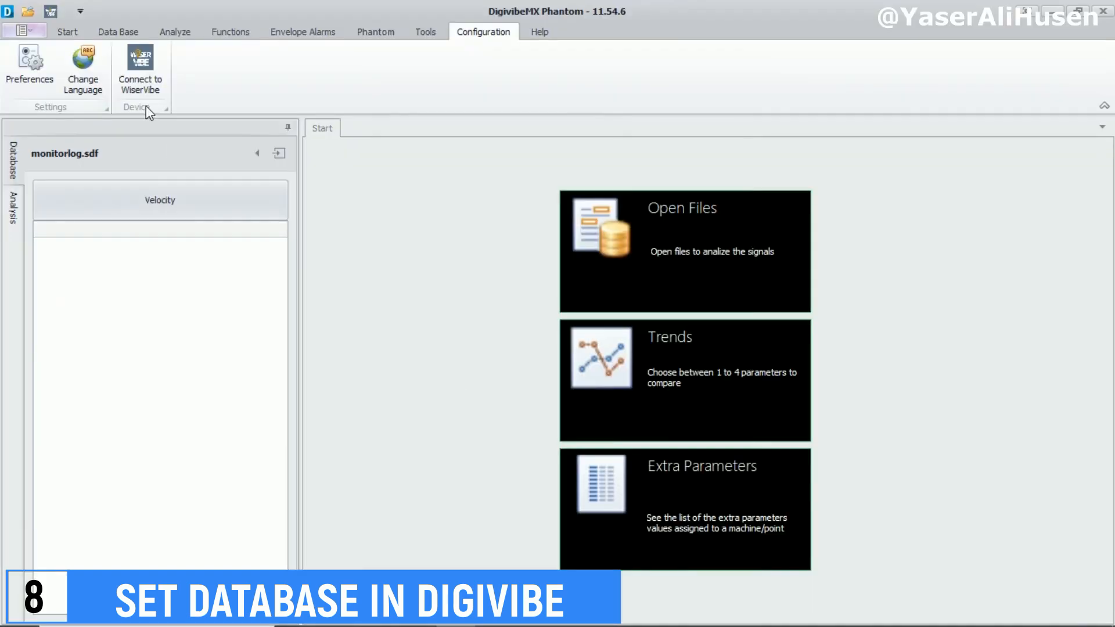
Re-point the Data Base connection to the local monitorLog.sdf file and confirm it.
{"action": "left_click", "coordinate": [118, 31]}
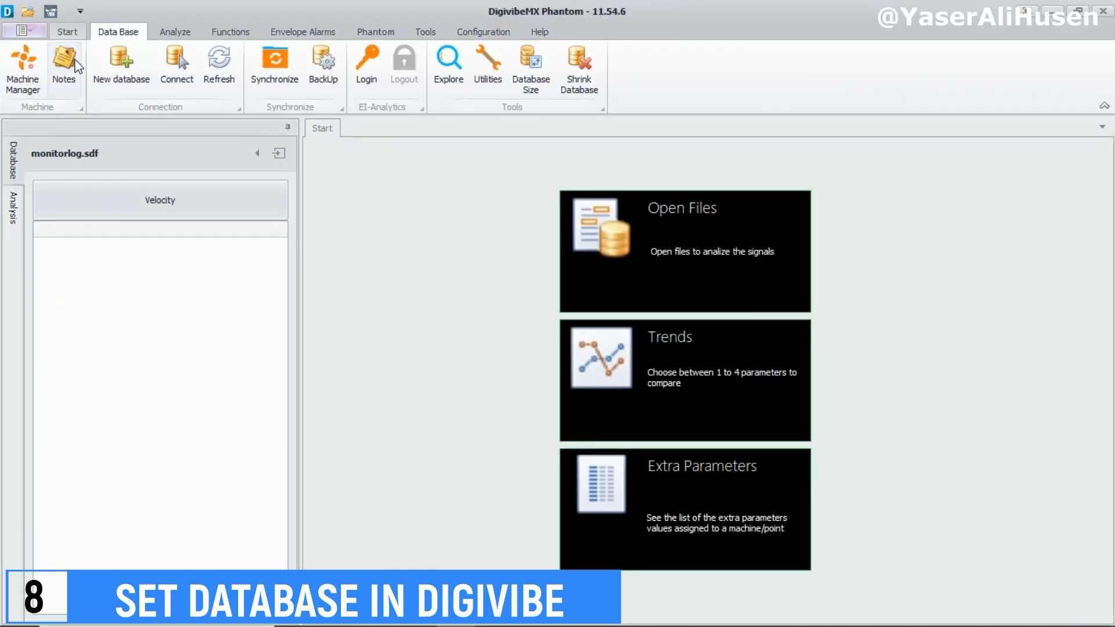
{"action": "left_click", "coordinate": [175, 64]}
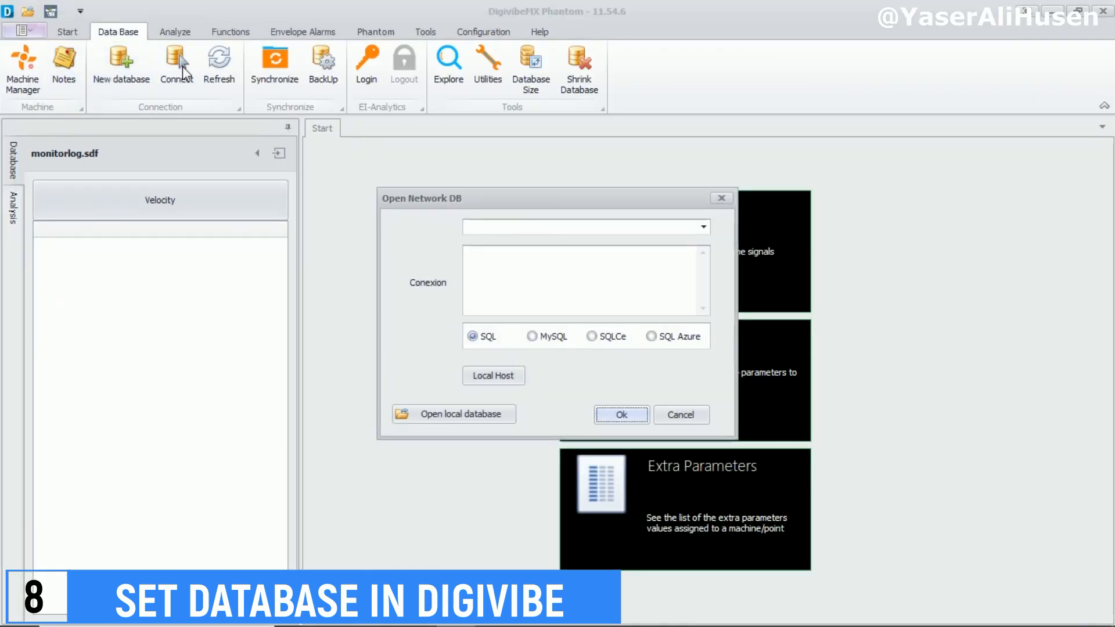
{"action": "left_click", "coordinate": [454, 414]}
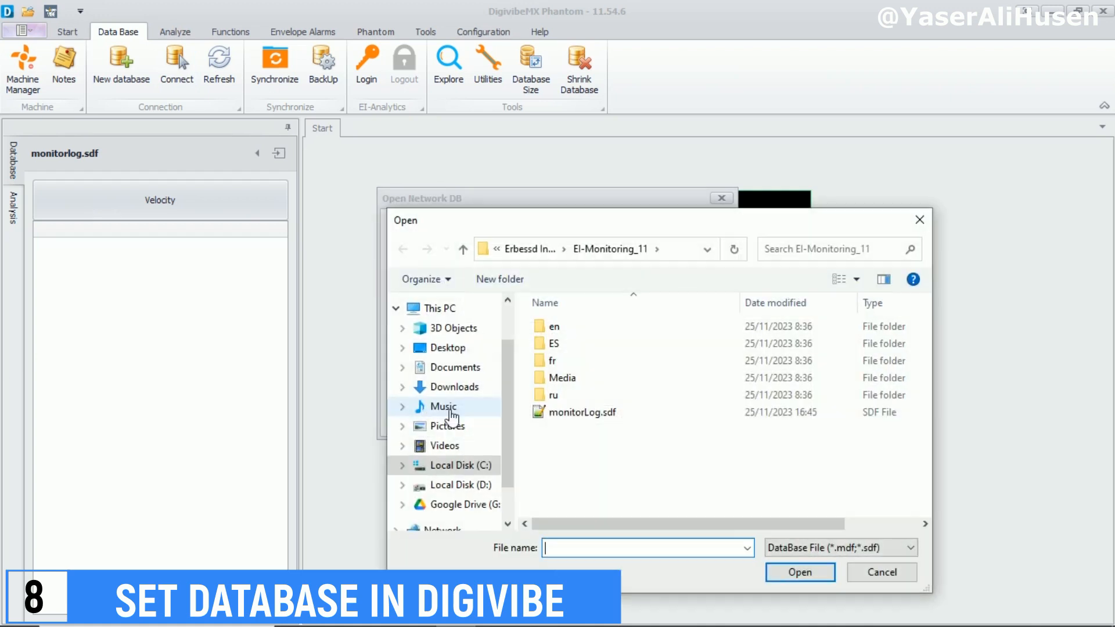
{"action": "left_click", "coordinate": [582, 412]}
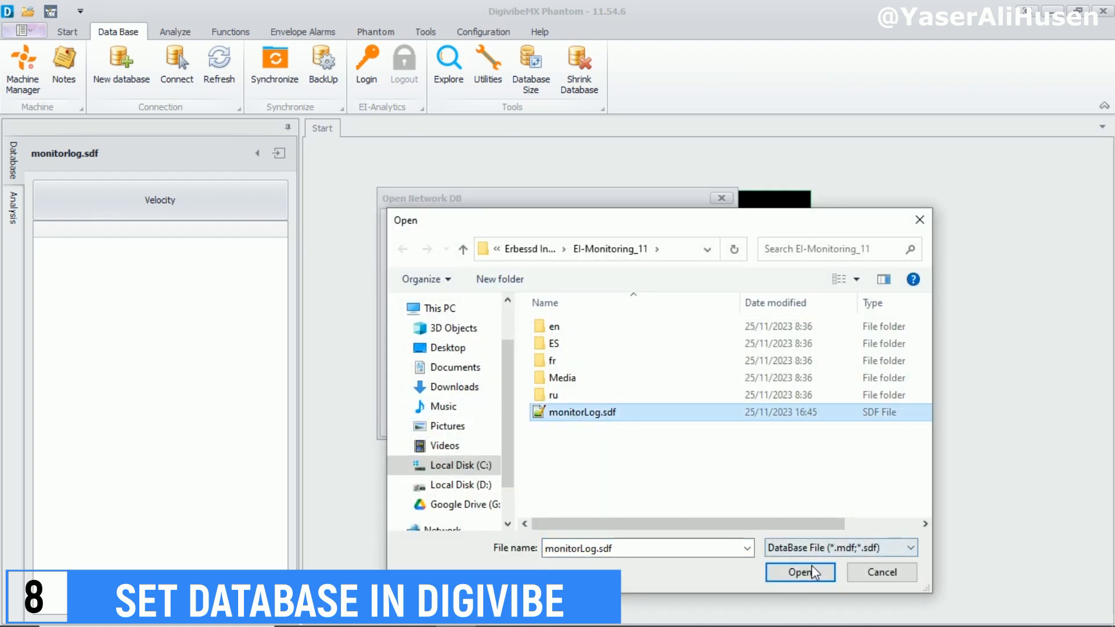
{"action": "left_click", "coordinate": [799, 573]}
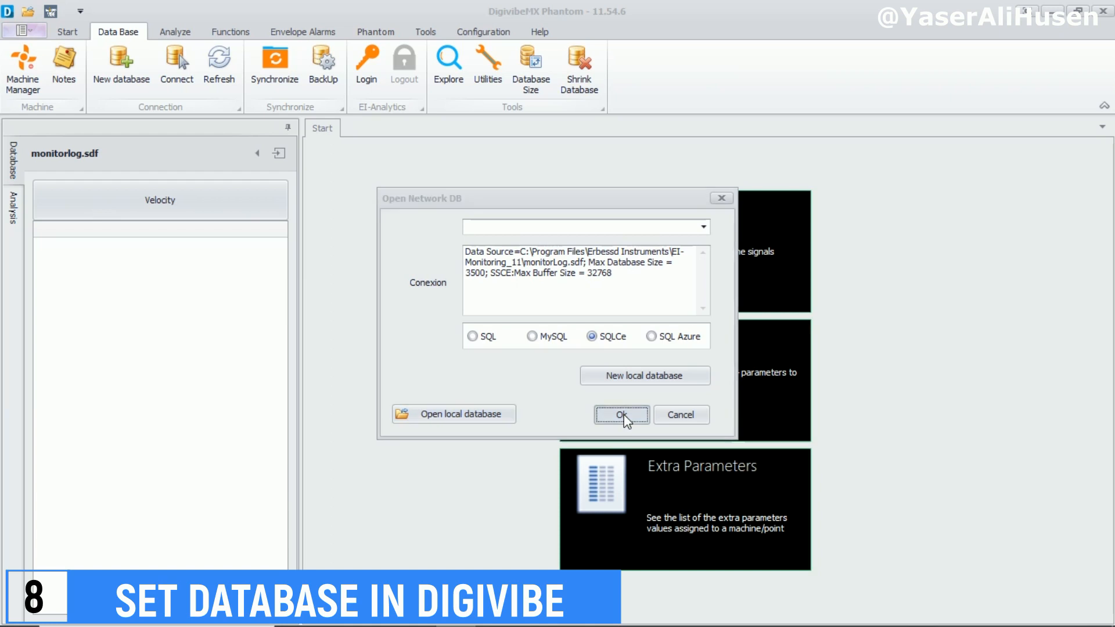
{"action": "left_click", "coordinate": [621, 415]}
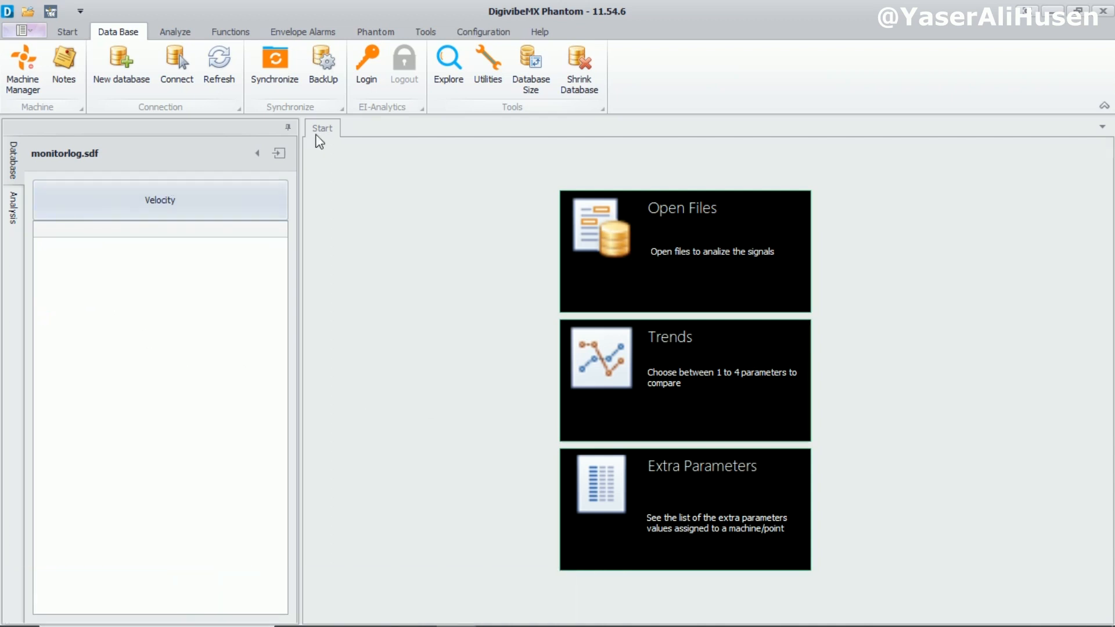
{"action": "left_click", "coordinate": [374, 31]}
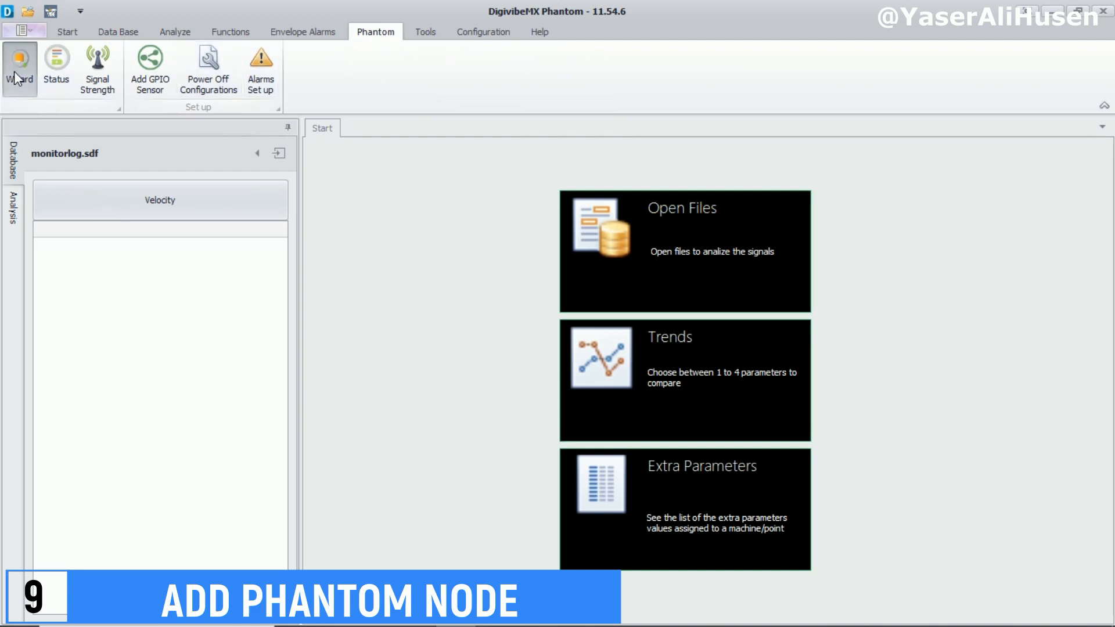
Launch the Phantom Management wizard from the Phantom tab.
{"action": "left_click", "coordinate": [19, 67]}
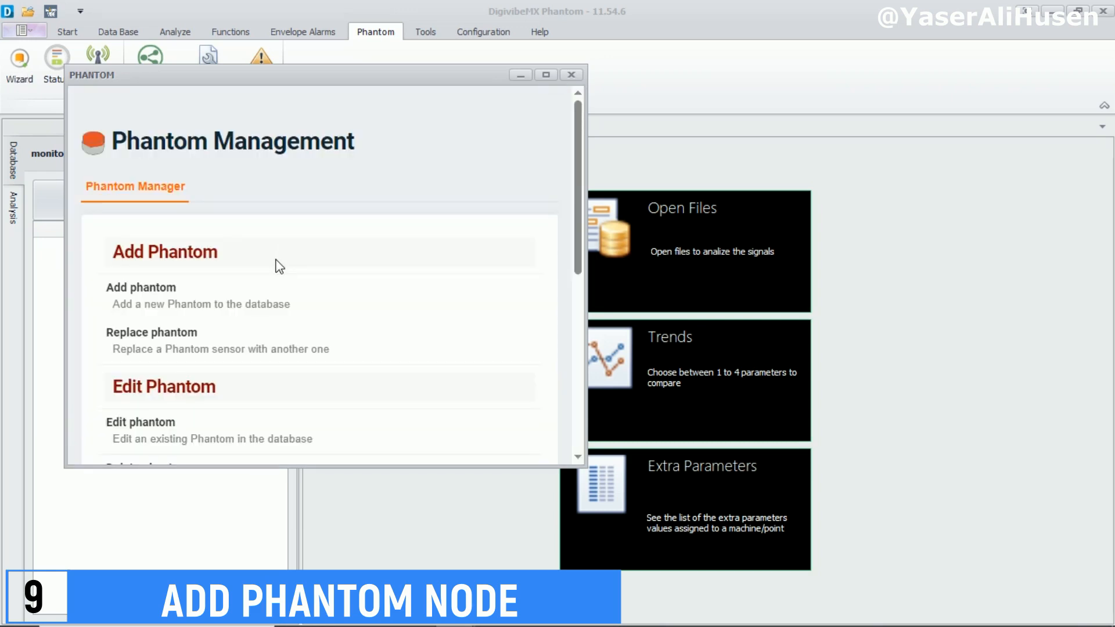
{"action": "mouse_move", "coordinate": [273, 268]}
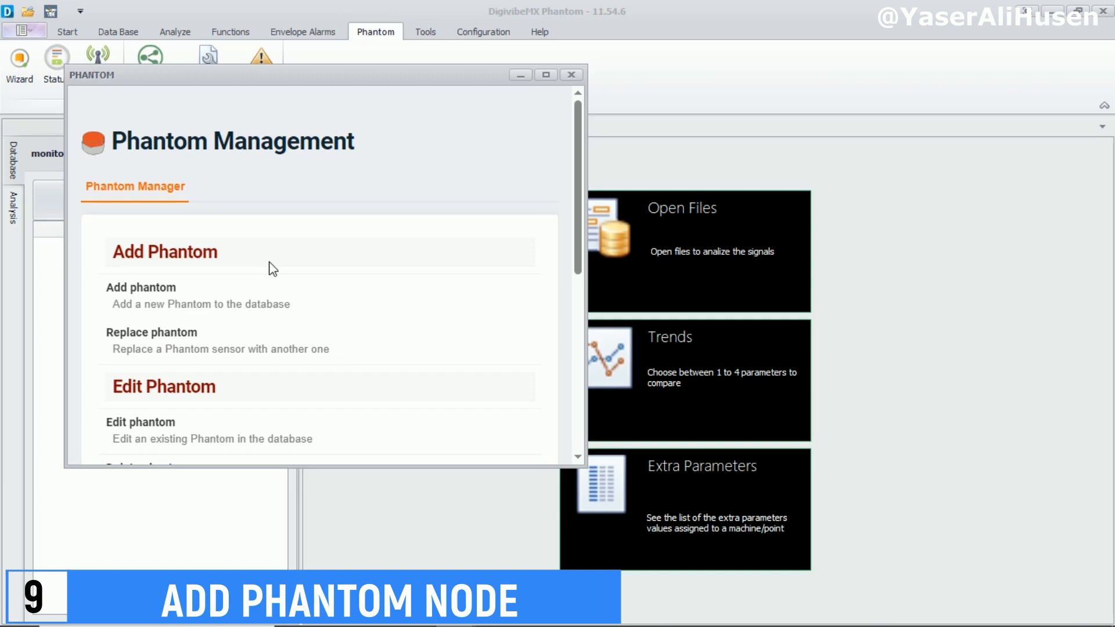
{"action": "mouse_move", "coordinate": [162, 289]}
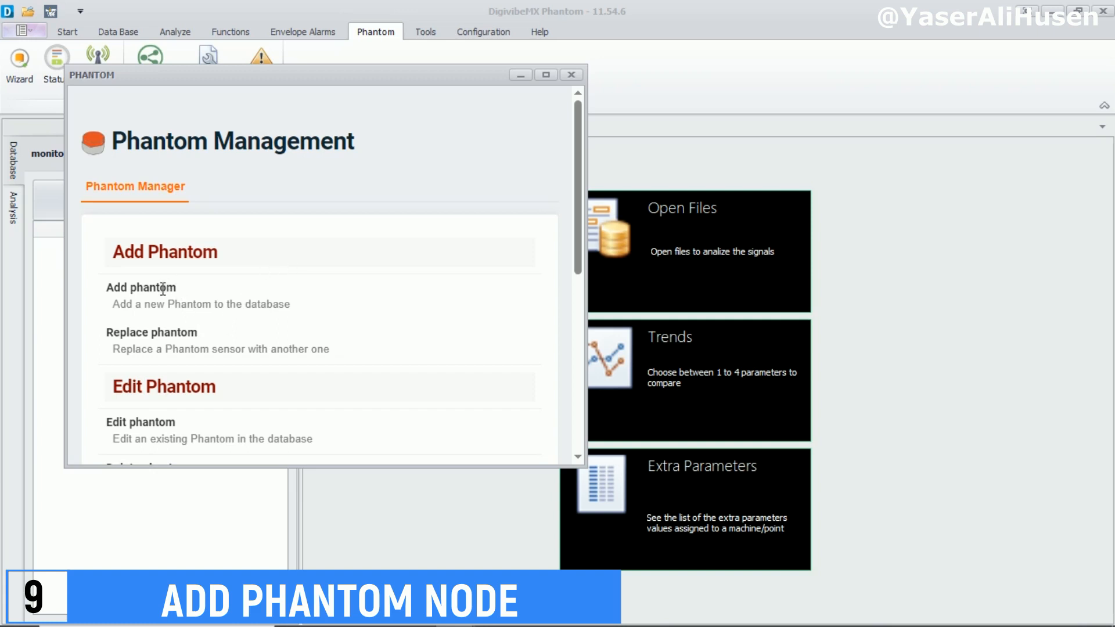
{"action": "left_click", "coordinate": [140, 295]}
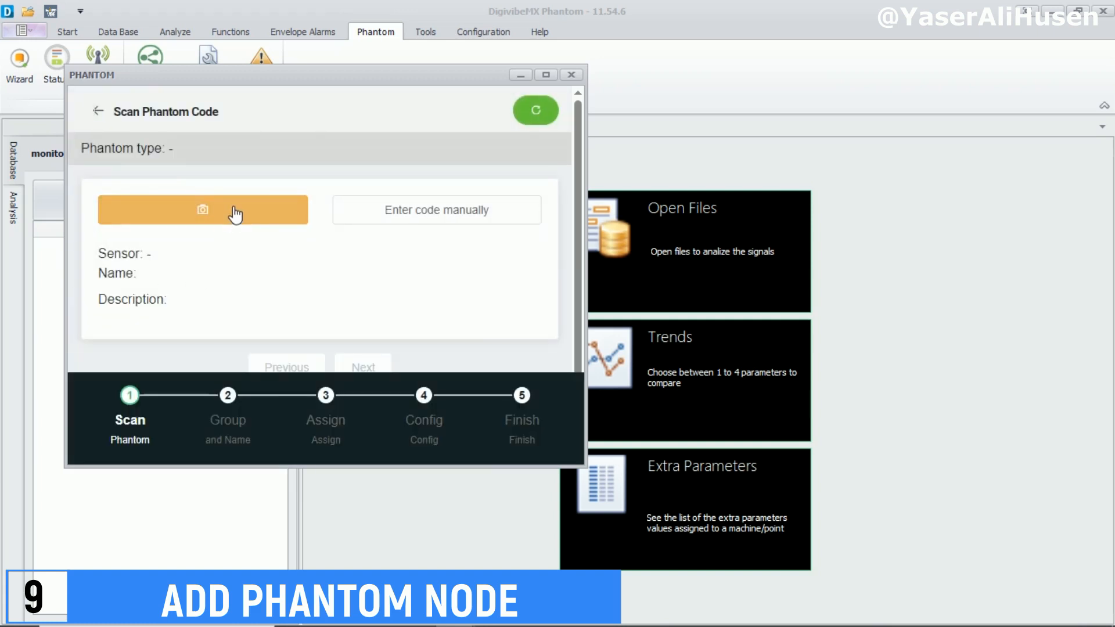
{"action": "left_click", "coordinate": [203, 209]}
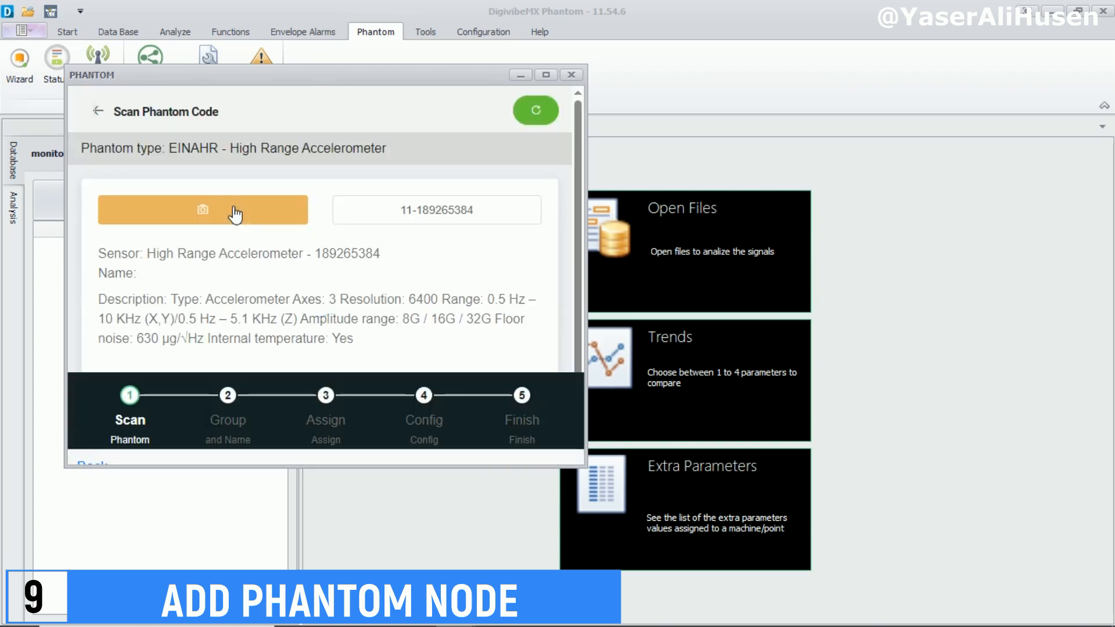
{"action": "mouse_move", "coordinate": [240, 263]}
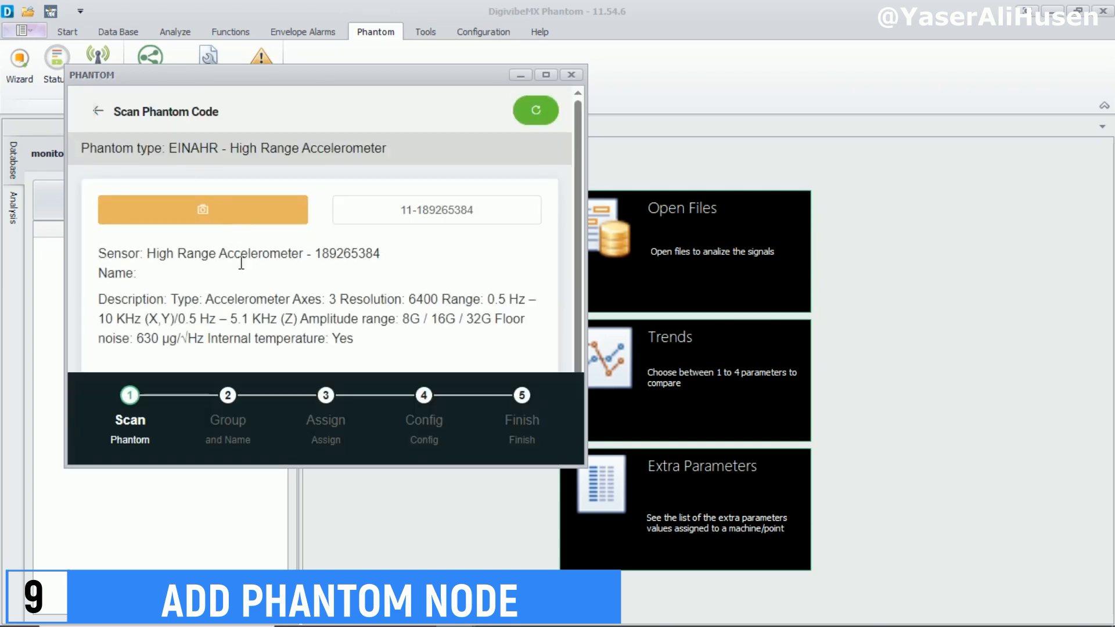
{"action": "scroll", "scroll_direction": "down", "scroll_amount": 3}
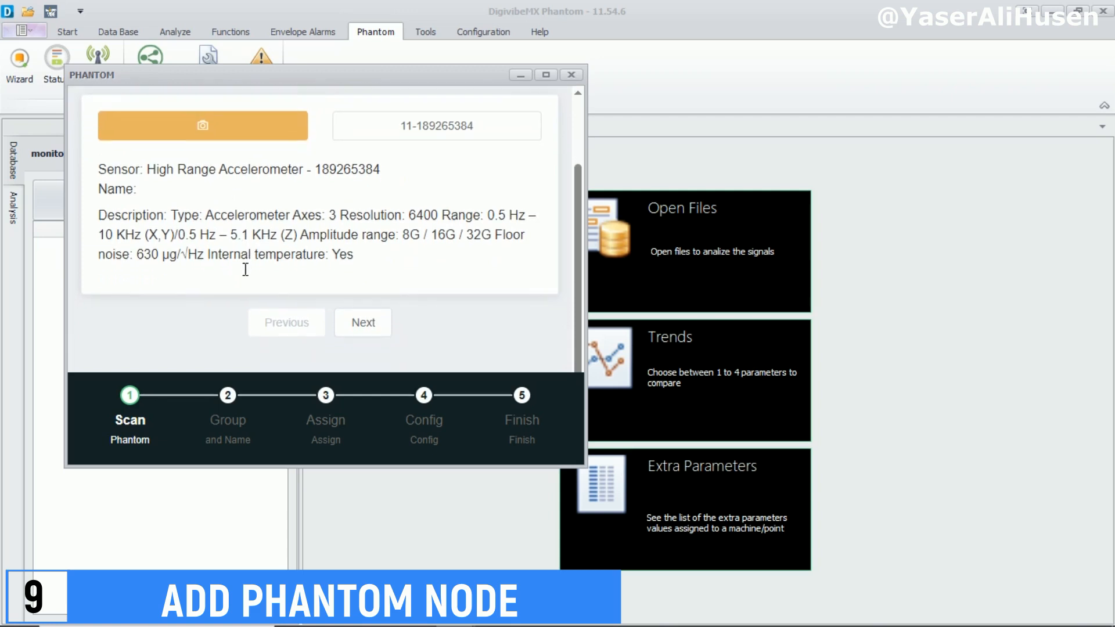
{"action": "left_click", "coordinate": [362, 322]}
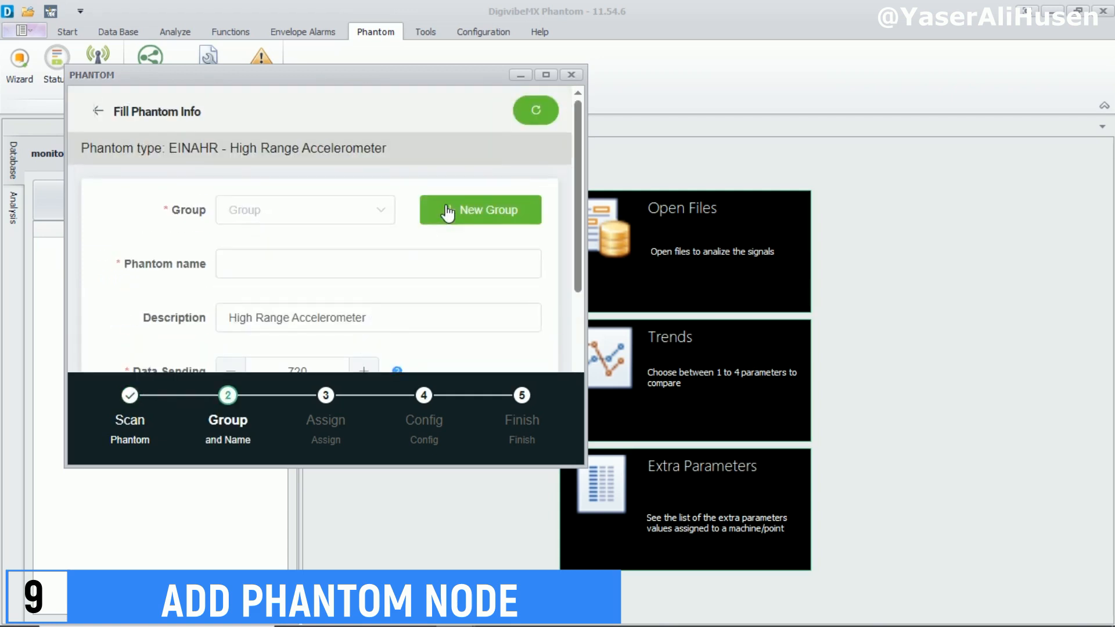
Create a new 'Vibration' group and name the node 'Phantom#1'.
{"action": "left_click", "coordinate": [479, 209]}
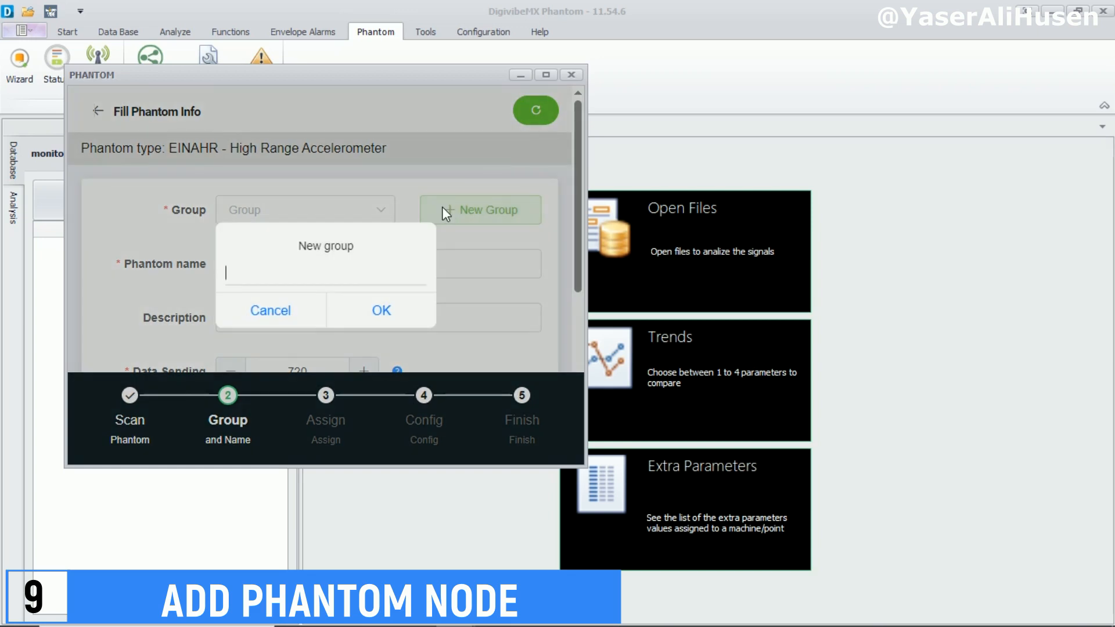
{"action": "type", "text": "Vibration"}
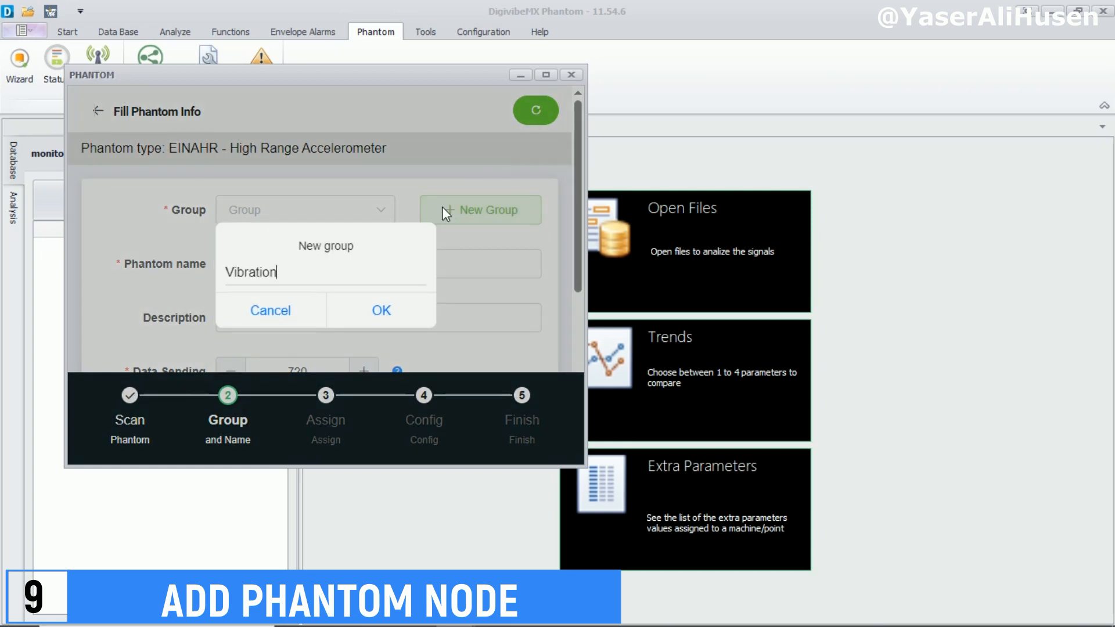
{"action": "left_click", "coordinate": [381, 310]}
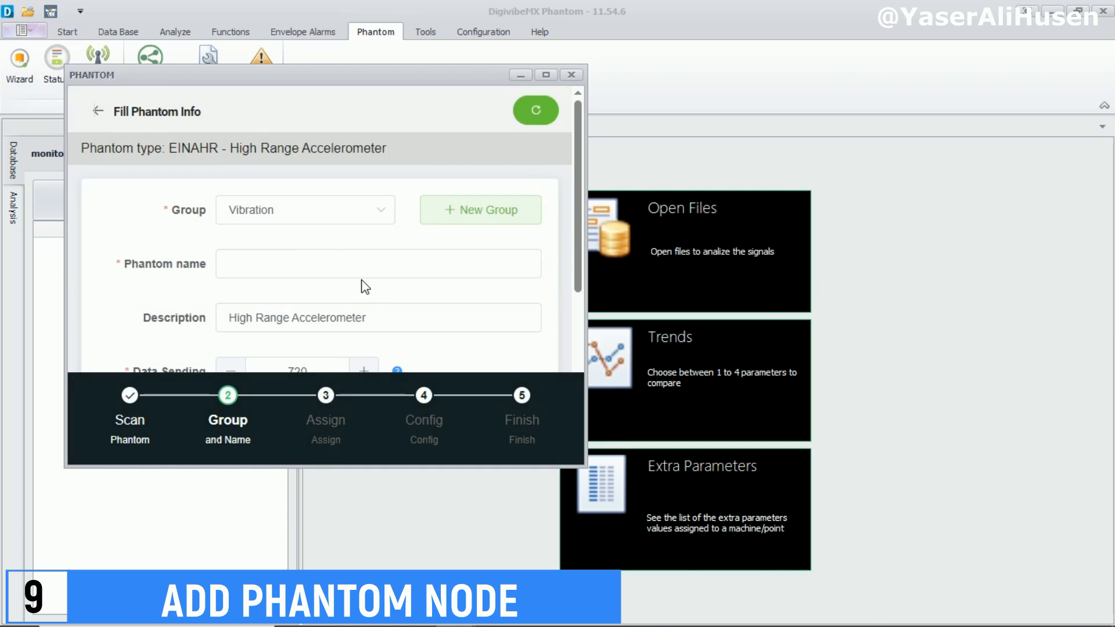
{"action": "type", "text": "Phantom"}
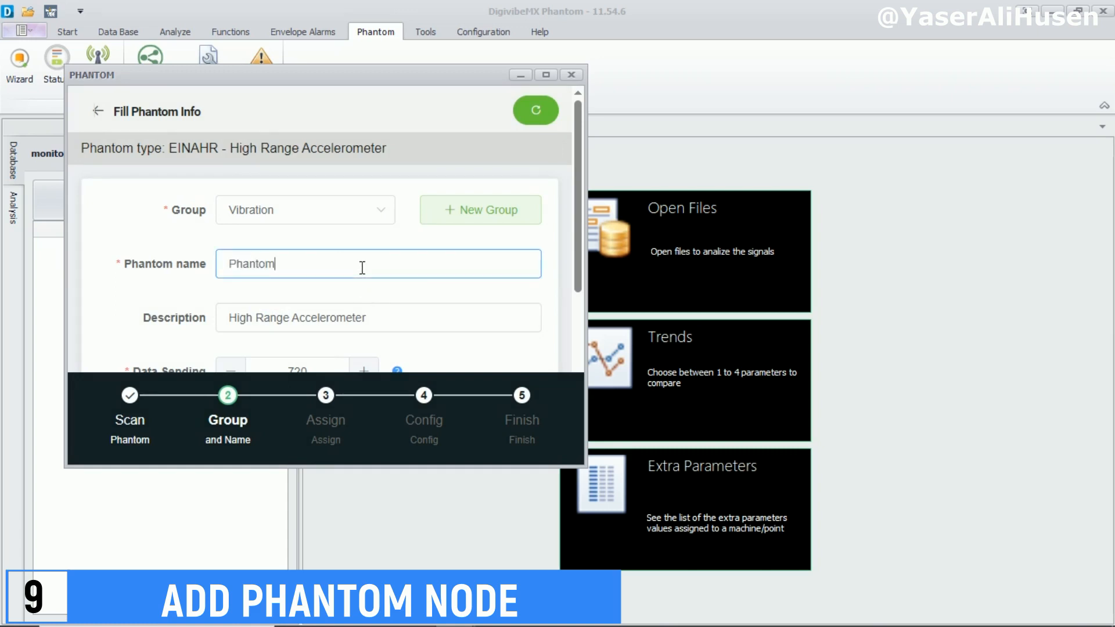
{"action": "type", "text": "#1"}
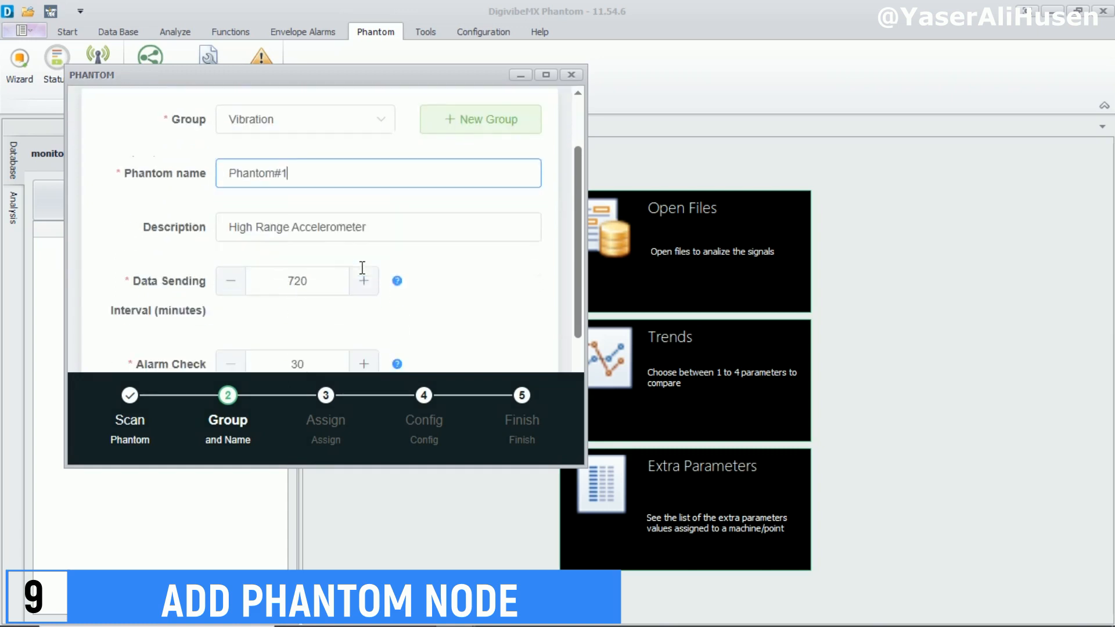
Set the data sending interval to 10 minutes and advance to the Assign step.
{"action": "scroll", "scroll_direction": "down", "scroll_amount": 3}
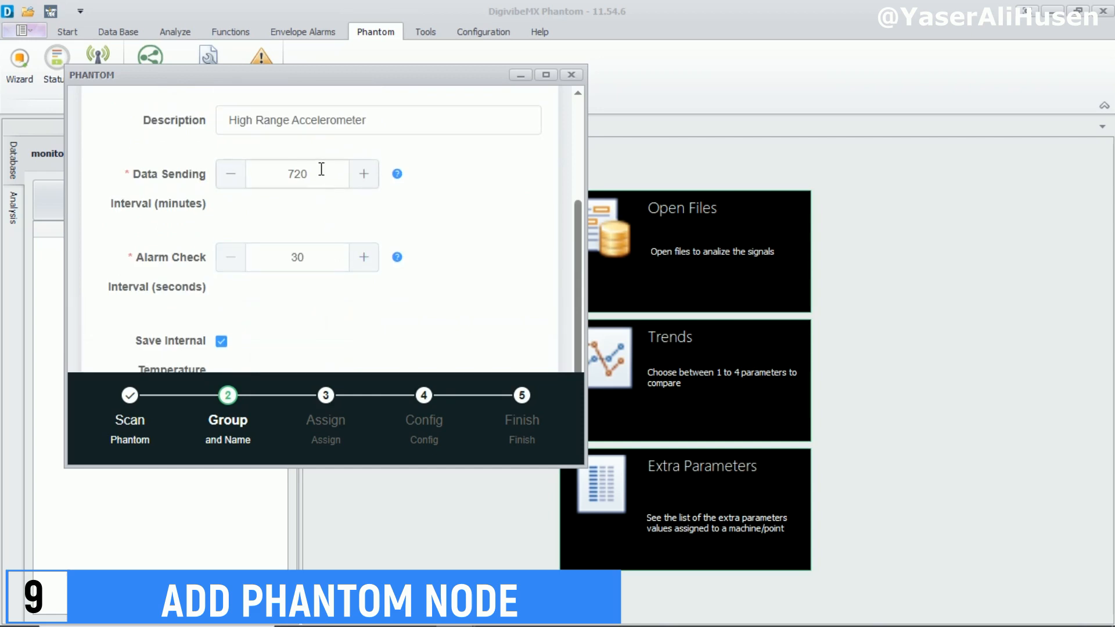
{"action": "left_click", "coordinate": [396, 173]}
{"action": "type", "text": "1"}
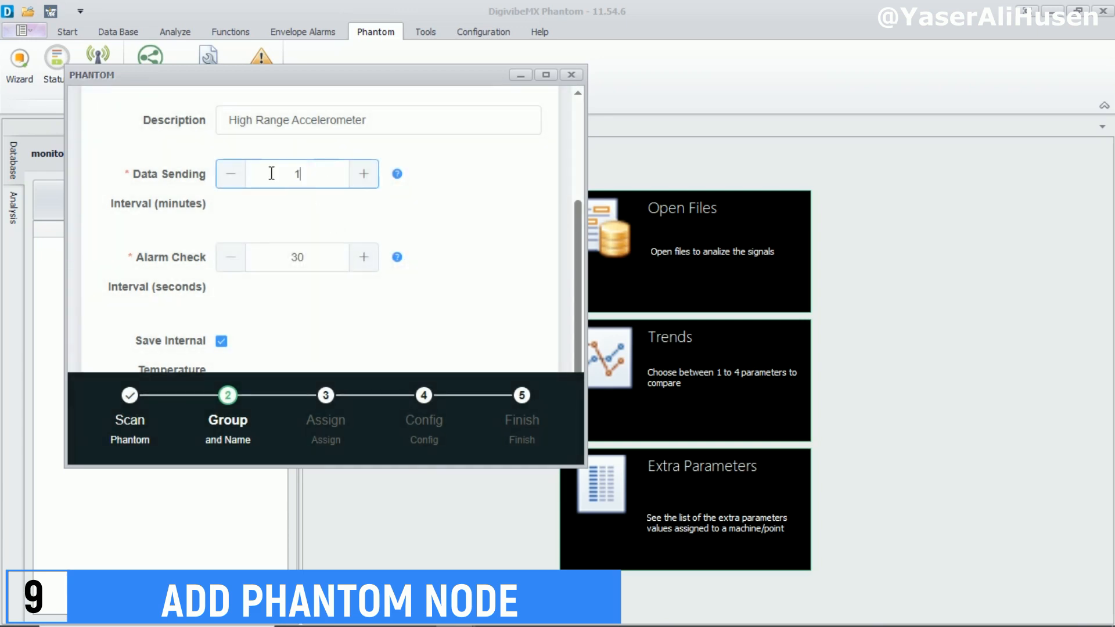
{"action": "type", "text": "0"}
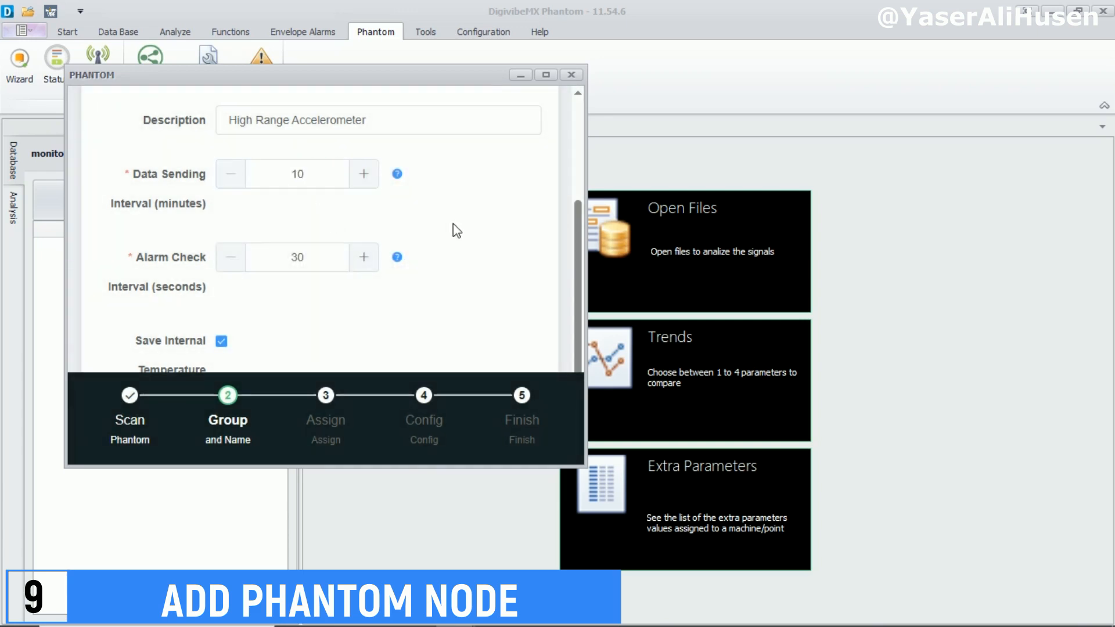
{"action": "left_click", "coordinate": [369, 297]}
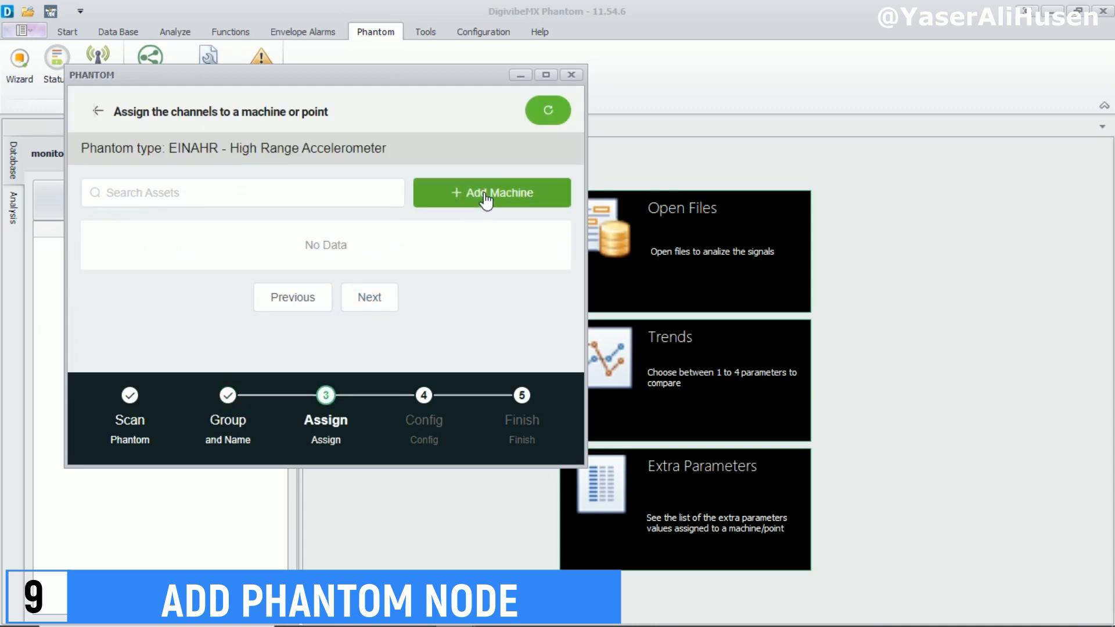
Start a new machine under company AOKI and area Assembly.
{"action": "left_click", "coordinate": [492, 192]}
{"action": "type", "text": "A"}
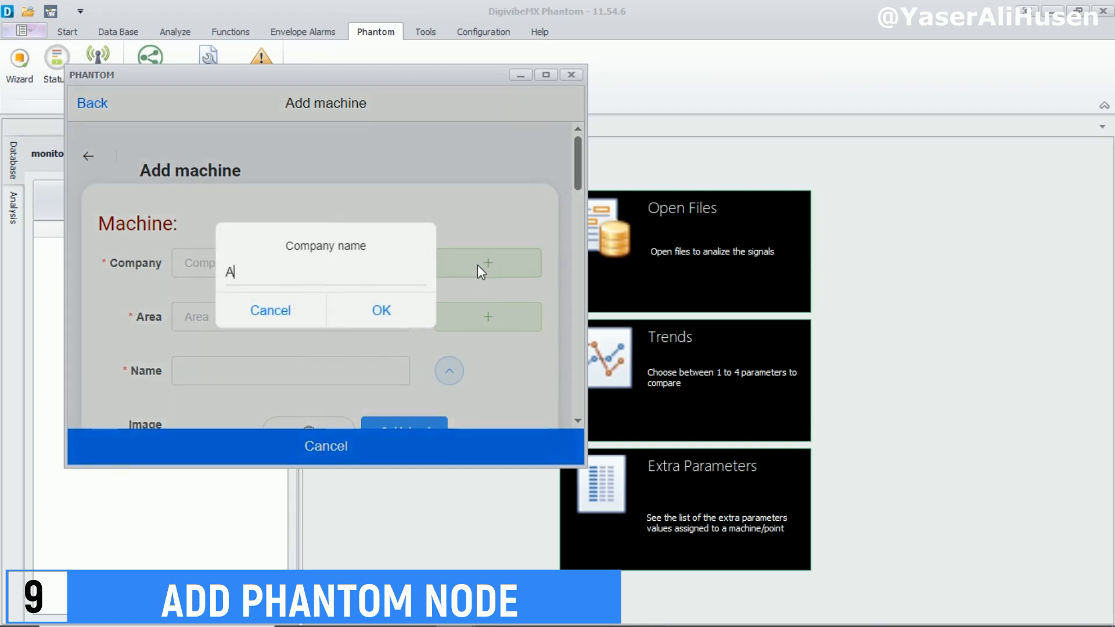
{"action": "type", "text": "OKI"}
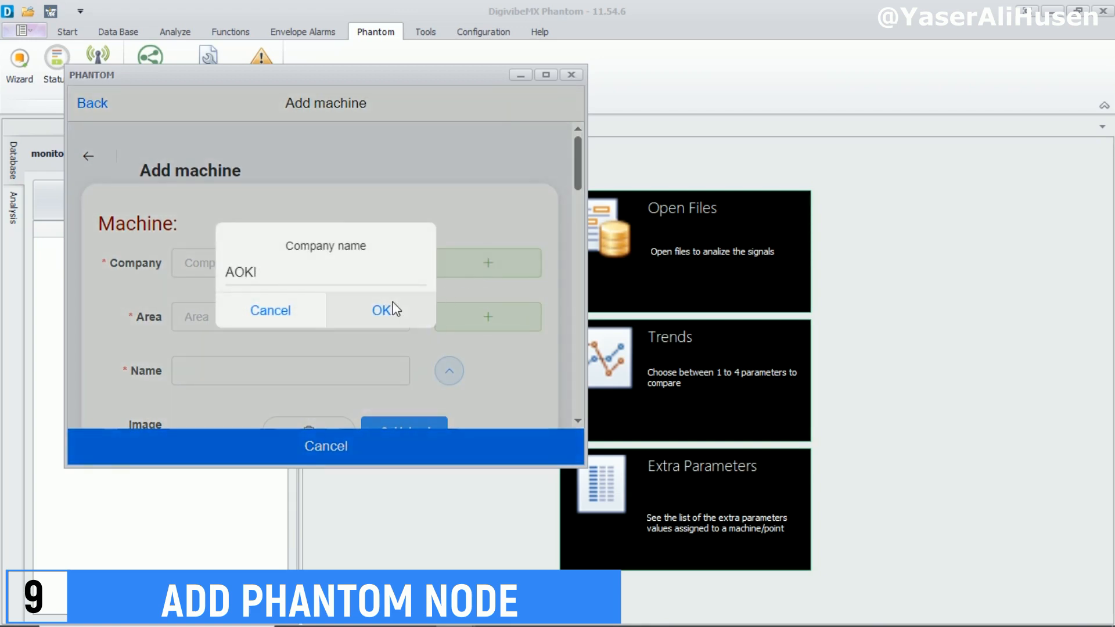
{"action": "left_click", "coordinate": [382, 310]}
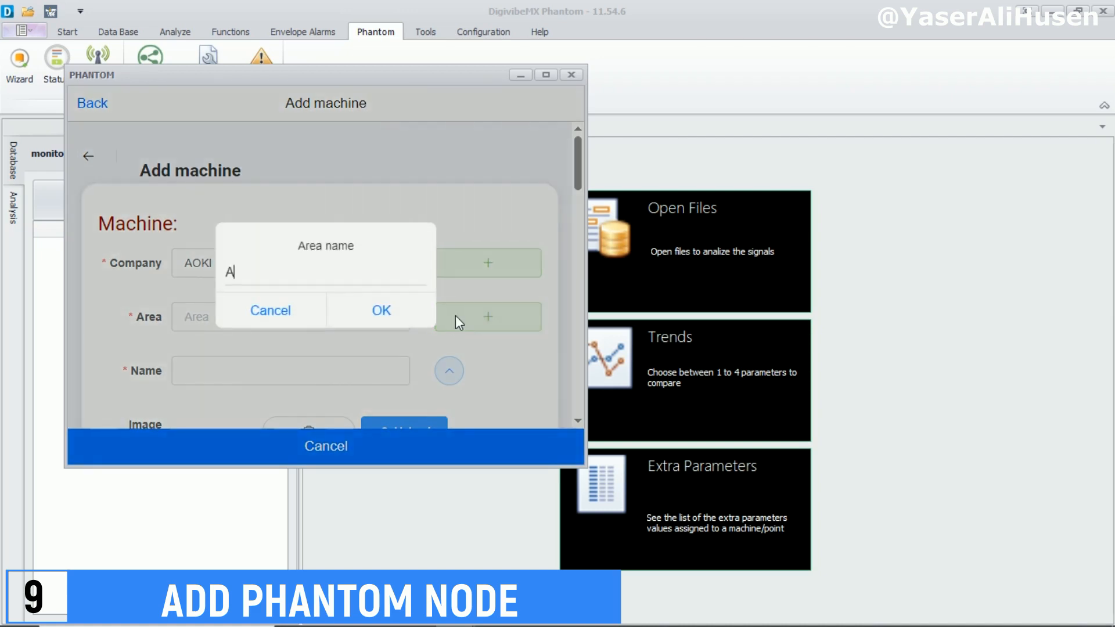
{"action": "type", "text": "ss"}
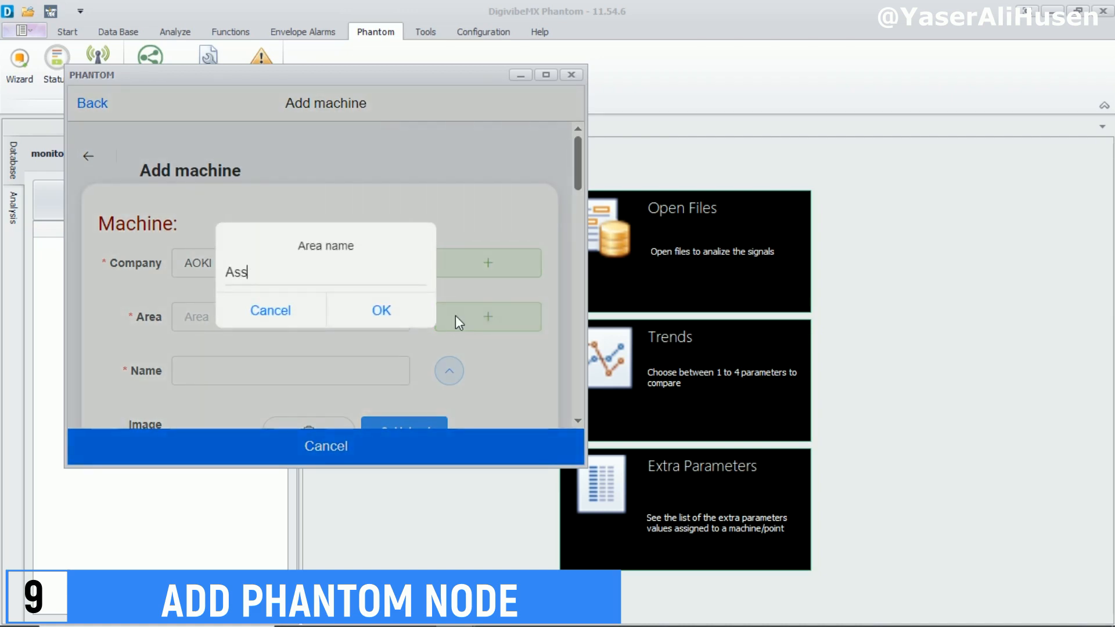
{"action": "type", "text": "embly"}
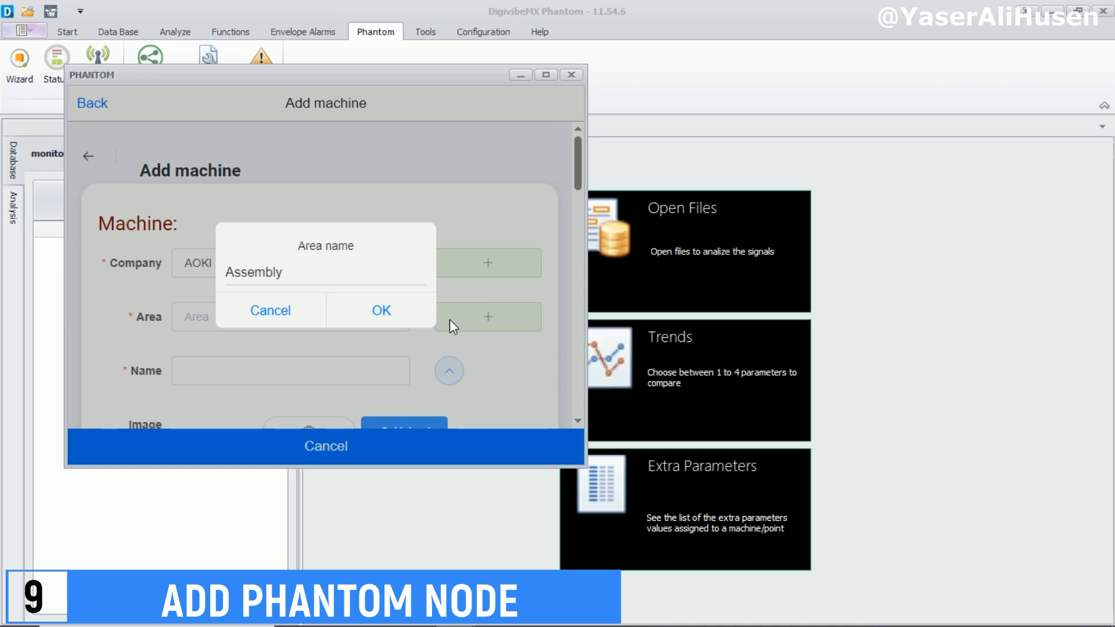
{"action": "left_click", "coordinate": [381, 310]}
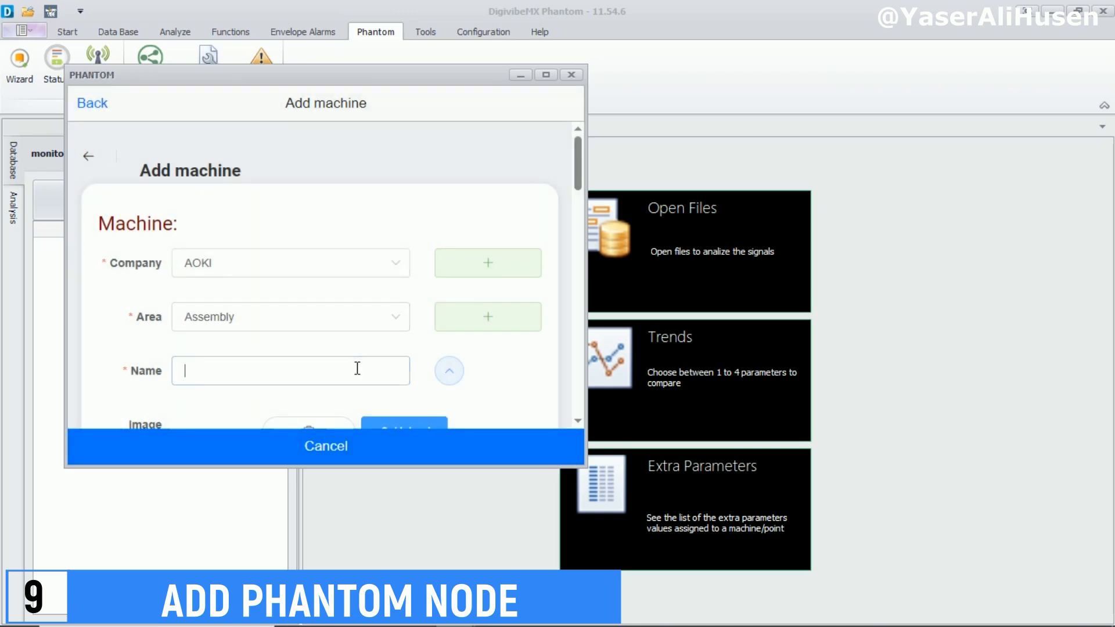
Name the machine 'Motor#1' and save it.
{"action": "type", "text": "Motor"}
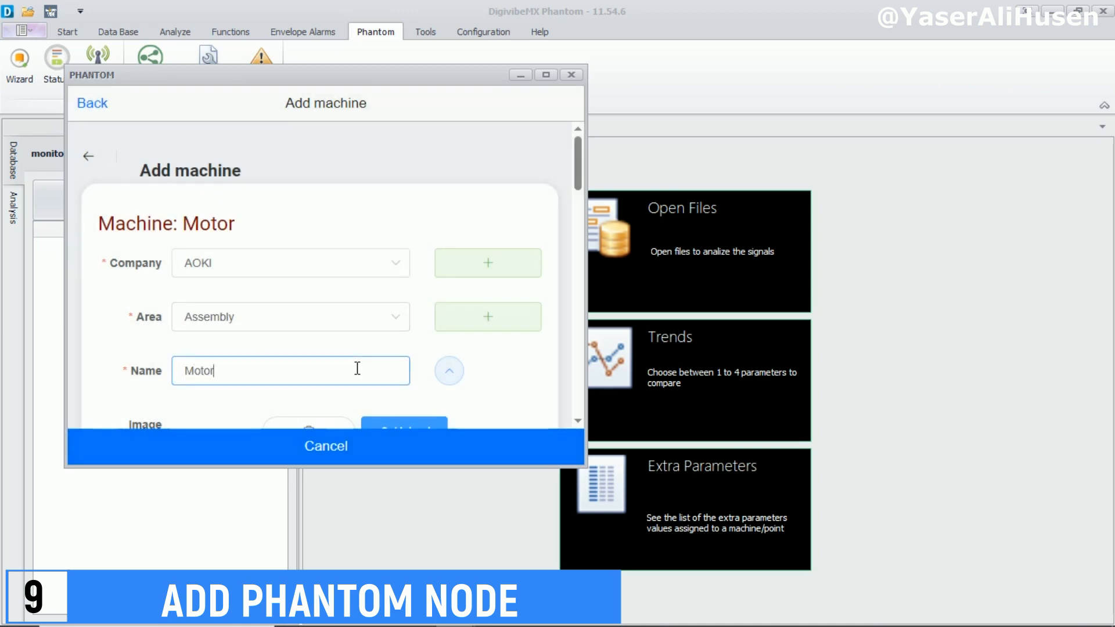
{"action": "type", "text": "#1"}
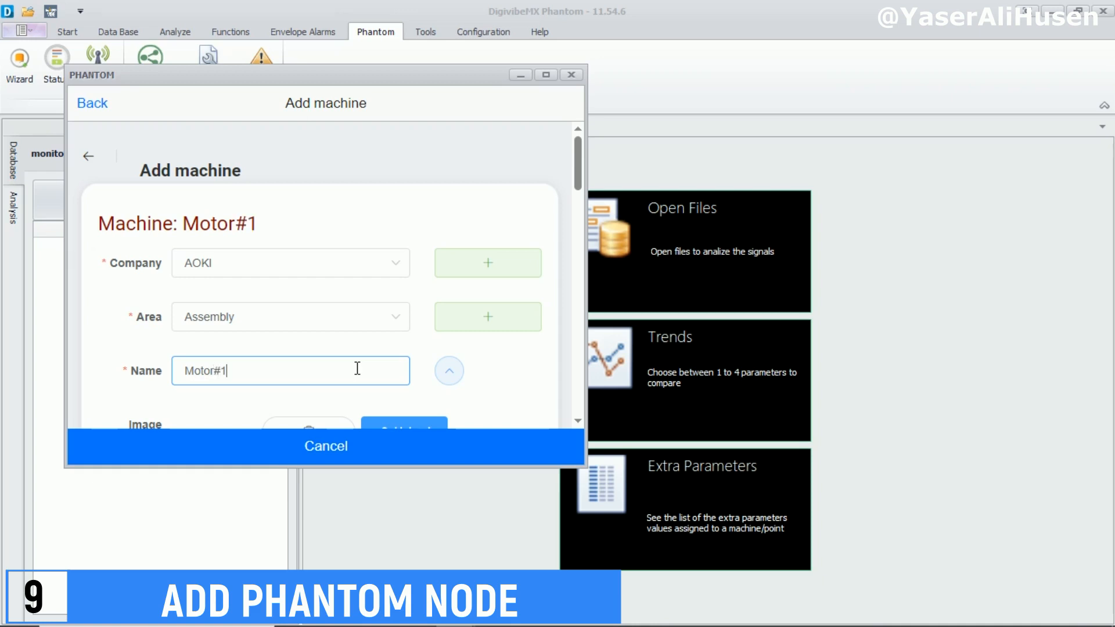
{"action": "scroll", "scroll_direction": "down", "scroll_amount": 3}
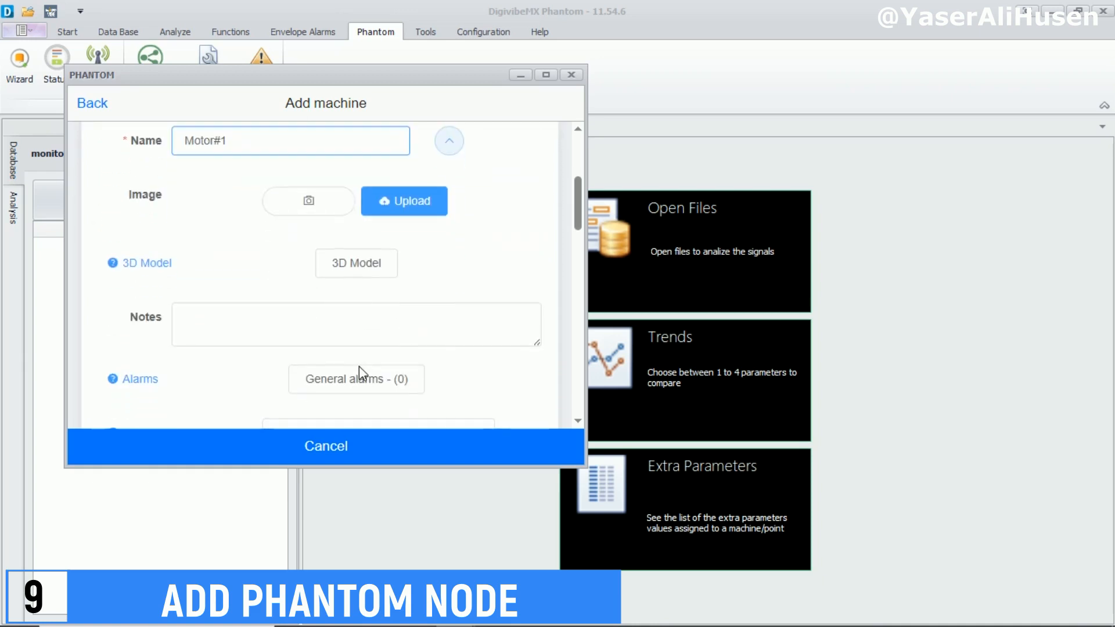
{"action": "scroll", "scroll_direction": "down", "scroll_amount": 3}
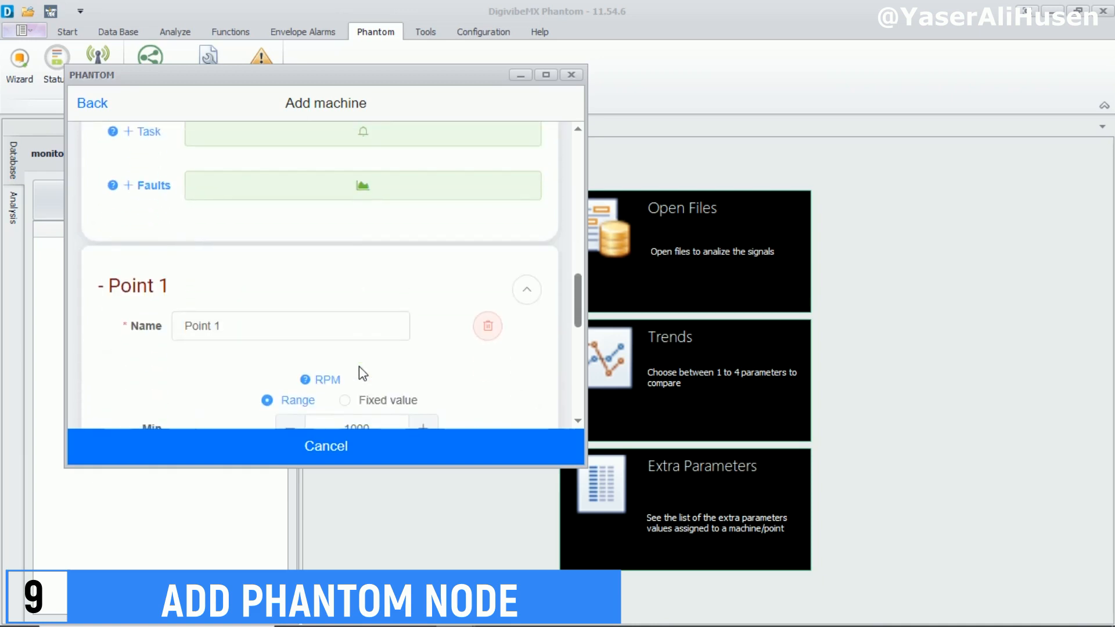
{"action": "scroll", "scroll_direction": "down", "scroll_amount": 3}
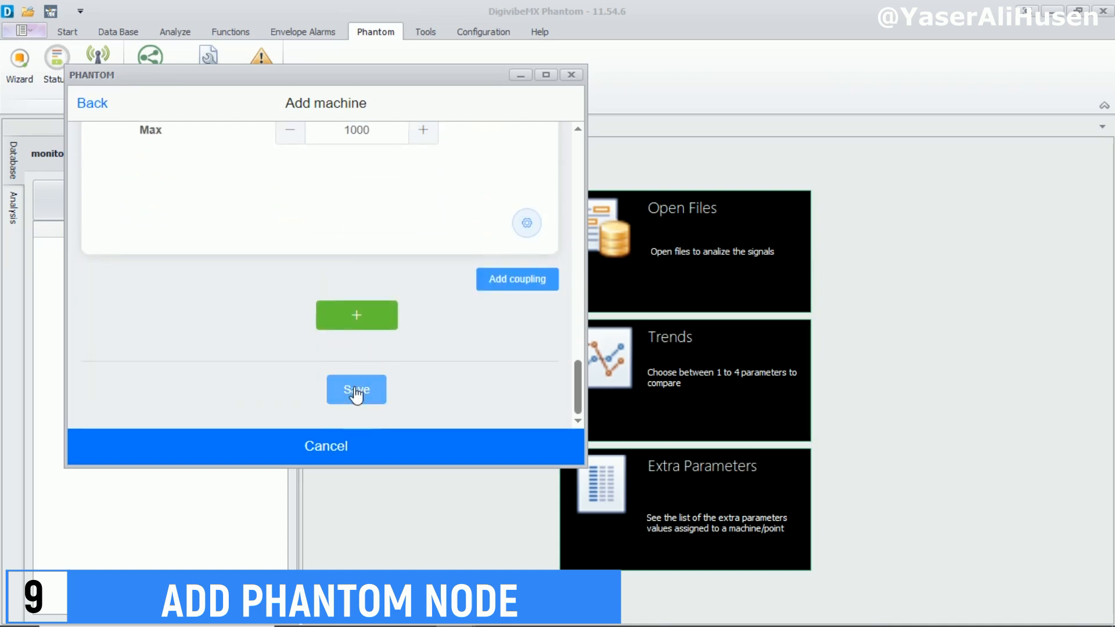
{"action": "left_click", "coordinate": [355, 390]}
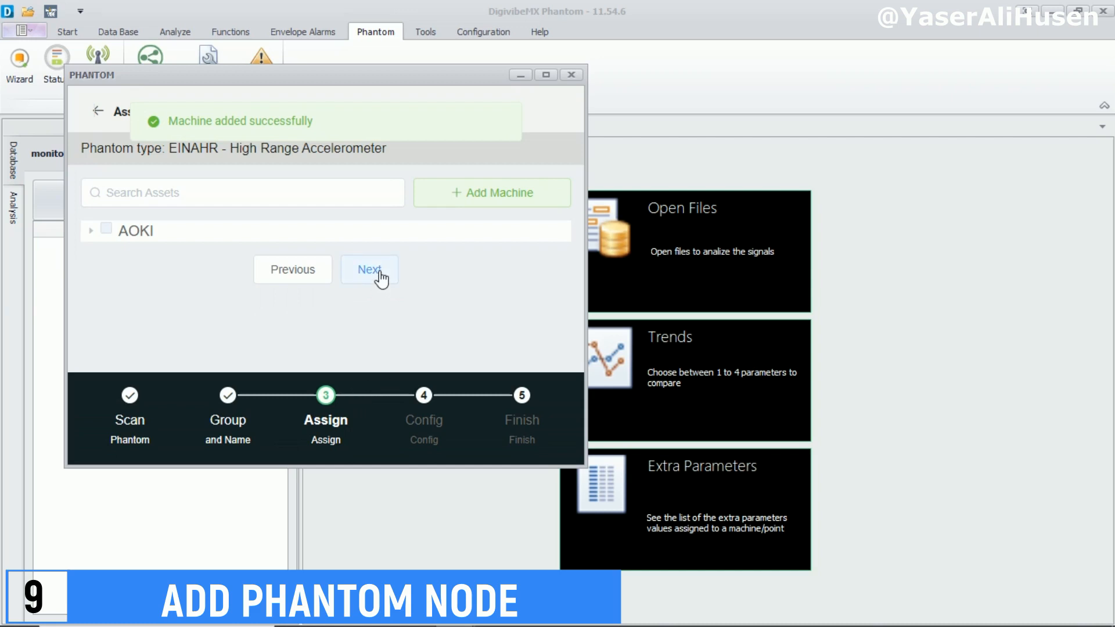
Assign the node's channels to Motor#1's Point 1 and save the Phantom node.
{"action": "left_click", "coordinate": [370, 269]}
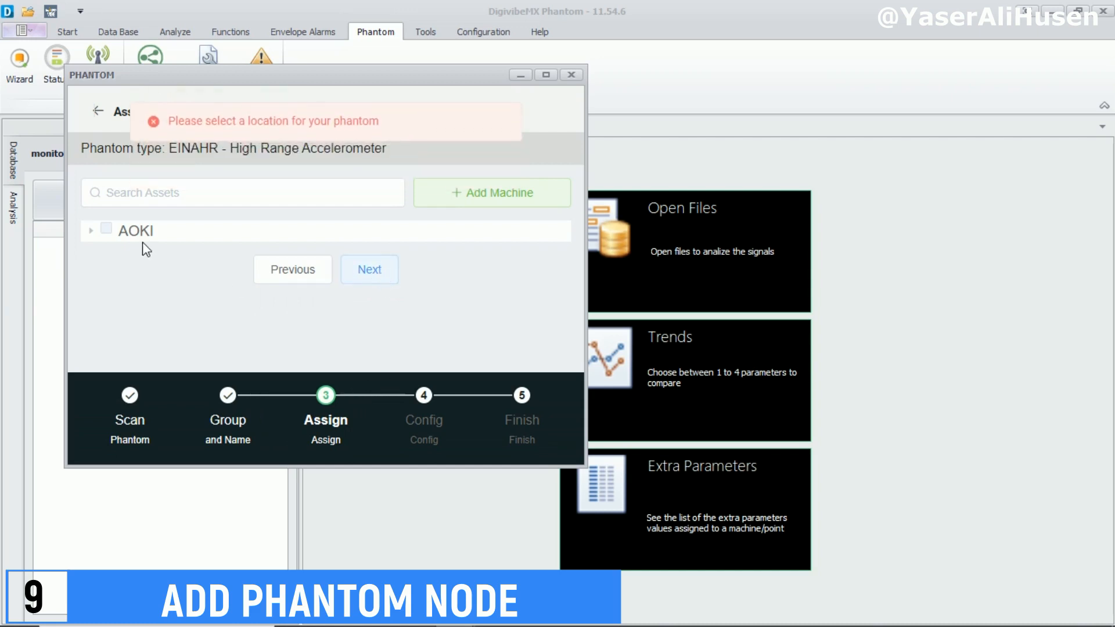
{"action": "left_click", "coordinate": [90, 230]}
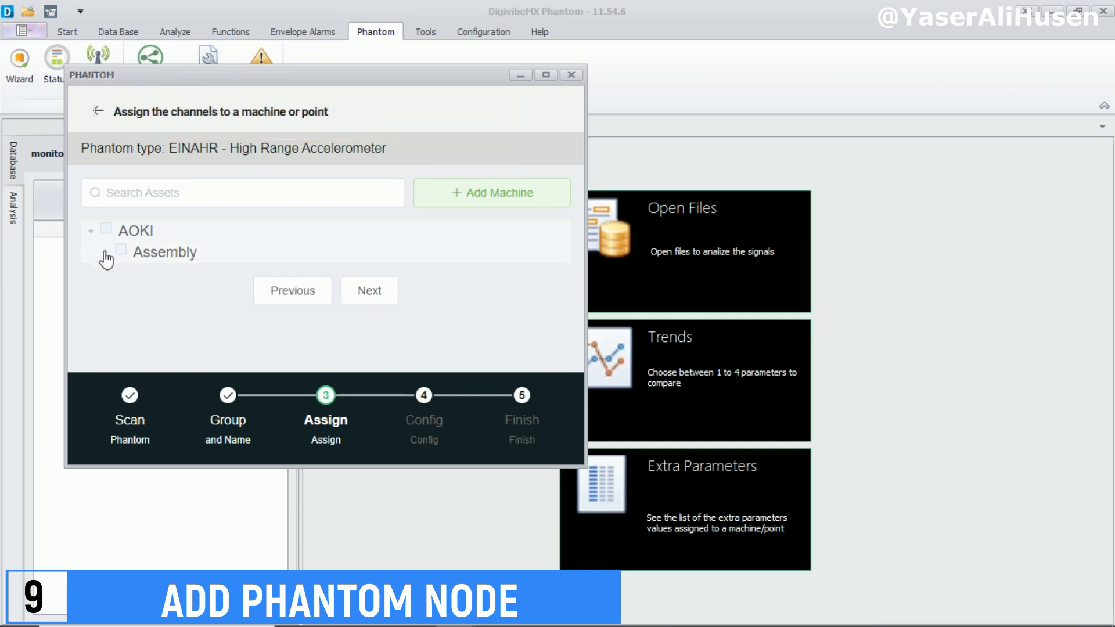
{"action": "left_click", "coordinate": [105, 258]}
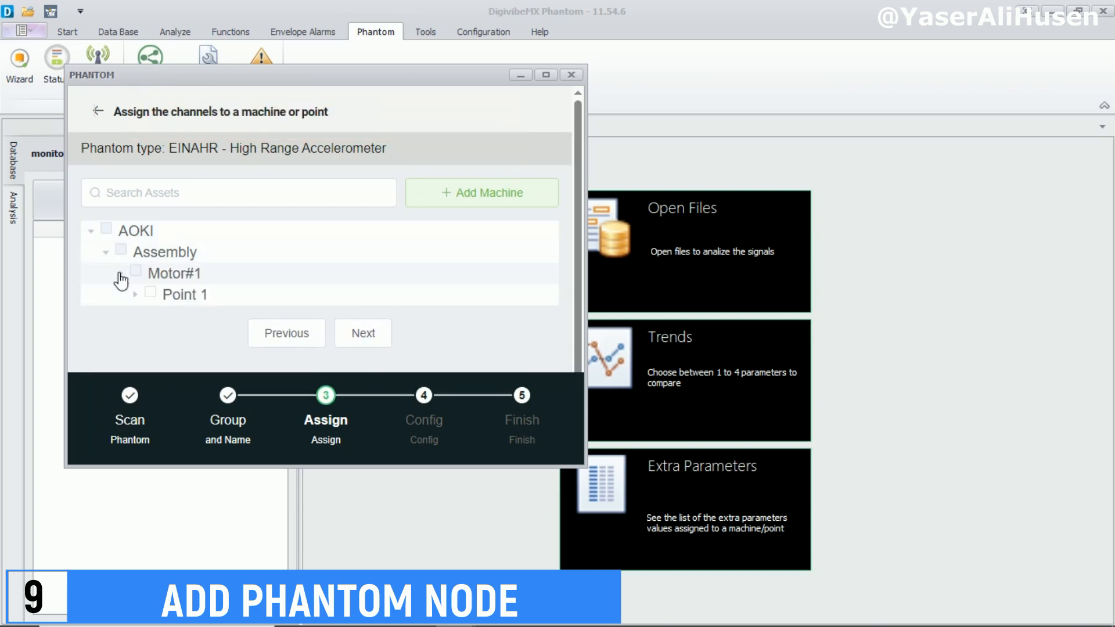
{"action": "left_click", "coordinate": [149, 293]}
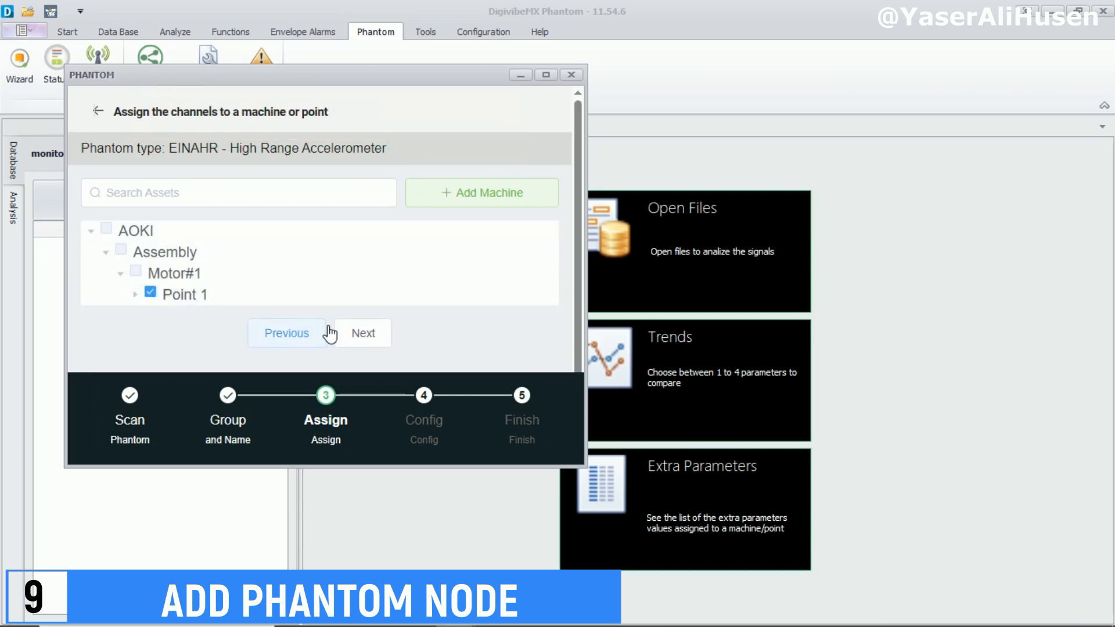
{"action": "left_click", "coordinate": [362, 333]}
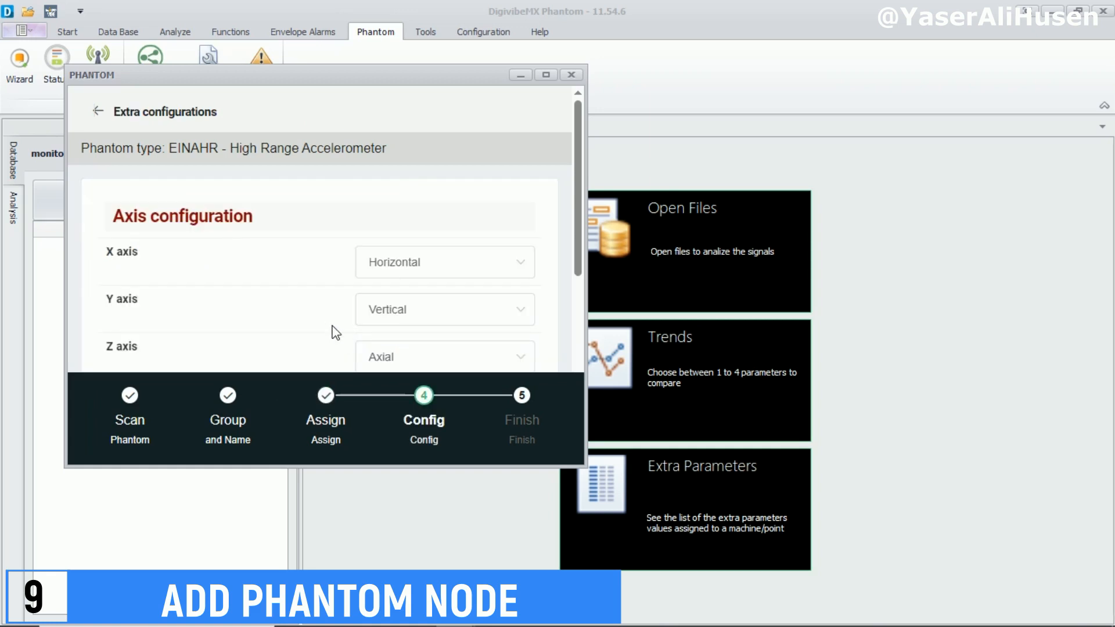
{"action": "scroll", "scroll_direction": "down", "scroll_amount": 3}
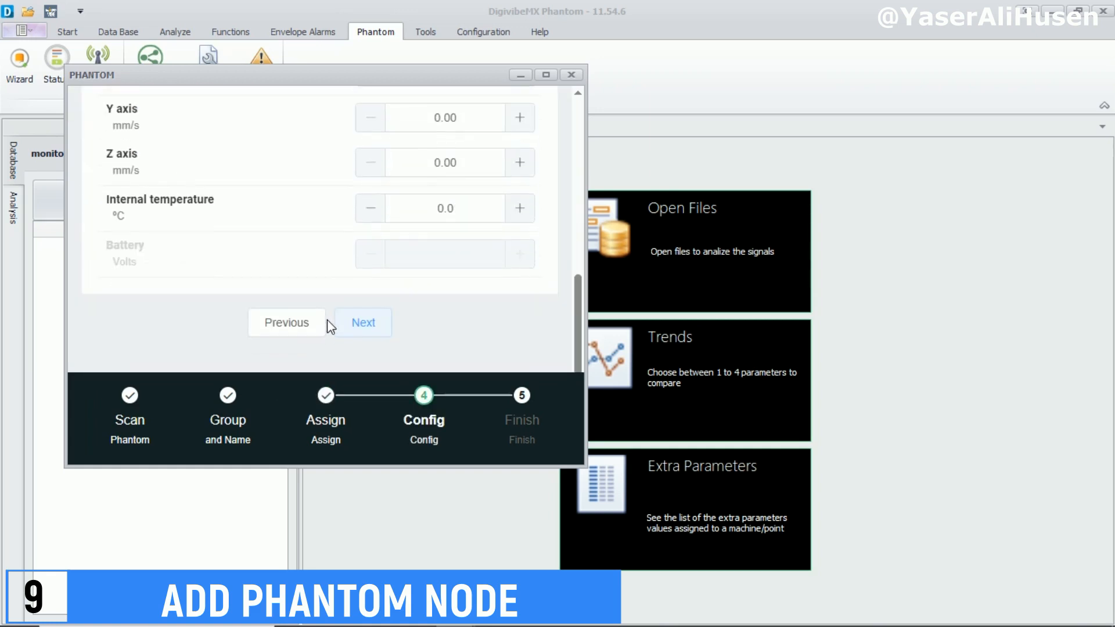
{"action": "left_click", "coordinate": [362, 322]}
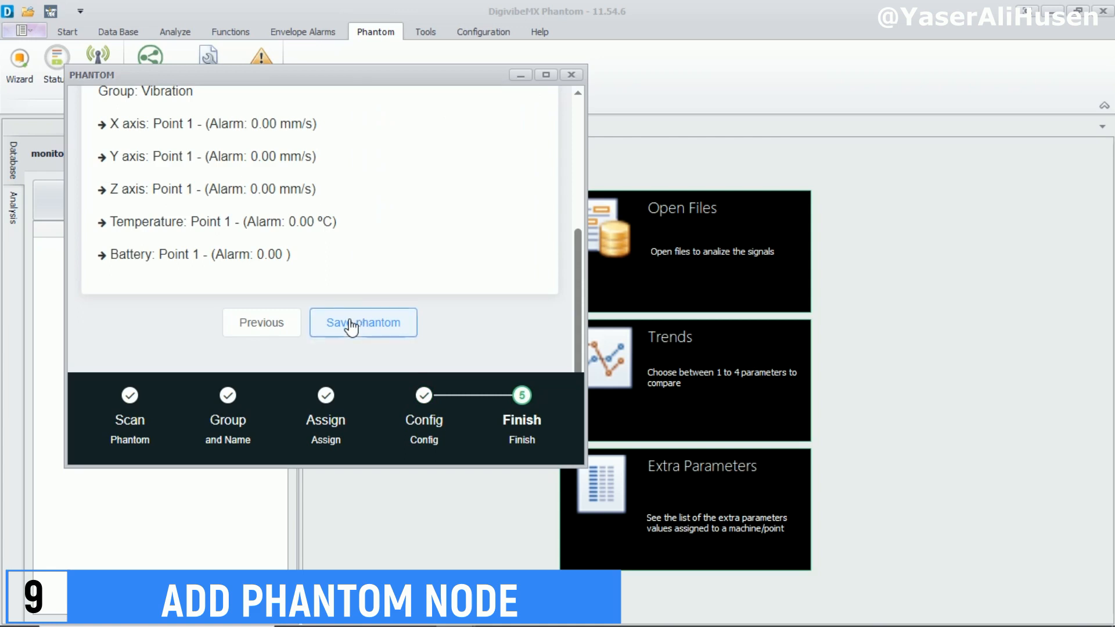
{"action": "left_click", "coordinate": [362, 322]}
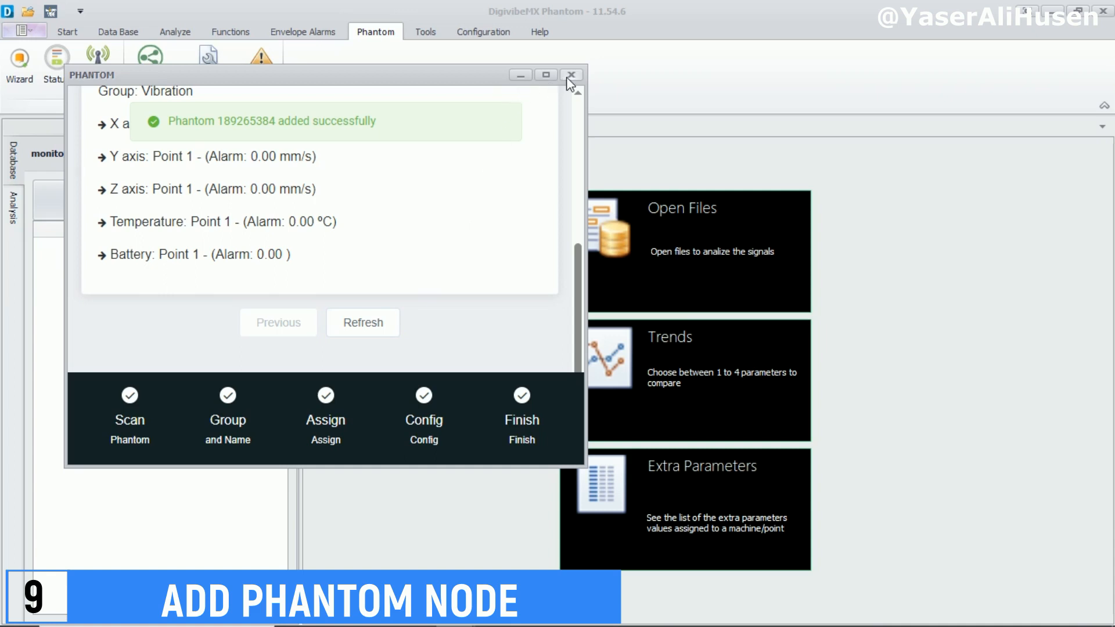
Close the PHANTOM wizard, refresh the database, and expand AOKI › Assembly in the tree.
{"action": "left_click", "coordinate": [571, 75]}
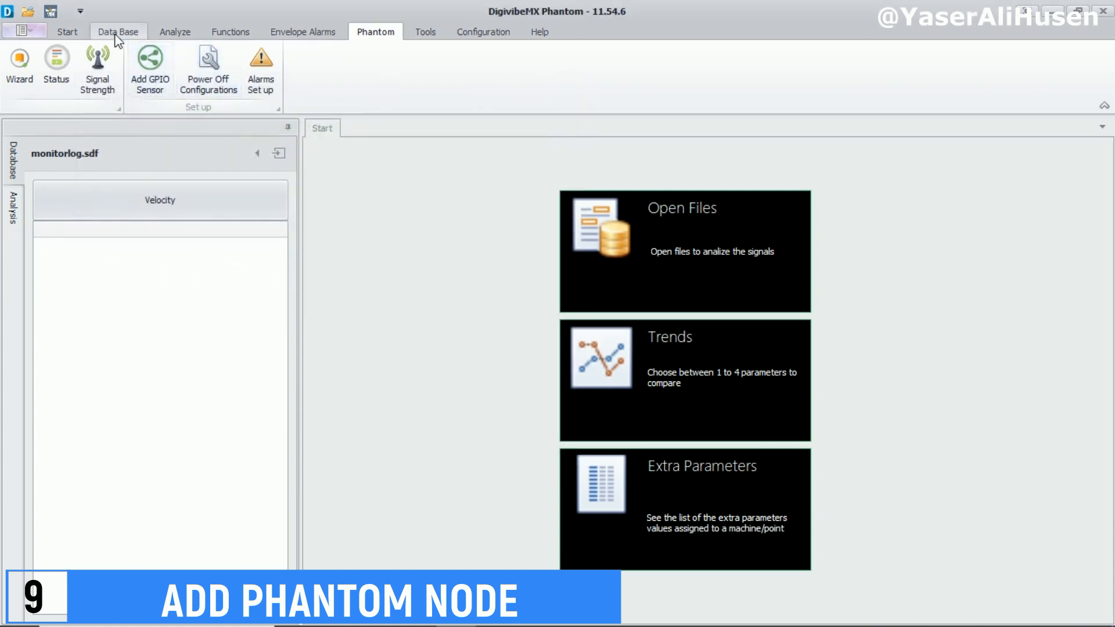
{"action": "left_click", "coordinate": [118, 31]}
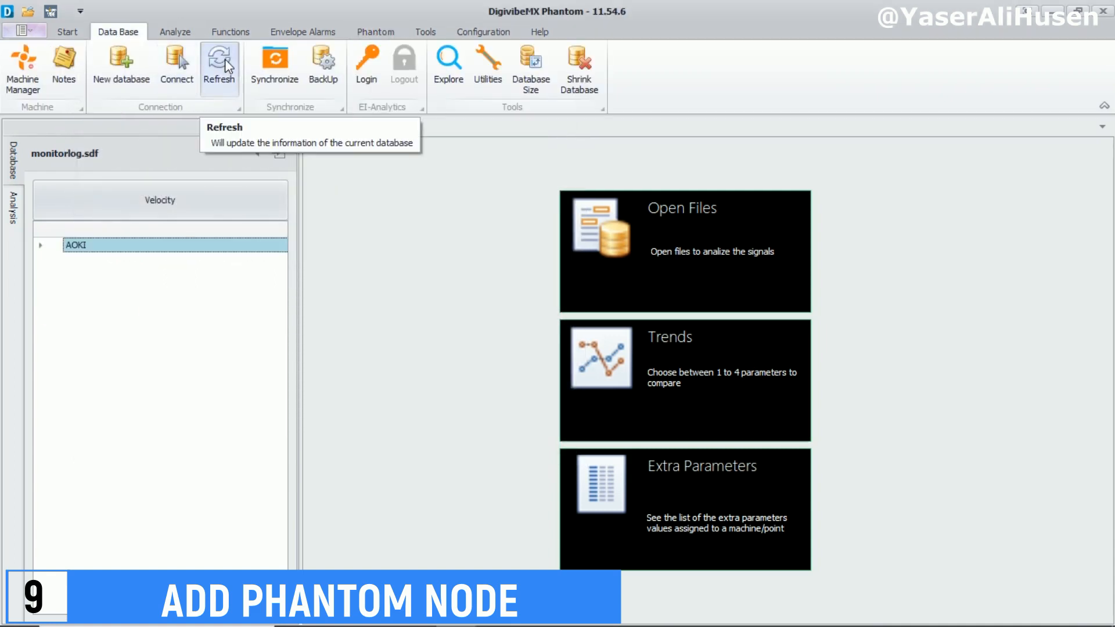
{"action": "left_click", "coordinate": [41, 245]}
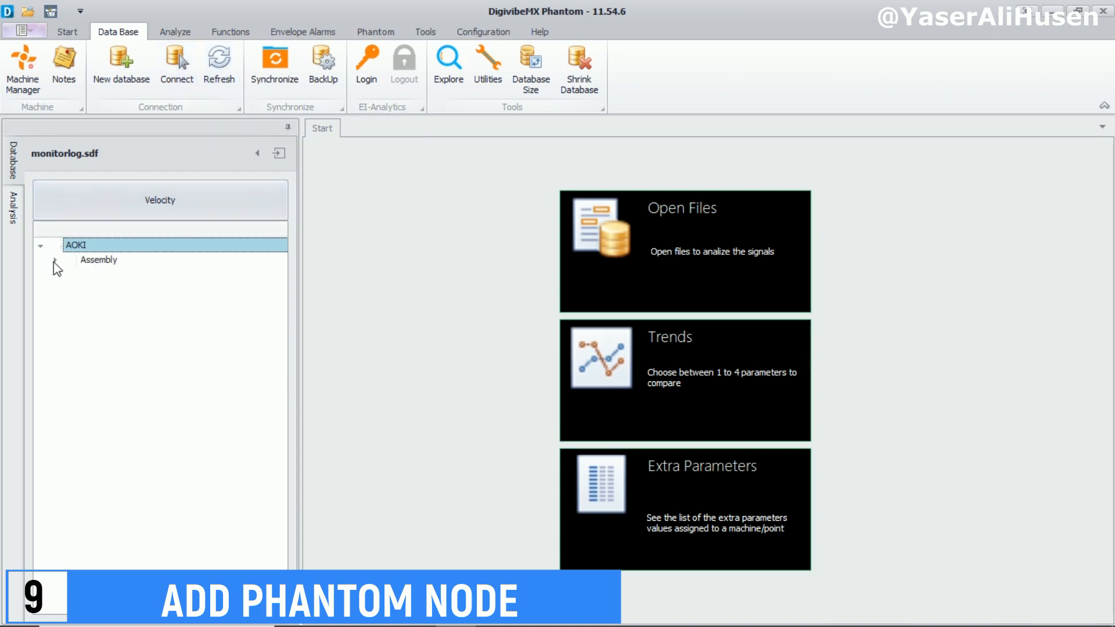
{"action": "left_click", "coordinate": [54, 260]}
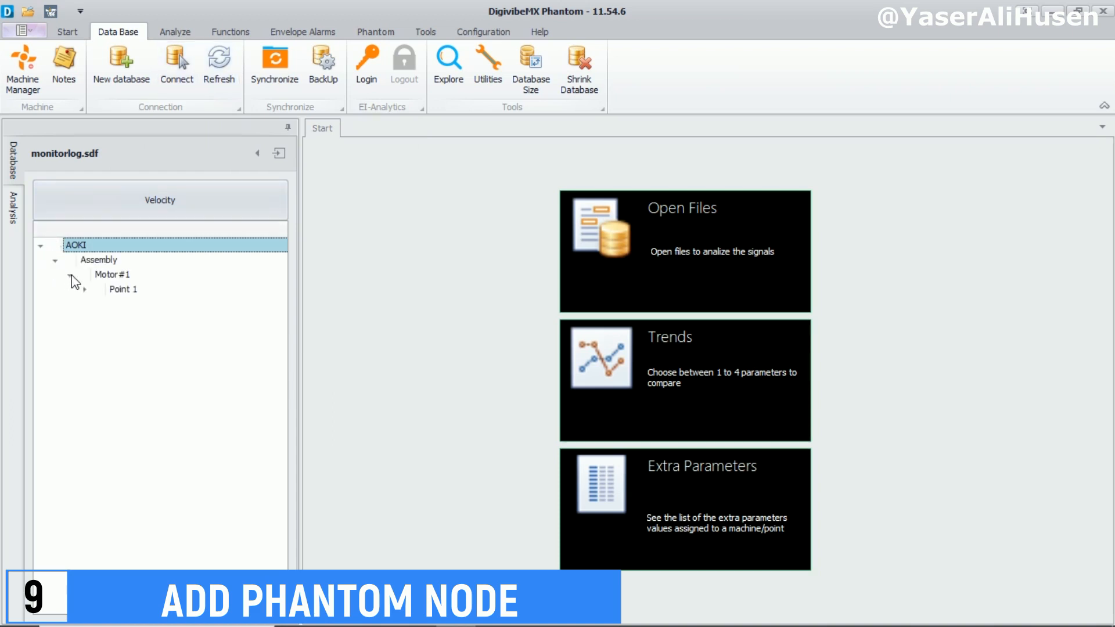
{"action": "left_click", "coordinate": [83, 289]}
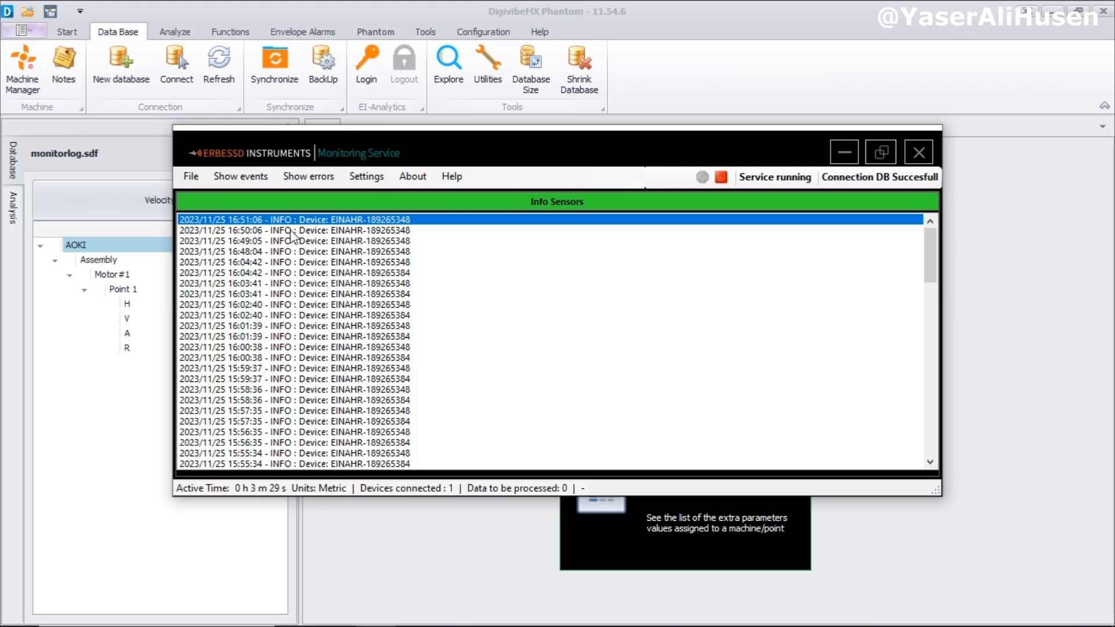
{"action": "mouse_move", "coordinate": [782, 192]}
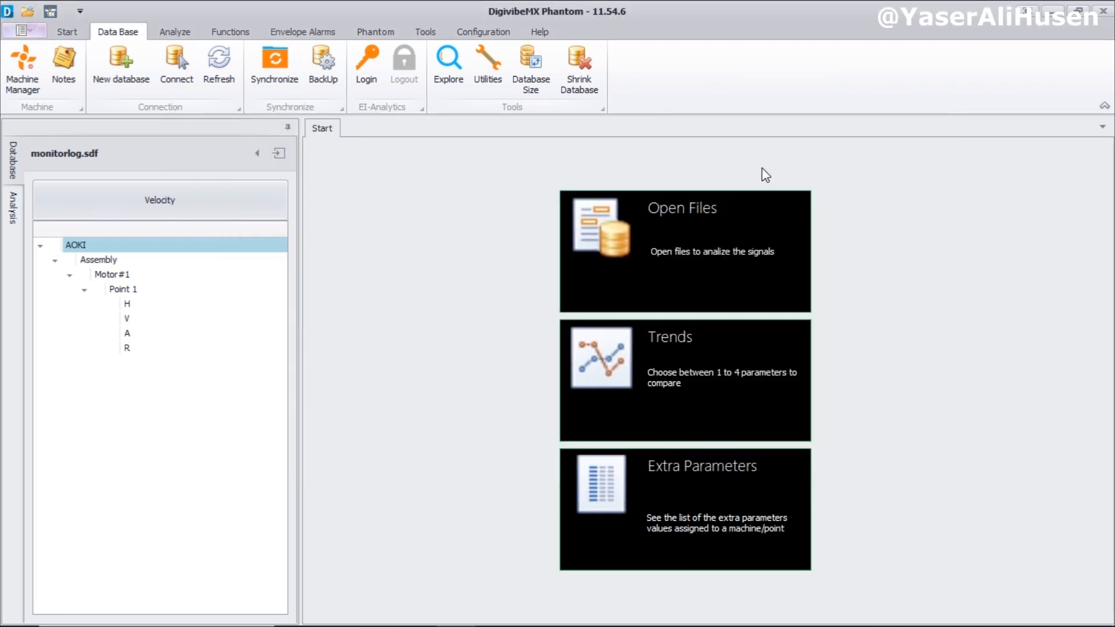
{"action": "mouse_move", "coordinate": [375, 32]}
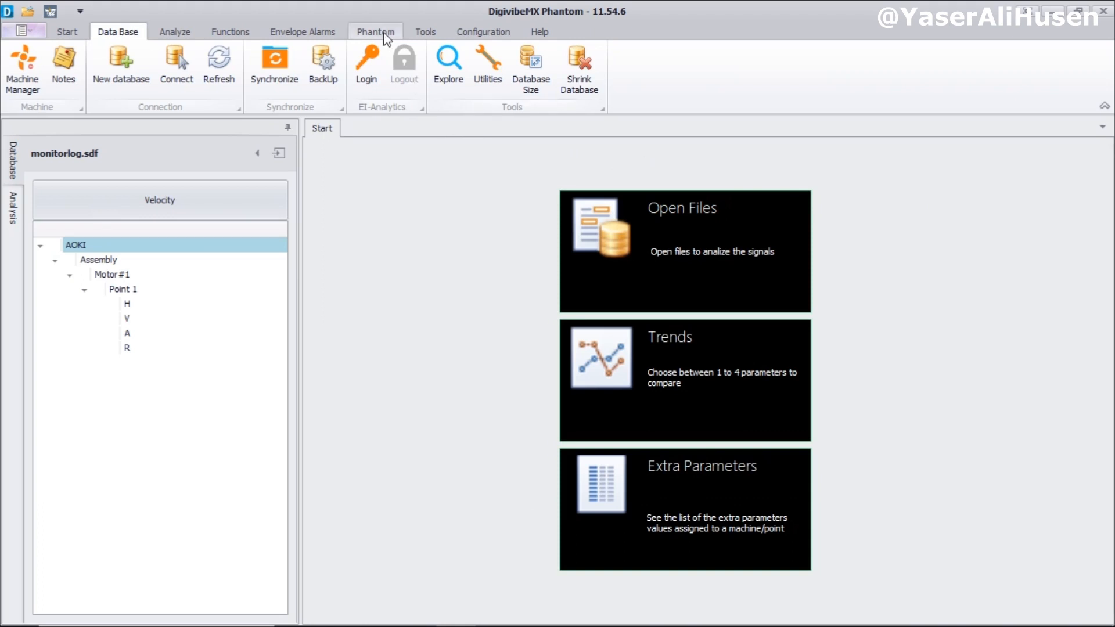
List all Phantom devices to check accelerometer 189265384, then close the status list.
{"action": "left_click", "coordinate": [374, 32]}
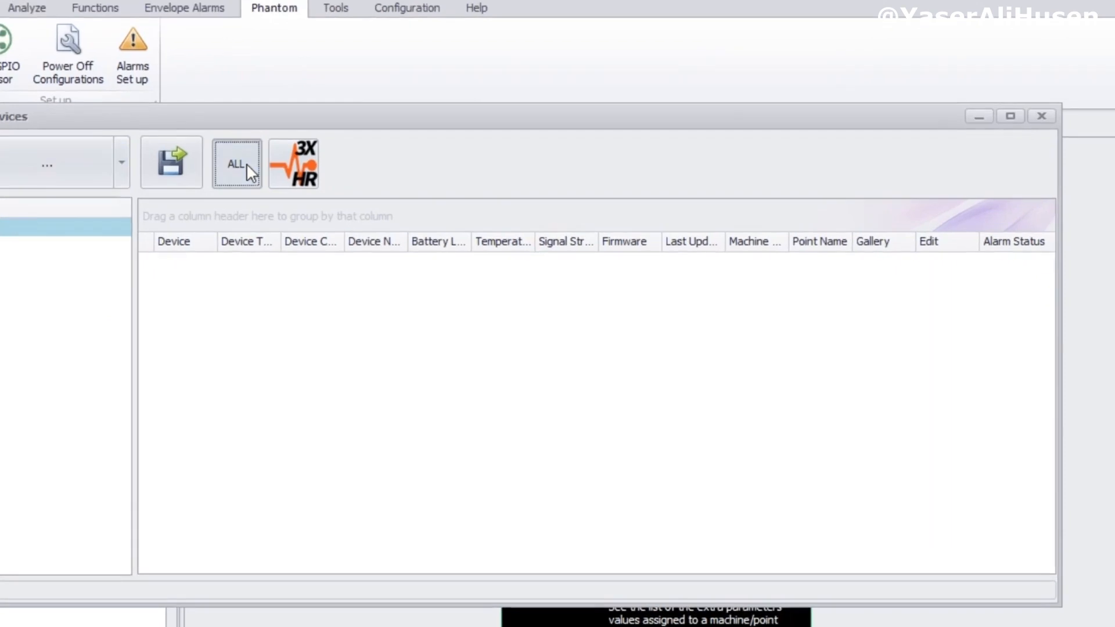
{"action": "left_click", "coordinate": [237, 163]}
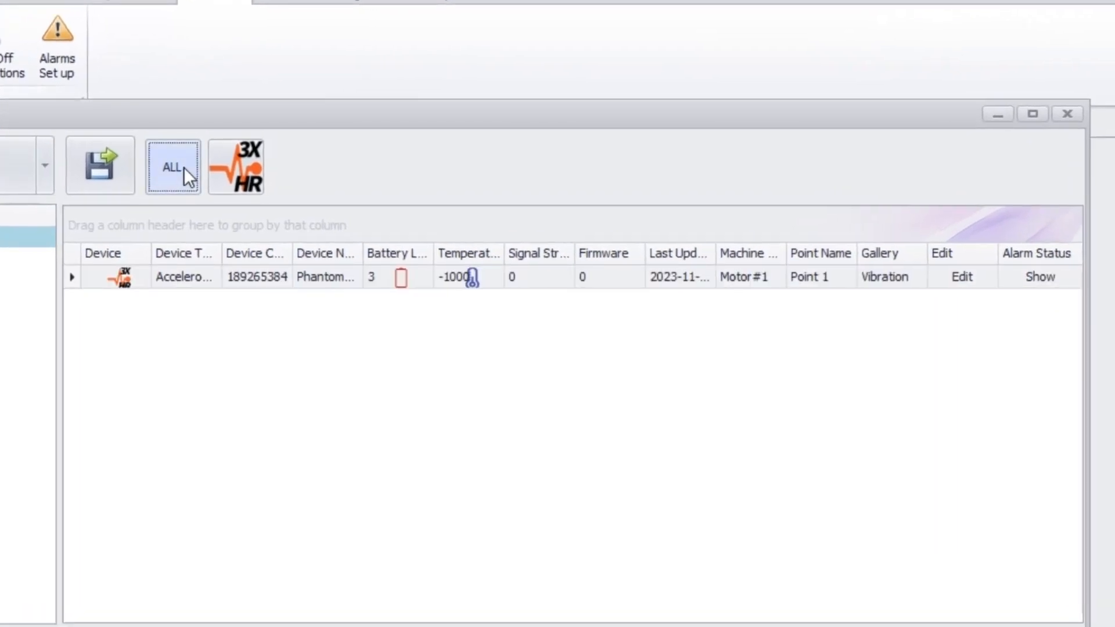
{"action": "mouse_move", "coordinate": [459, 279]}
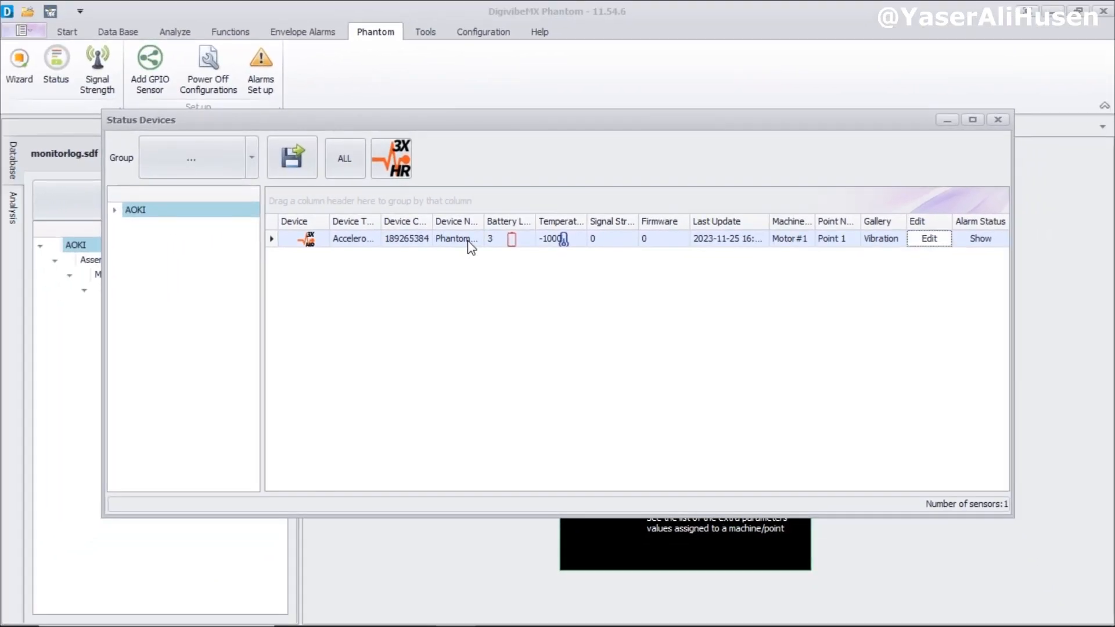
{"action": "left_click", "coordinate": [67, 31]}
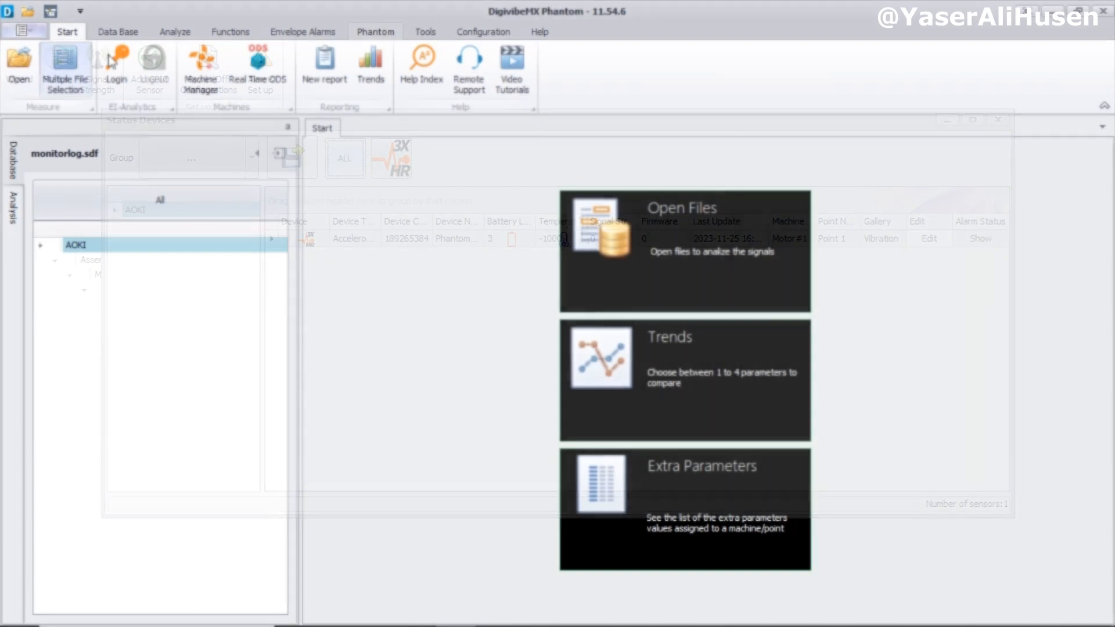
{"action": "left_click", "coordinate": [374, 32]}
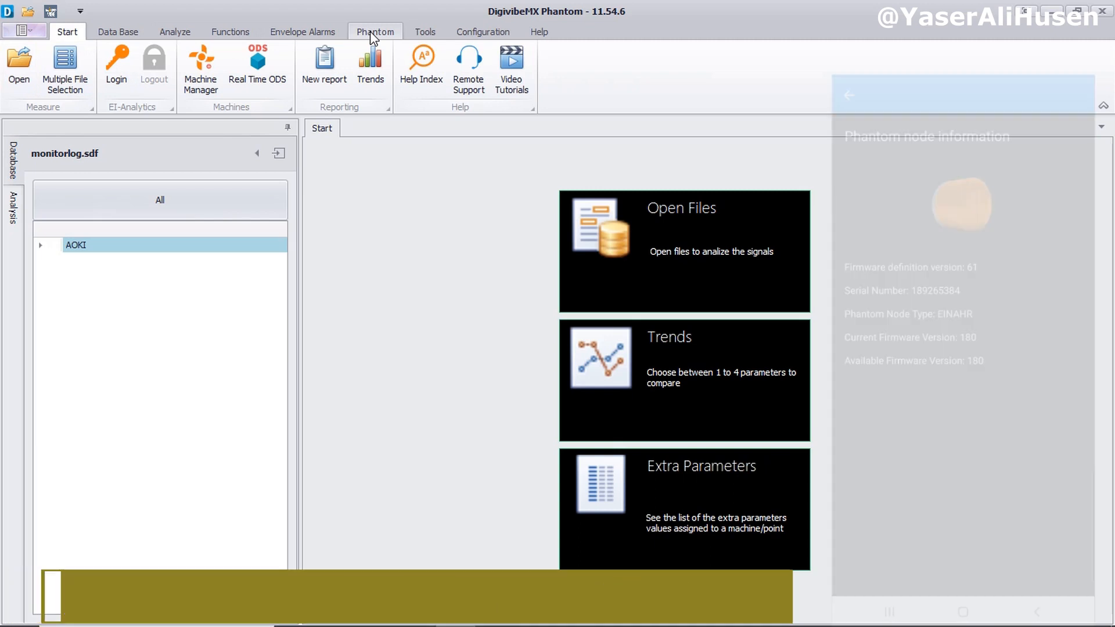
{"action": "left_click", "coordinate": [375, 31]}
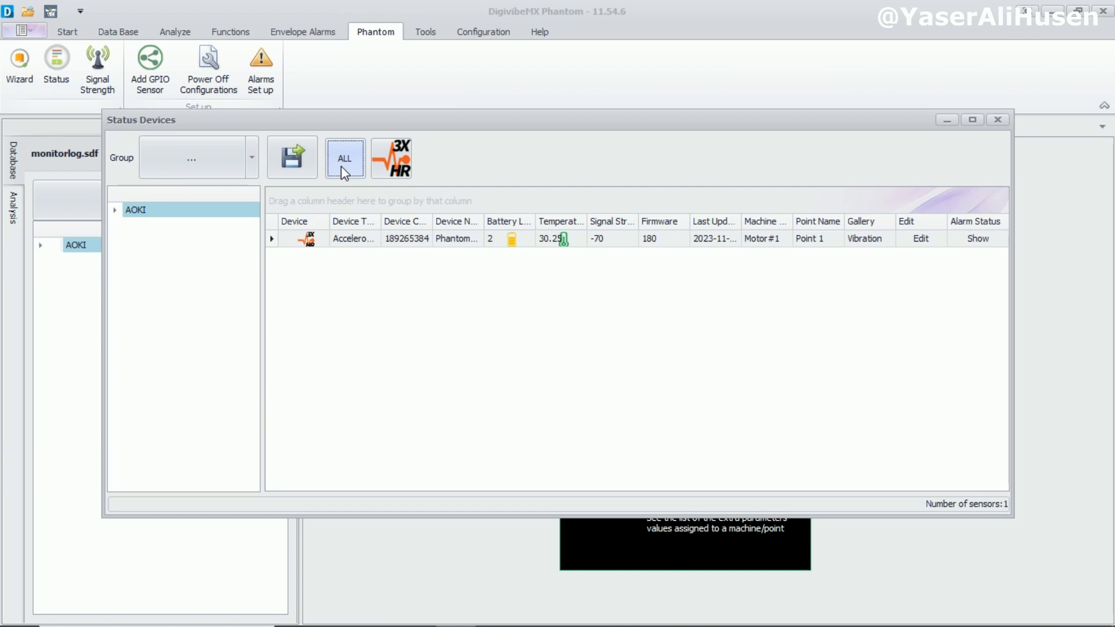
{"action": "mouse_move", "coordinate": [498, 256]}
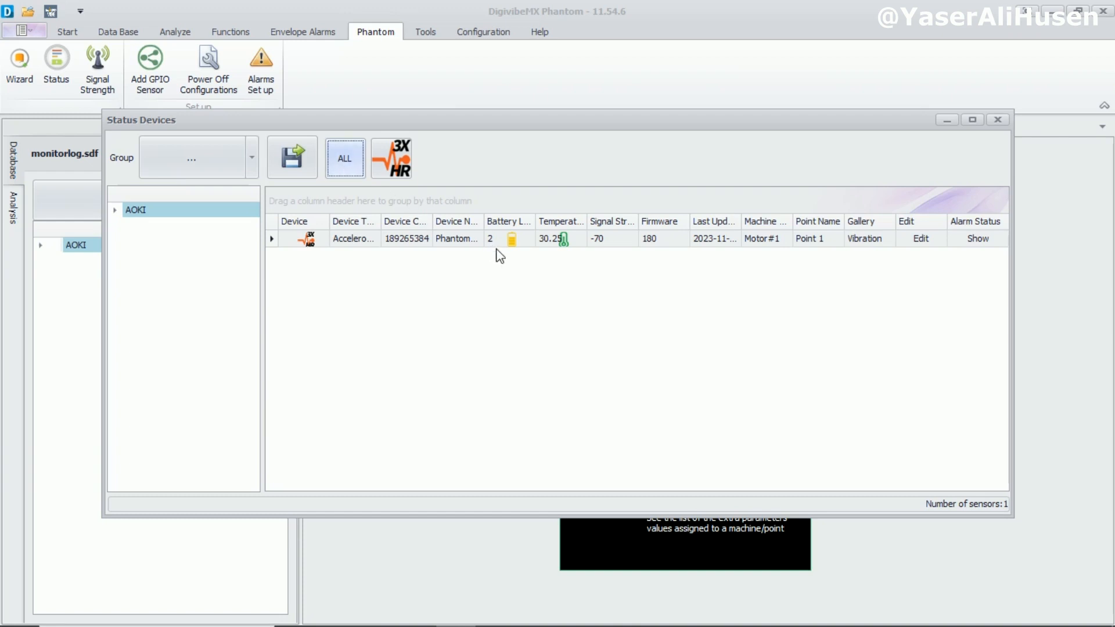
{"action": "mouse_move", "coordinate": [543, 245]}
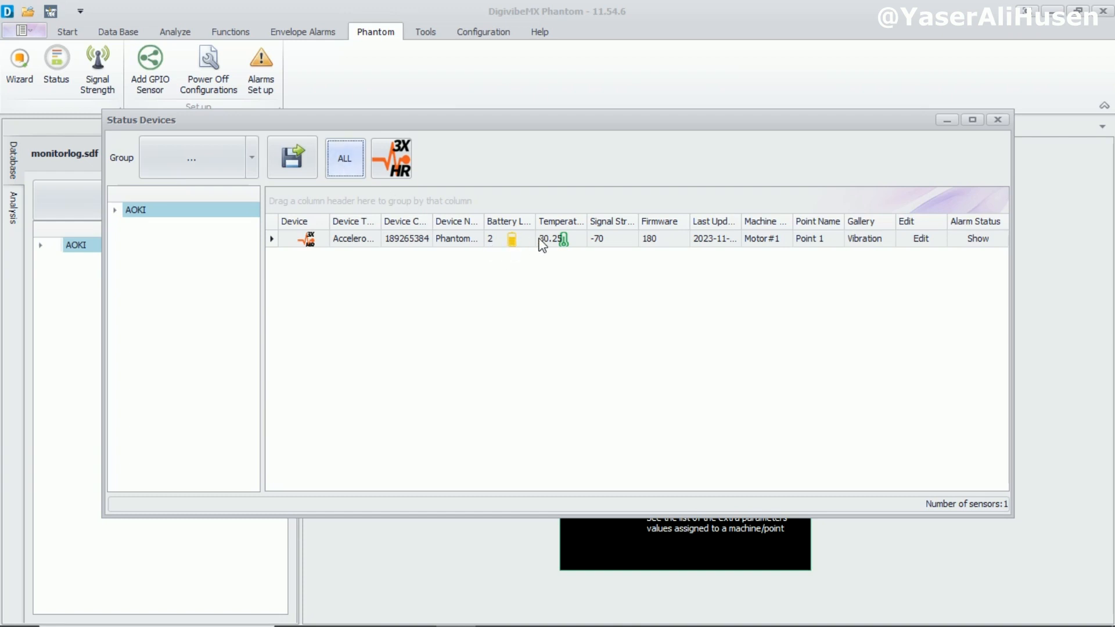
{"action": "mouse_move", "coordinate": [741, 235]}
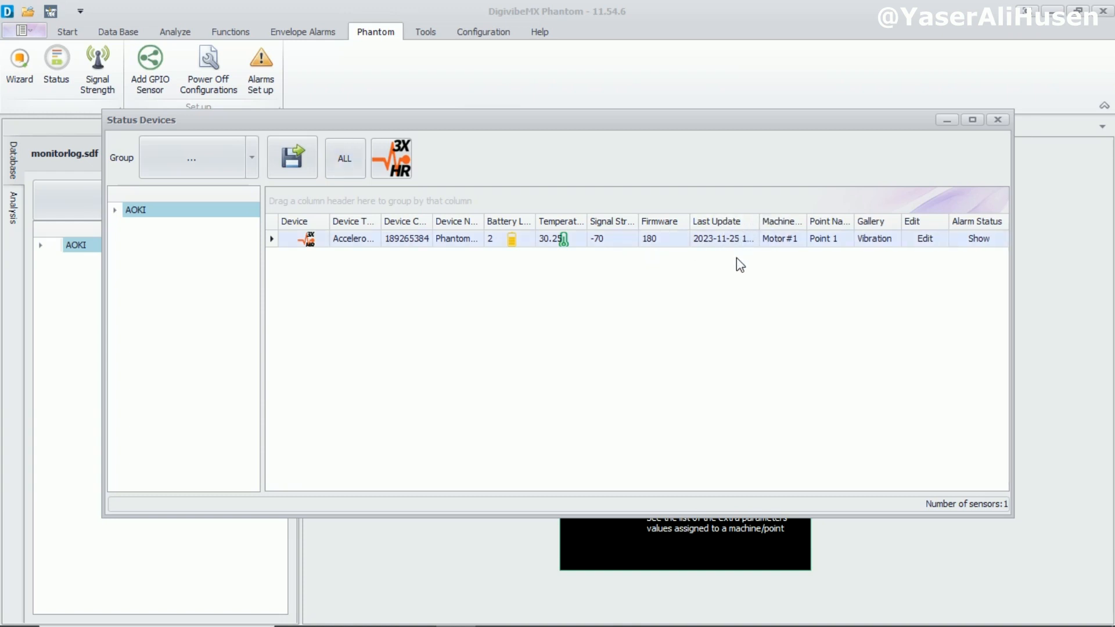
{"action": "mouse_move", "coordinate": [430, 249]}
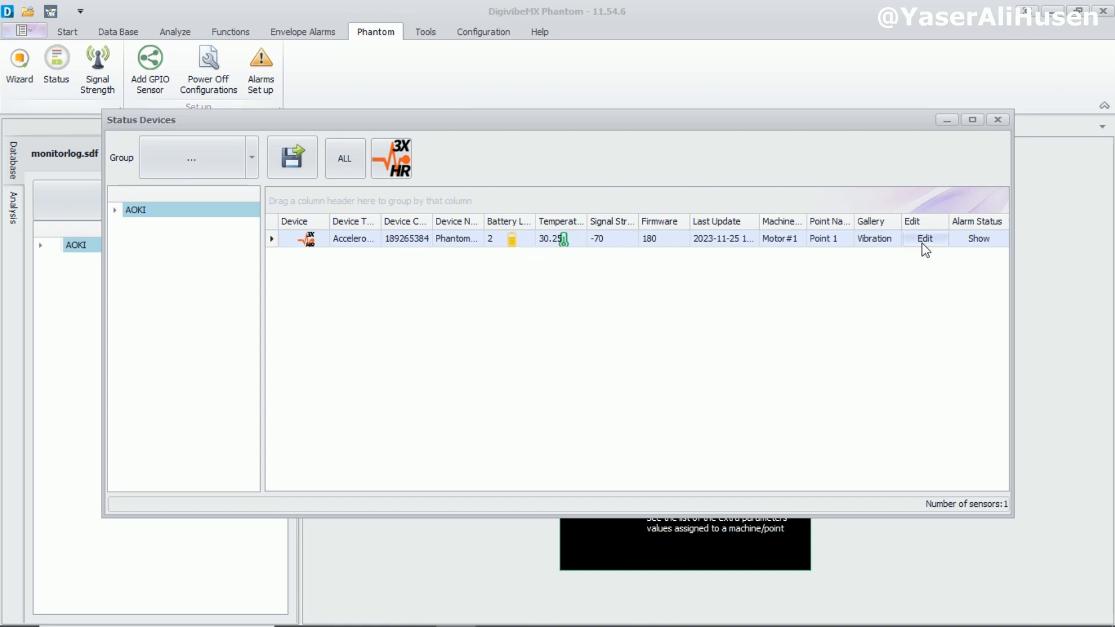
{"action": "mouse_move", "coordinate": [997, 134]}
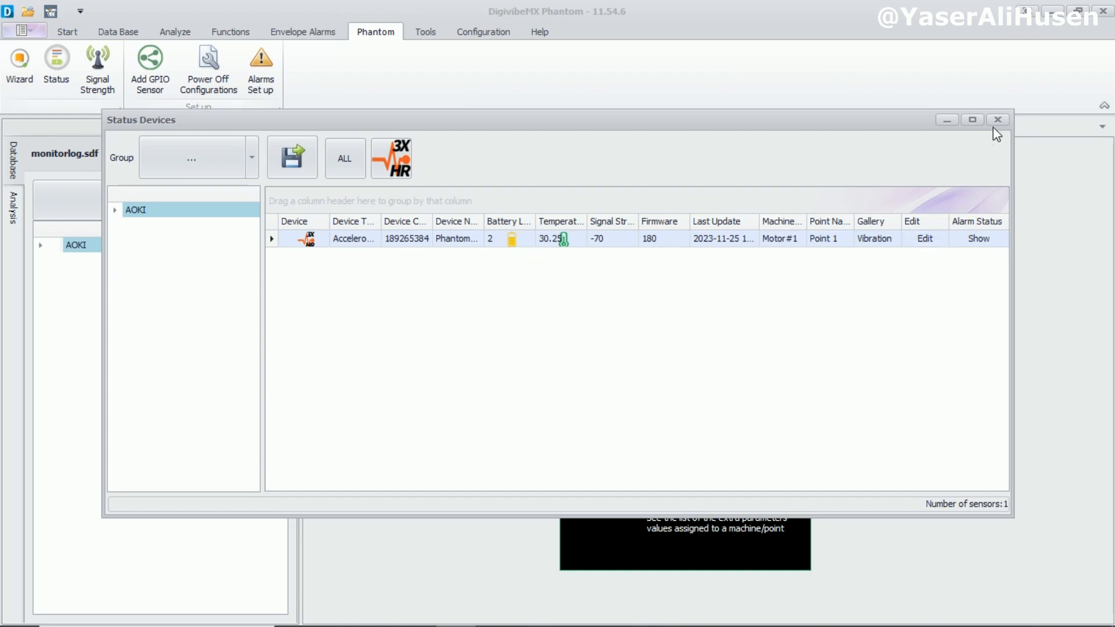
{"action": "left_click", "coordinate": [997, 120]}
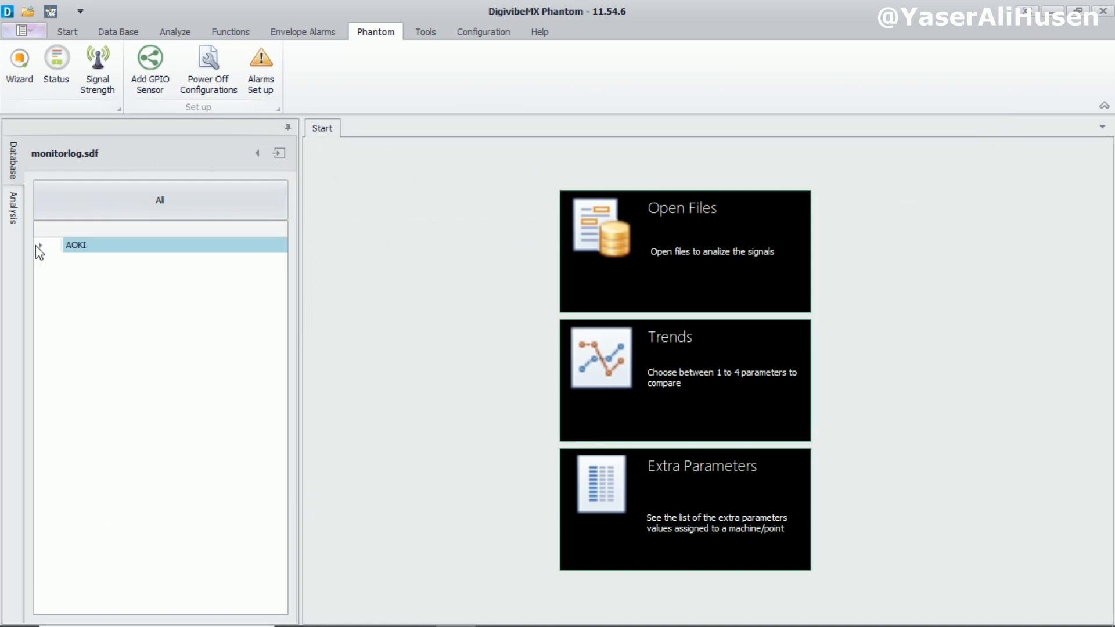
Expand the AOKI tree and browse Point 1's H, V, A and R axis measurements.
{"action": "left_click", "coordinate": [40, 244]}
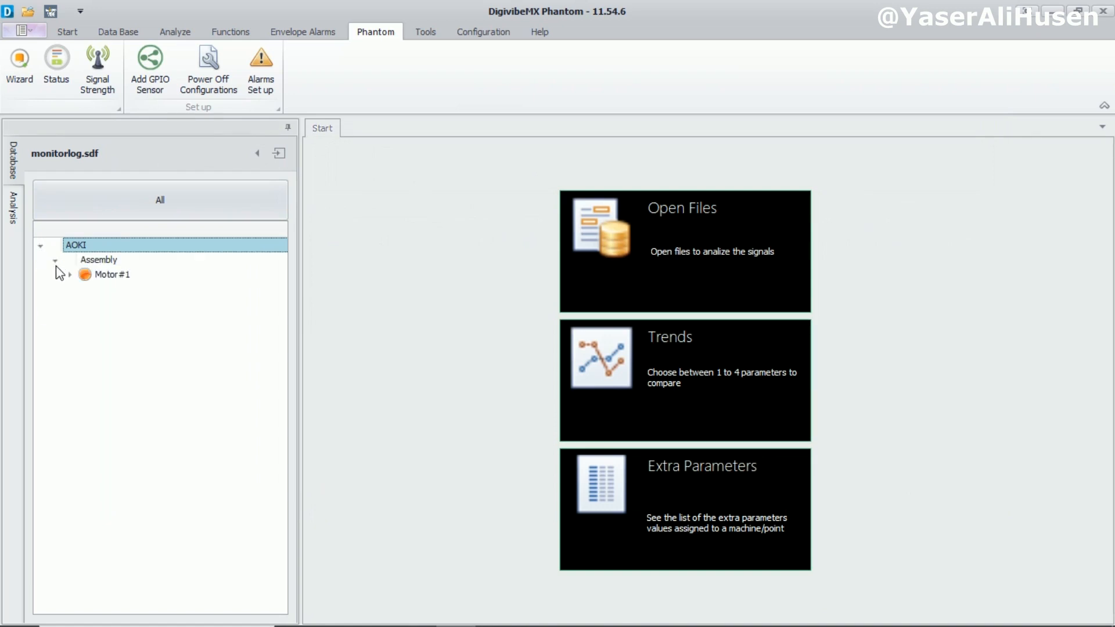
{"action": "left_click", "coordinate": [70, 274]}
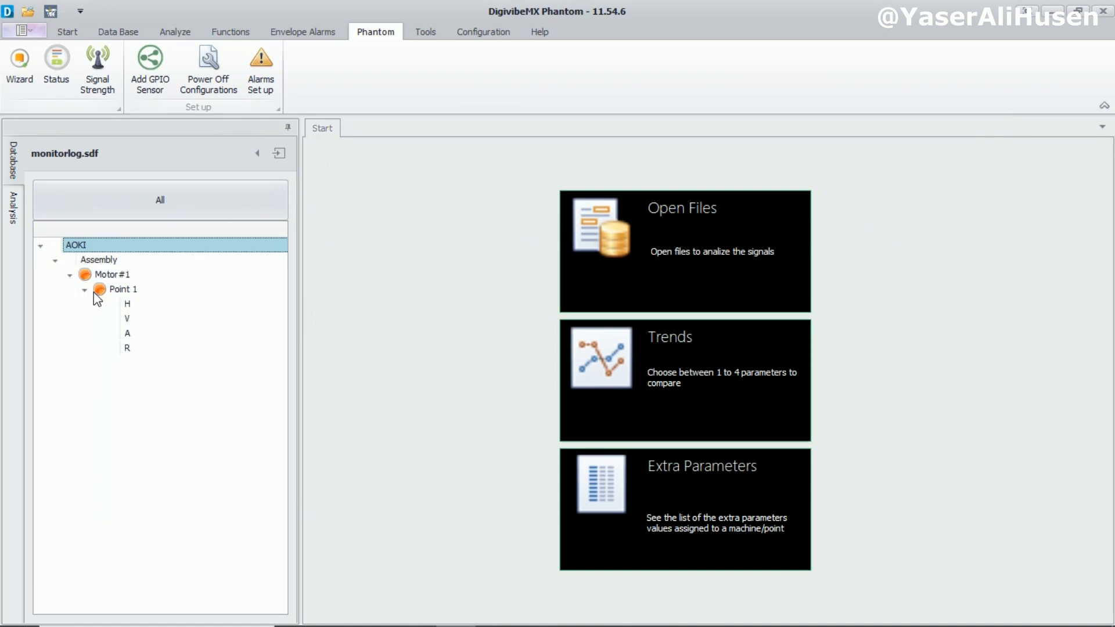
{"action": "left_click", "coordinate": [127, 304]}
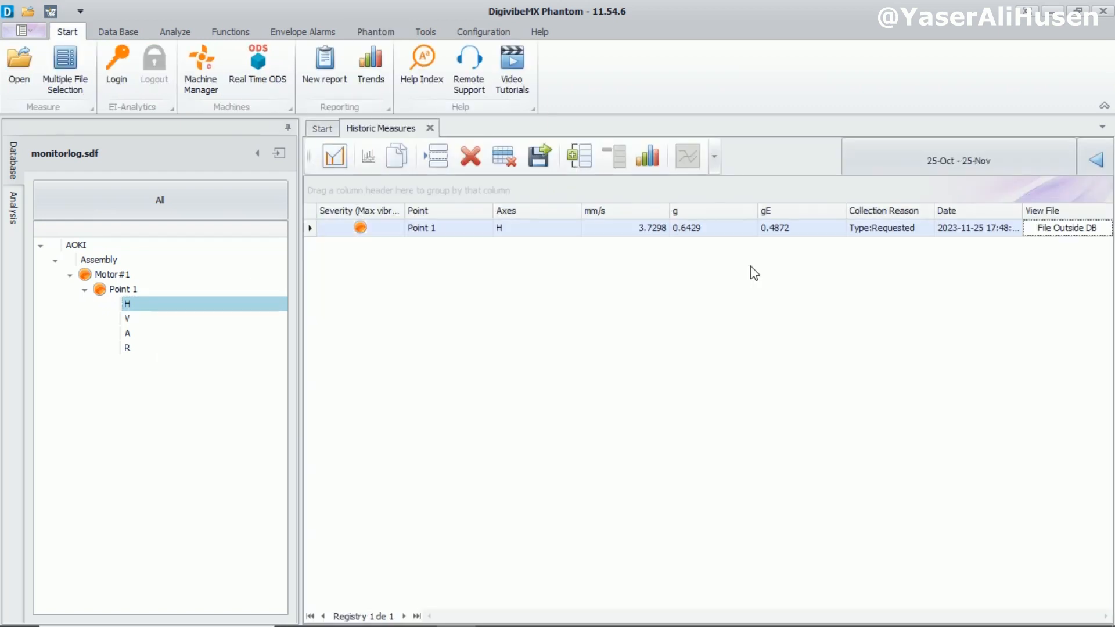
{"action": "mouse_move", "coordinate": [647, 241]}
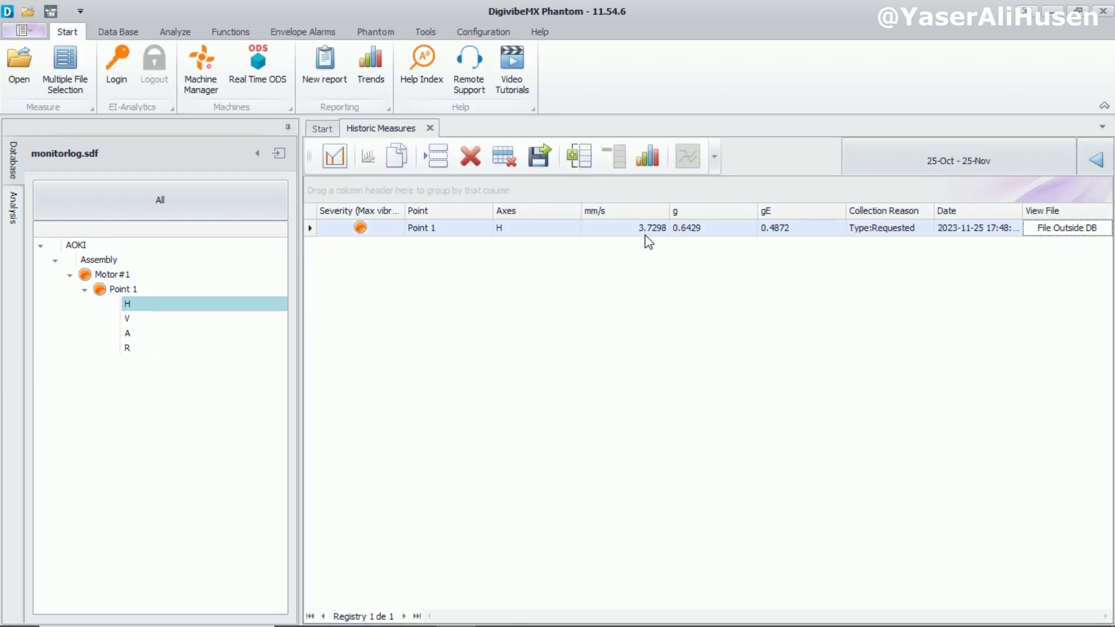
{"action": "left_click", "coordinate": [127, 317]}
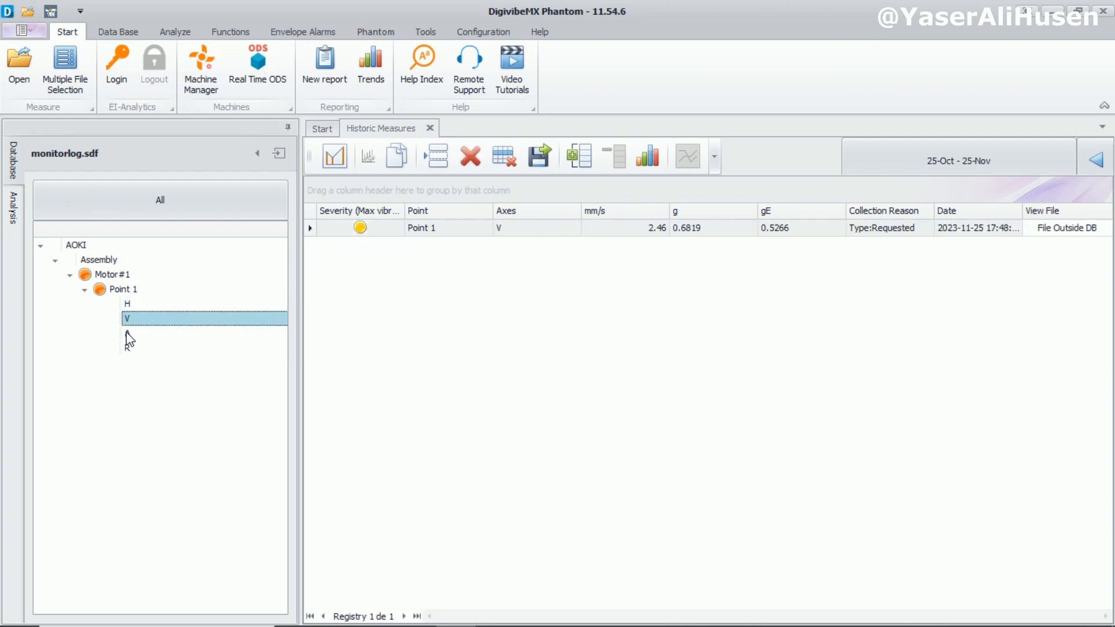
{"action": "left_click", "coordinate": [142, 333]}
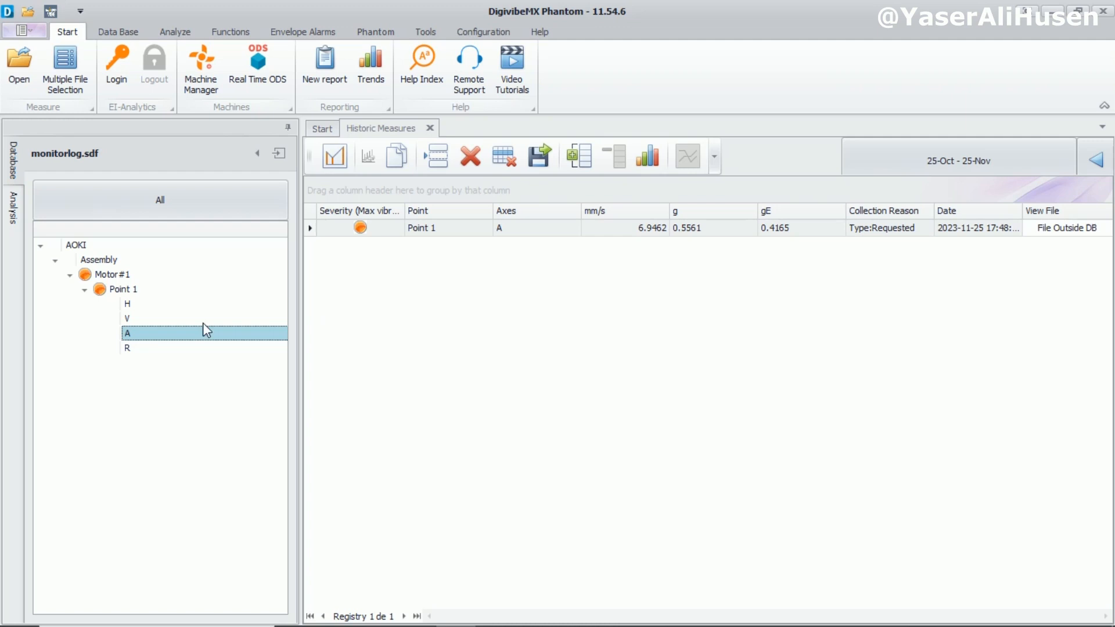
{"action": "left_click", "coordinate": [128, 348]}
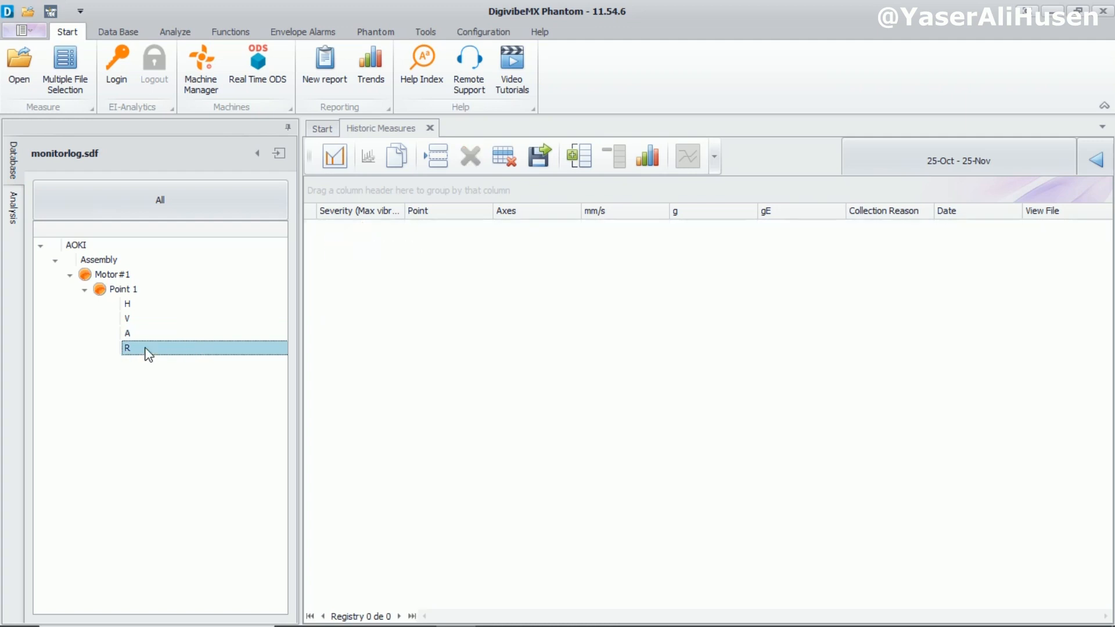
{"action": "mouse_move", "coordinate": [127, 293]}
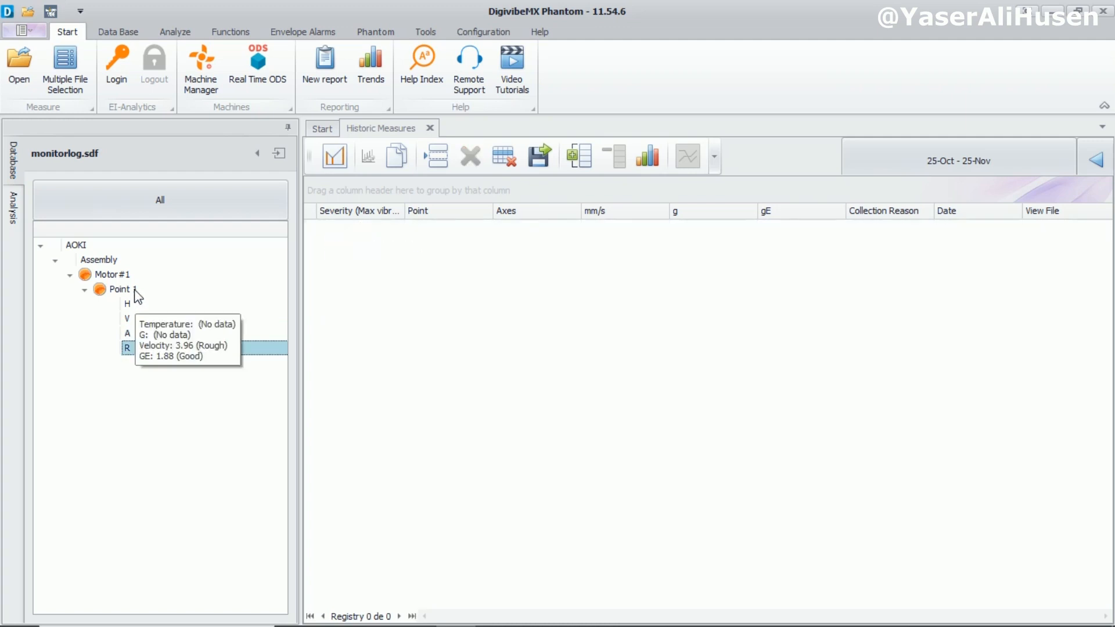
{"action": "left_click", "coordinate": [119, 289]}
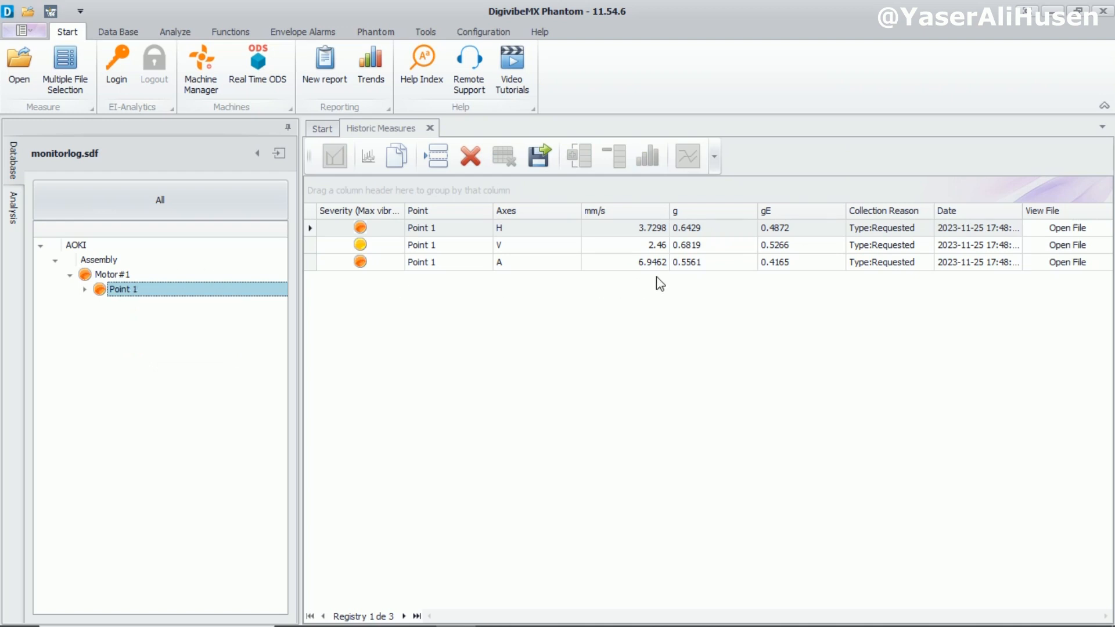
{"action": "mouse_move", "coordinate": [662, 238]}
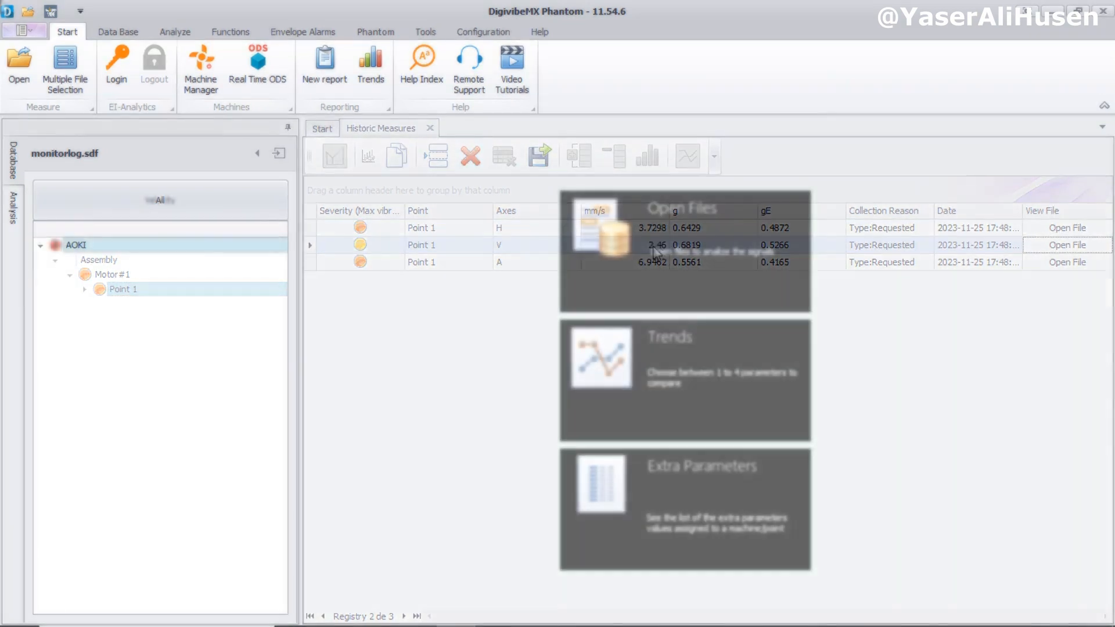
Re-expand the tree to Point 1 and open the H axis stored measurements.
{"action": "left_click", "coordinate": [429, 128]}
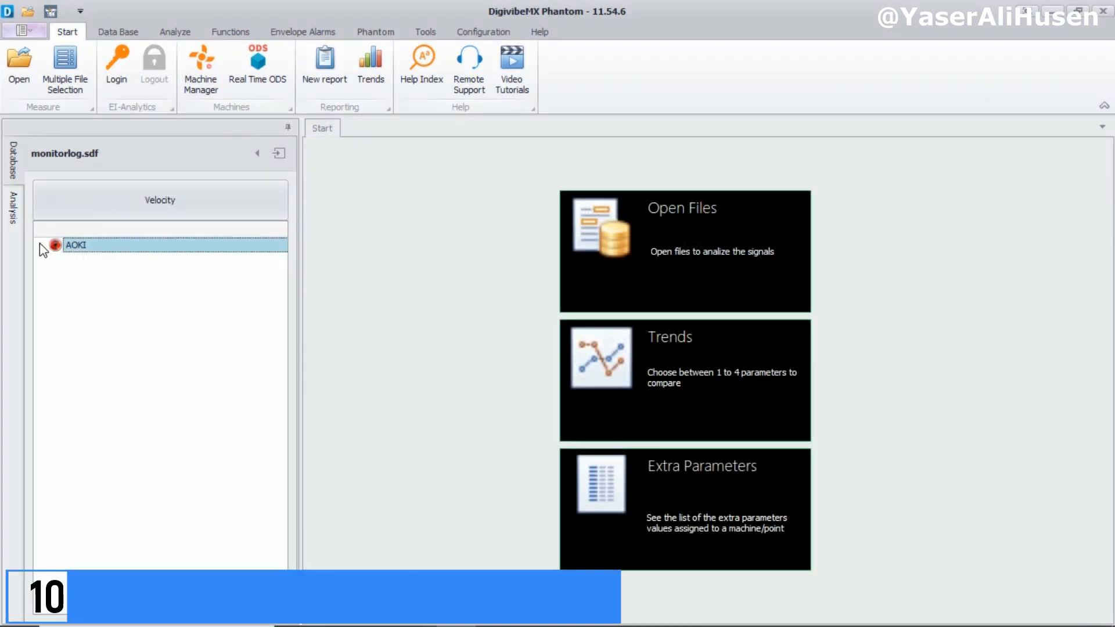
{"action": "left_click", "coordinate": [40, 245]}
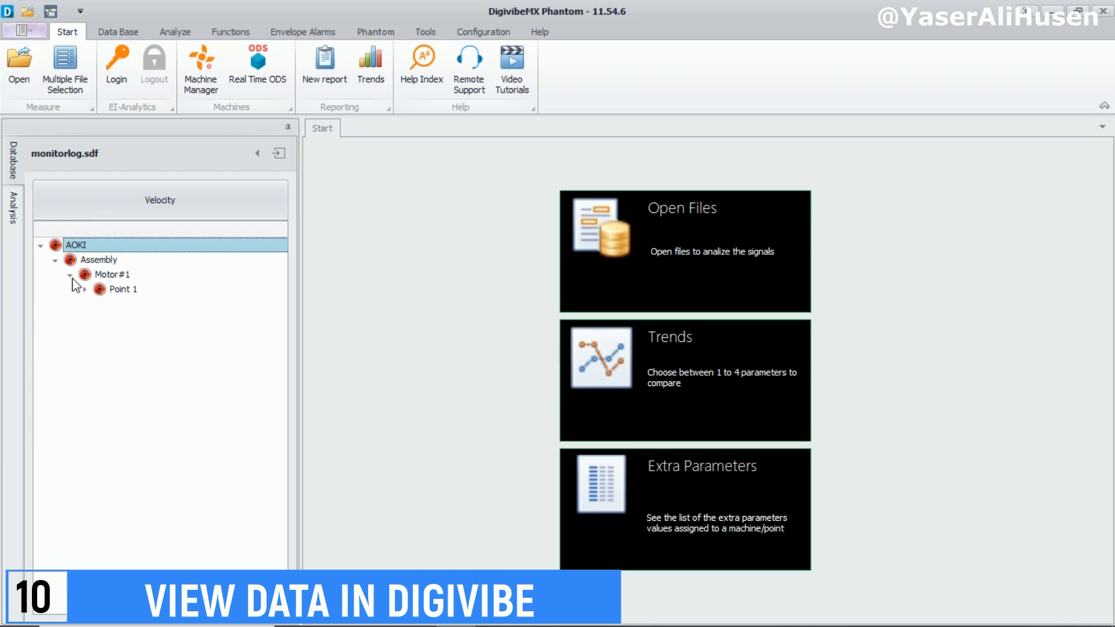
{"action": "left_click", "coordinate": [83, 289]}
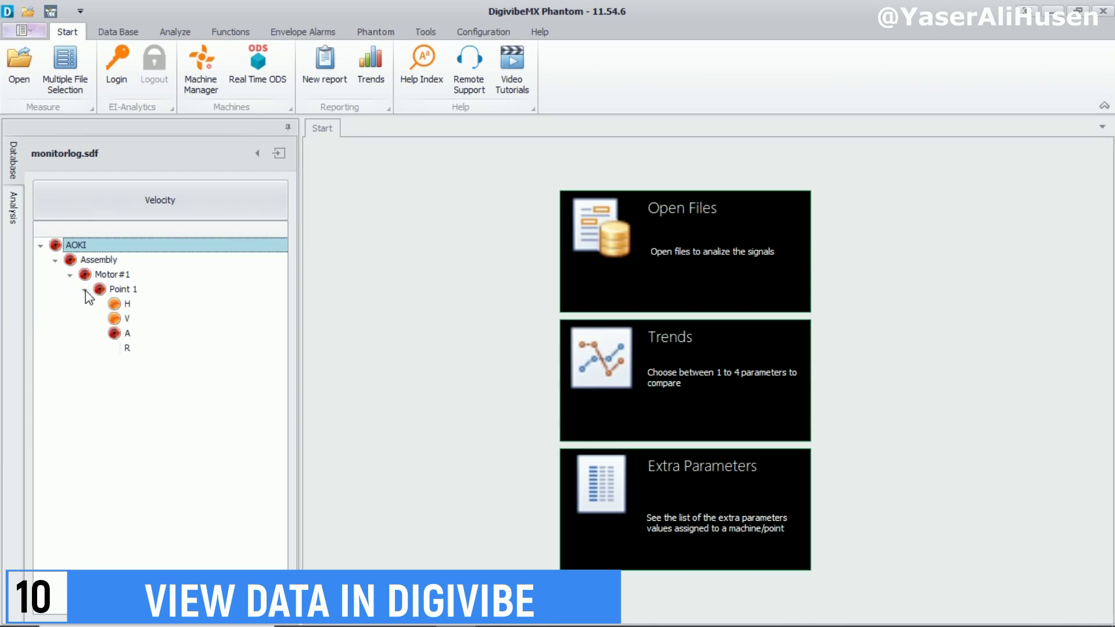
{"action": "left_click", "coordinate": [127, 303]}
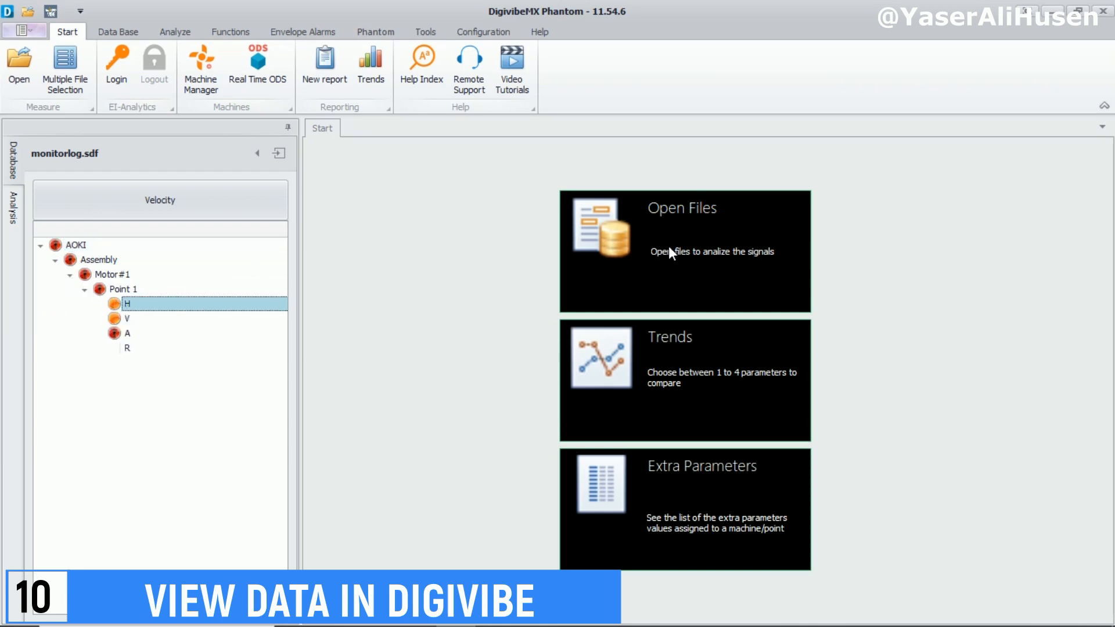
{"action": "left_click", "coordinate": [683, 251]}
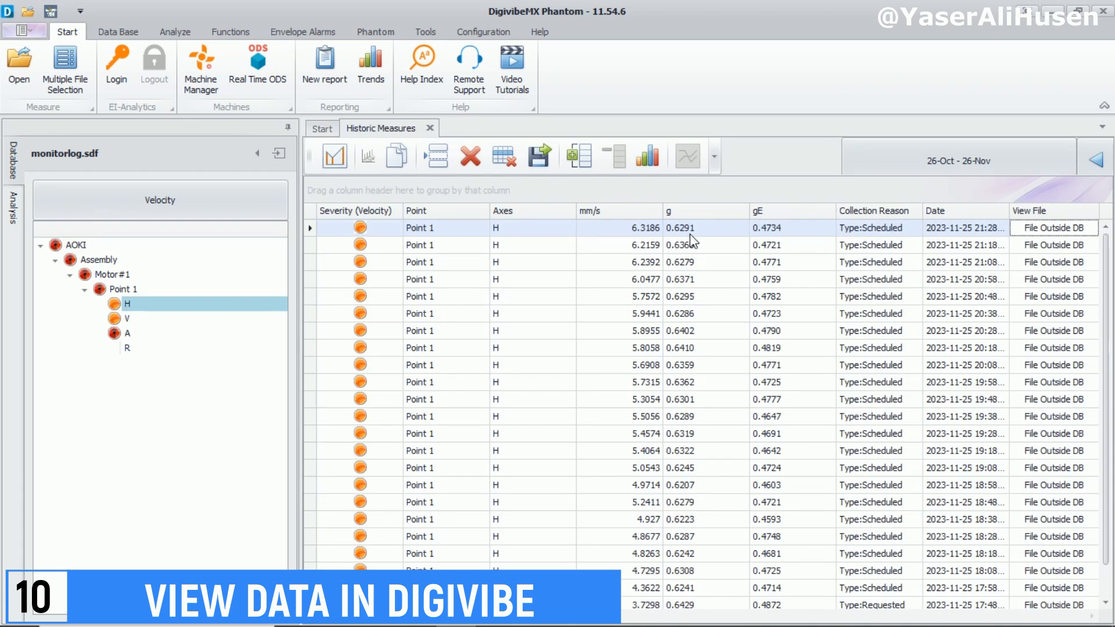
{"action": "scroll", "scroll_direction": "down", "scroll_amount": 3}
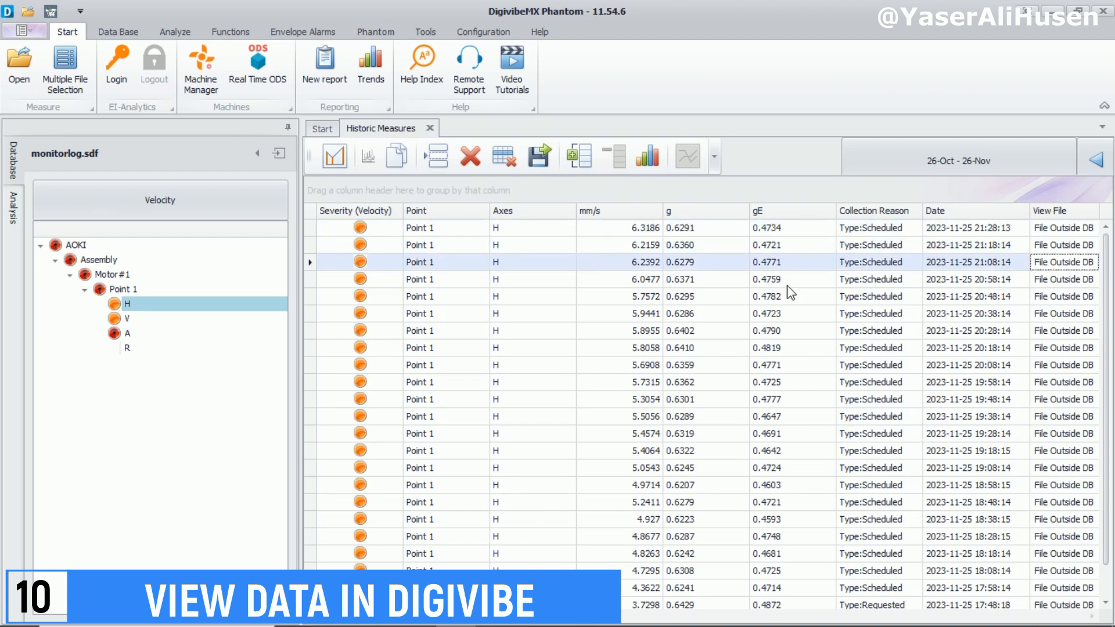
{"action": "mouse_move", "coordinate": [593, 263]}
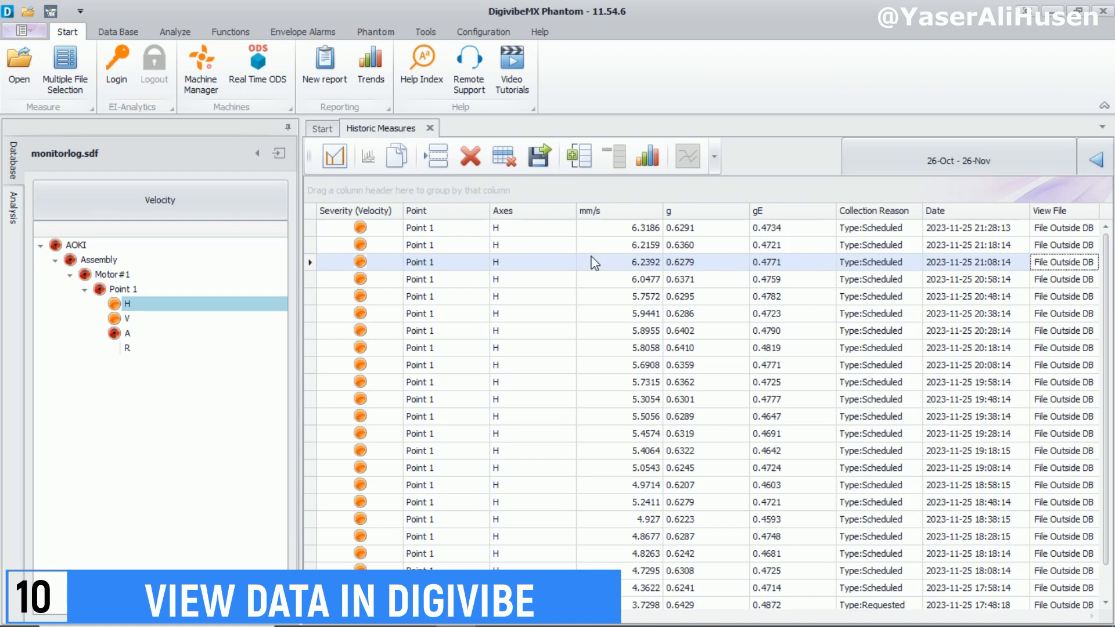
Browse the V, A and R histories and Point 1, ending on the H history.
{"action": "left_click", "coordinate": [126, 318]}
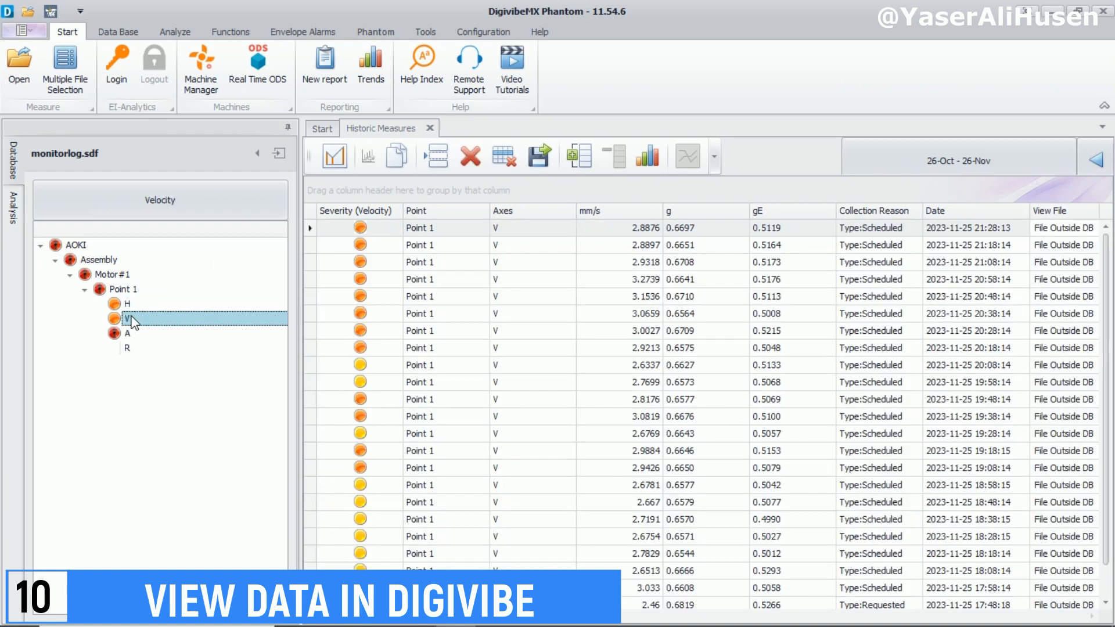
{"action": "left_click", "coordinate": [128, 332]}
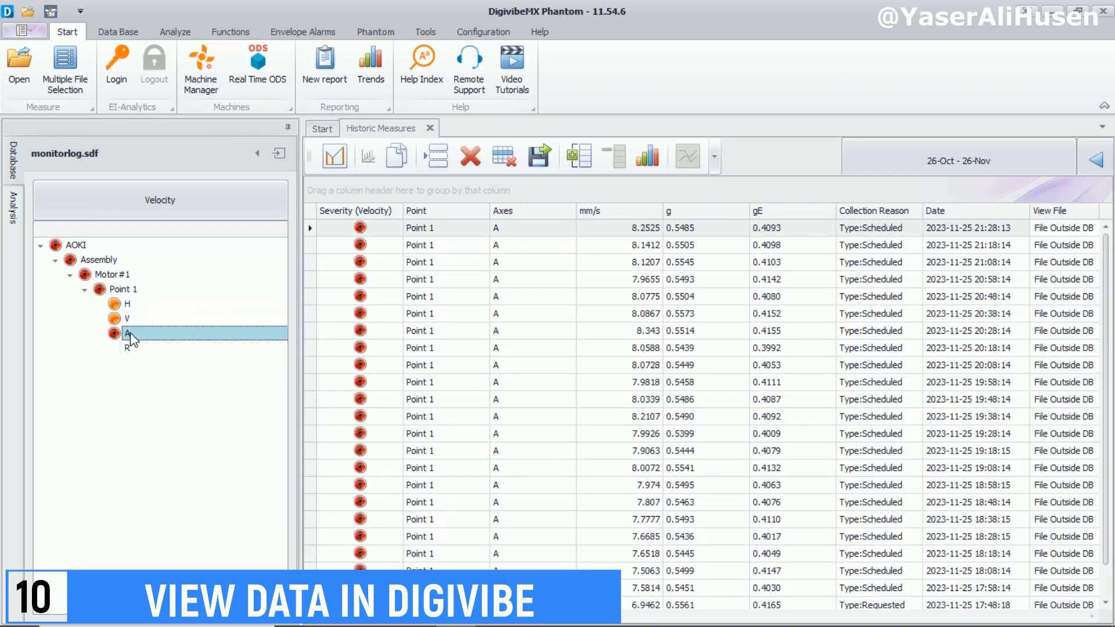
{"action": "left_click", "coordinate": [126, 348]}
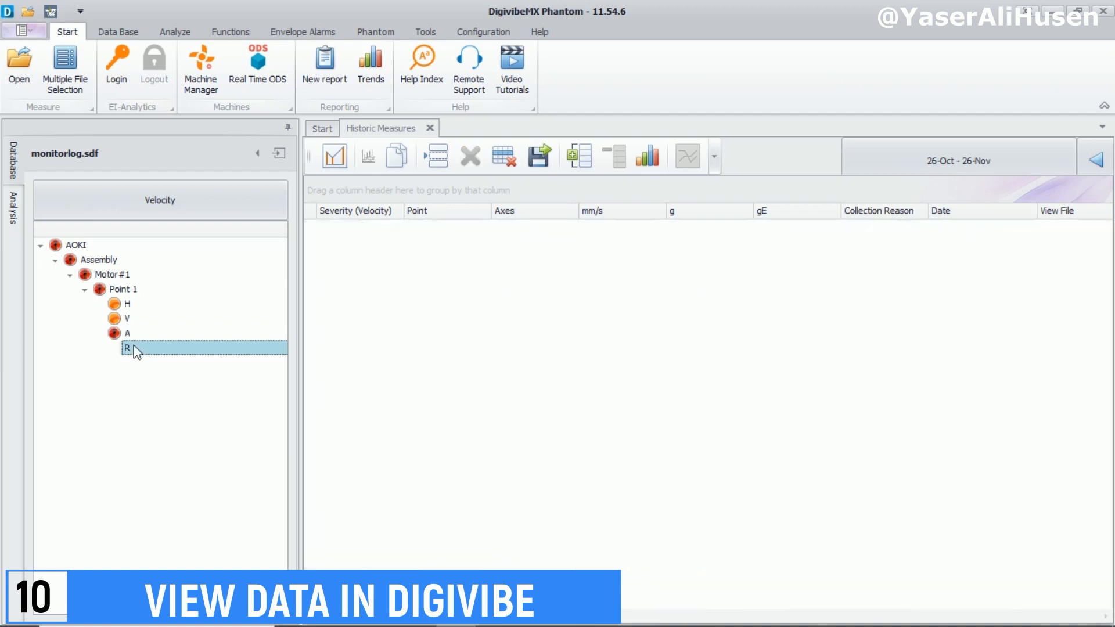
{"action": "left_click", "coordinate": [123, 289]}
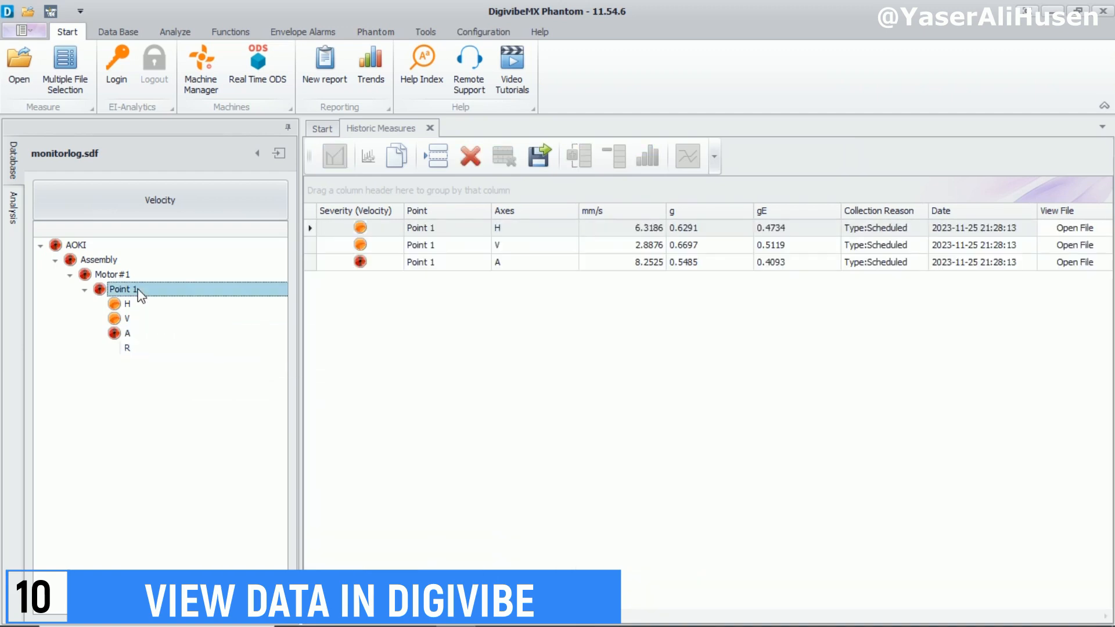
{"action": "left_click", "coordinate": [126, 304]}
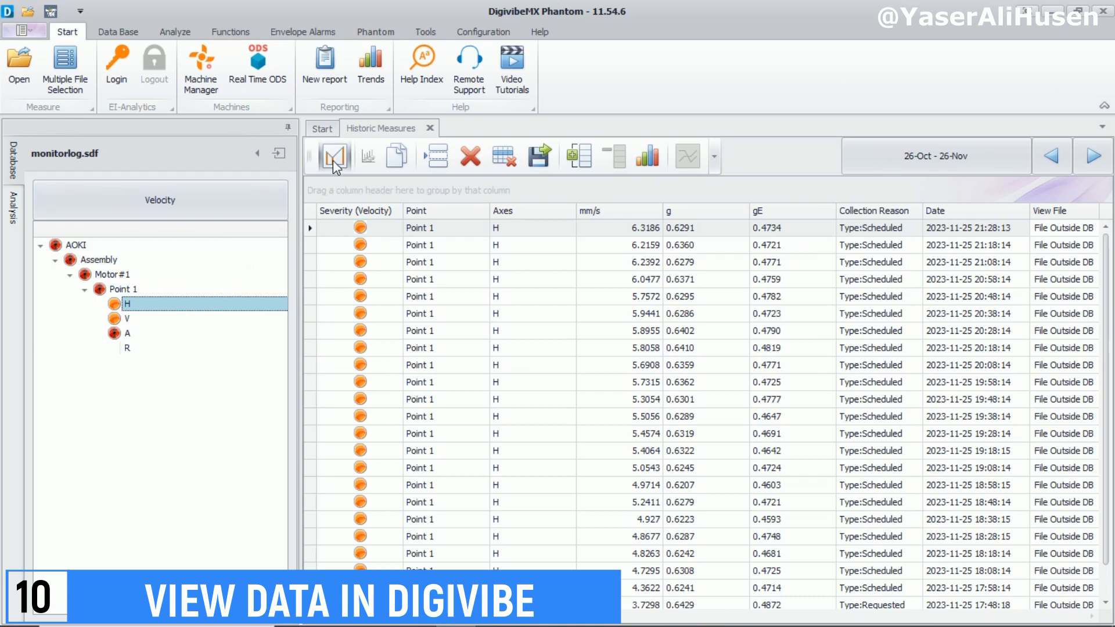
Show internal RMS readings, view the V axis history, hide them, and reselect Point 1.
{"action": "left_click", "coordinate": [335, 155]}
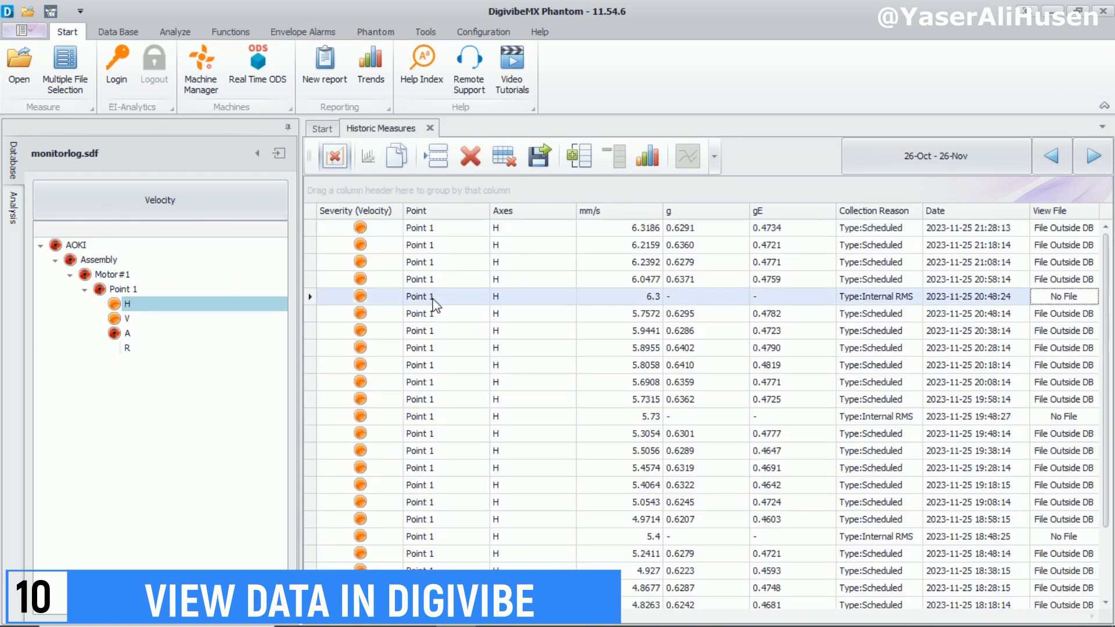
{"action": "left_click", "coordinate": [650, 415]}
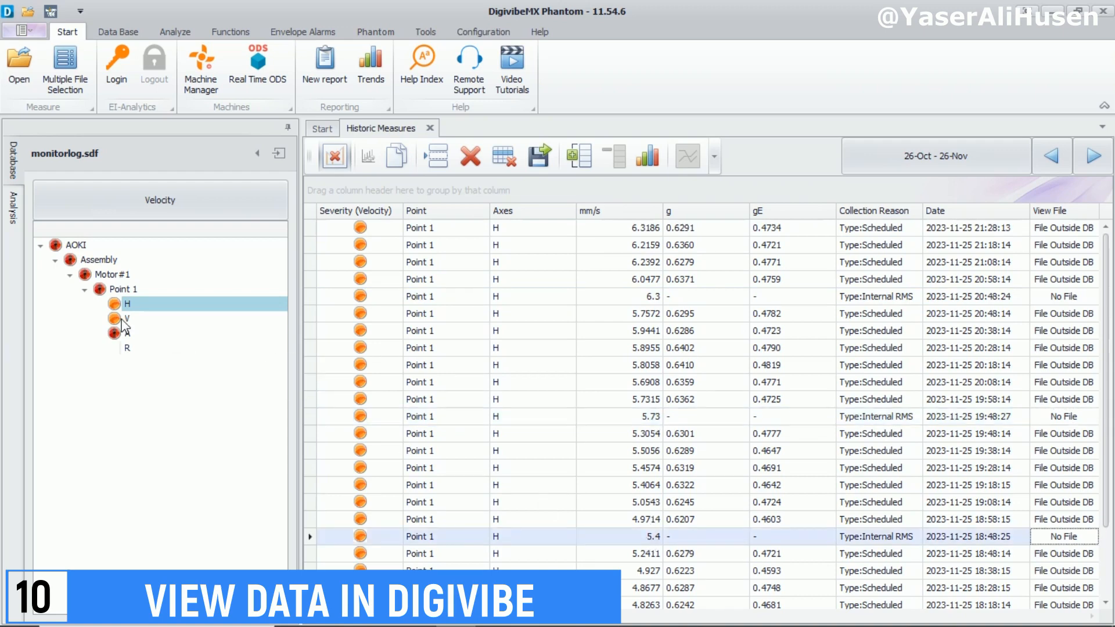
{"action": "left_click", "coordinate": [124, 317]}
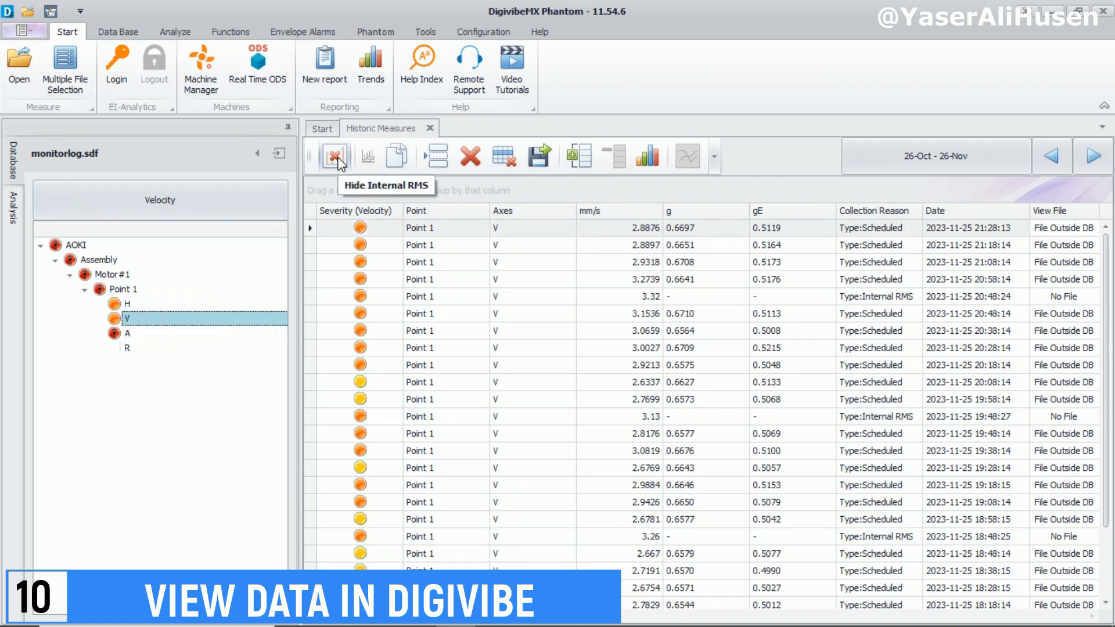
{"action": "left_click", "coordinate": [334, 155]}
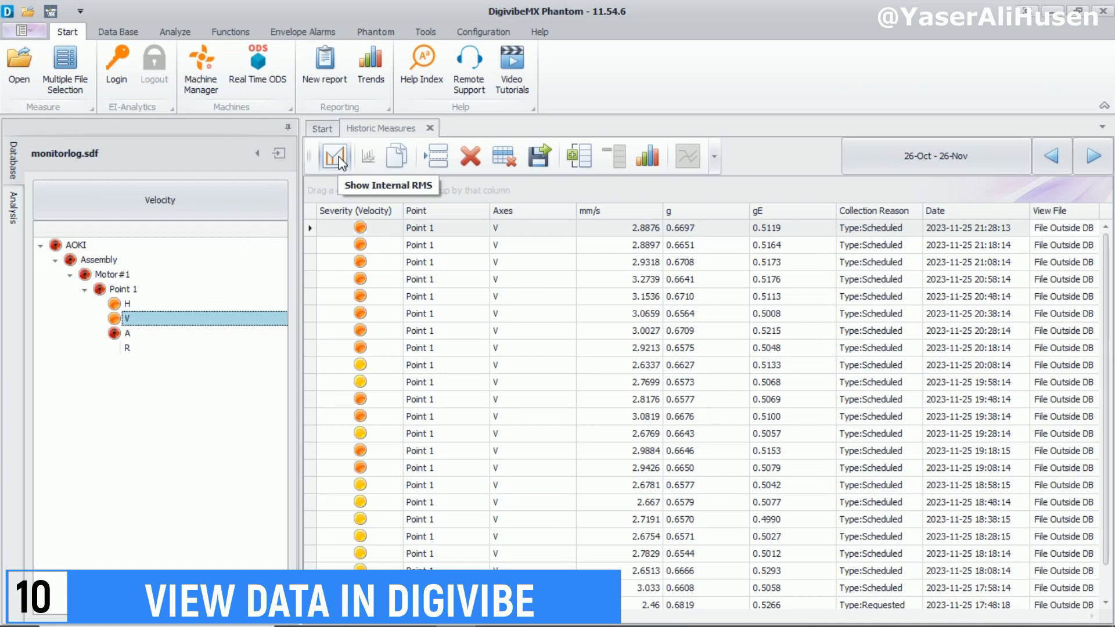
{"action": "left_click", "coordinate": [121, 289]}
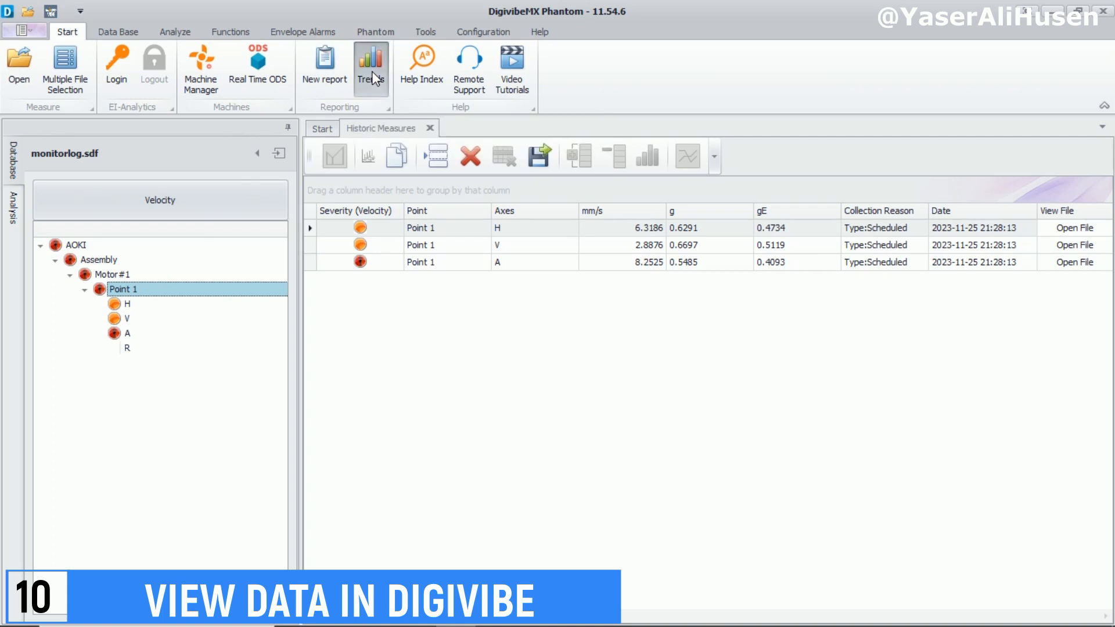
Open Point 1's Trends dashboard, chart parameters as bars, and return to Historic Measures.
{"action": "left_click", "coordinate": [370, 68]}
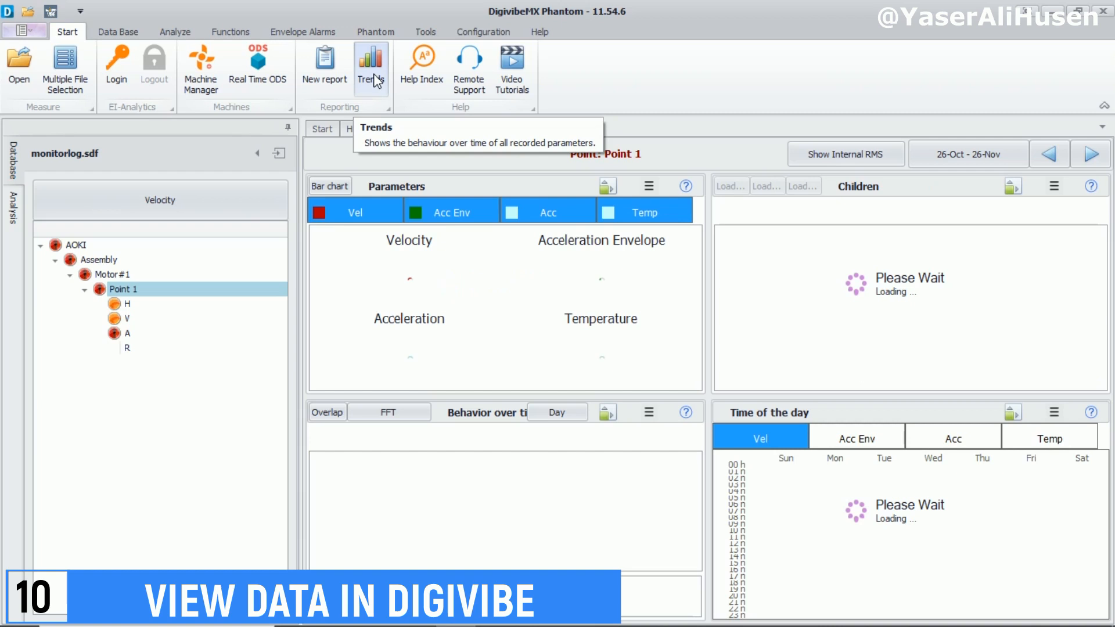
{"action": "left_click", "coordinate": [369, 64]}
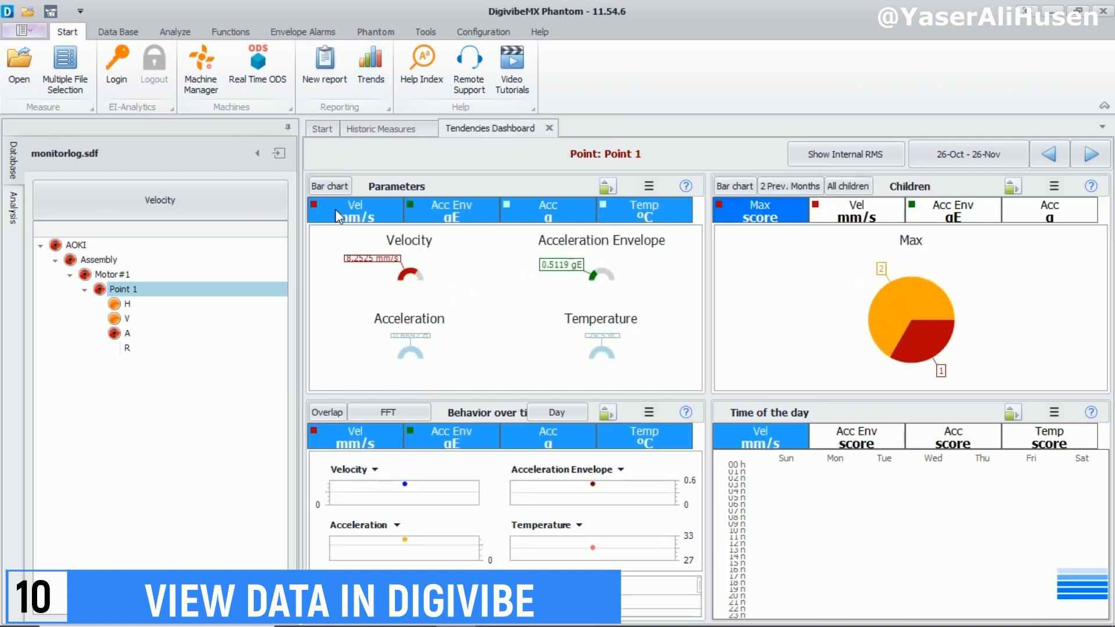
{"action": "left_click", "coordinate": [329, 185]}
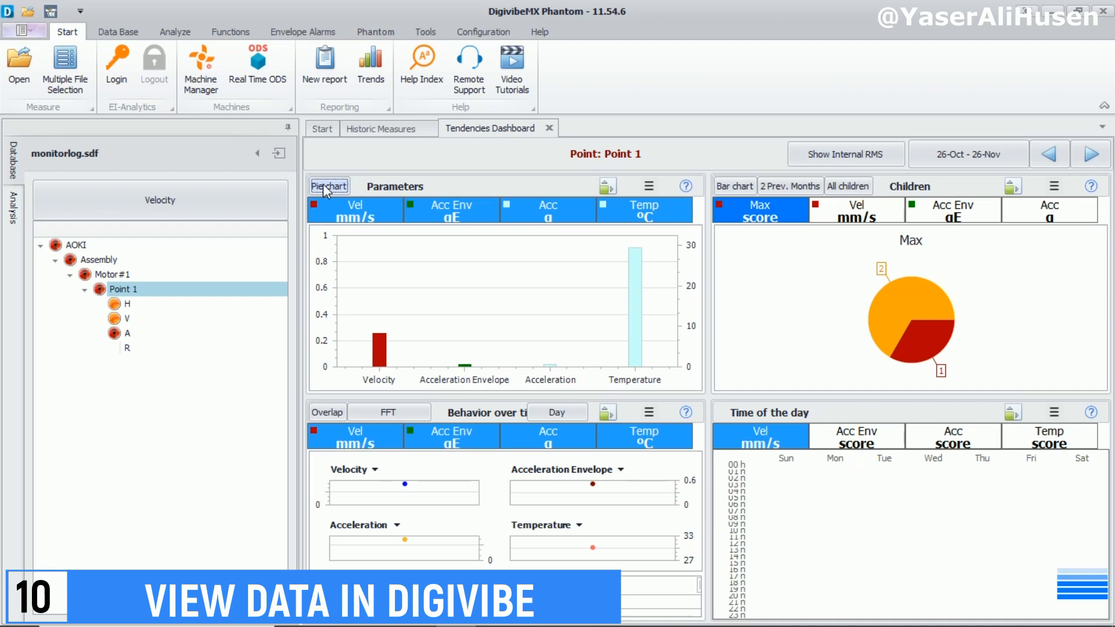
{"action": "left_click", "coordinate": [381, 129]}
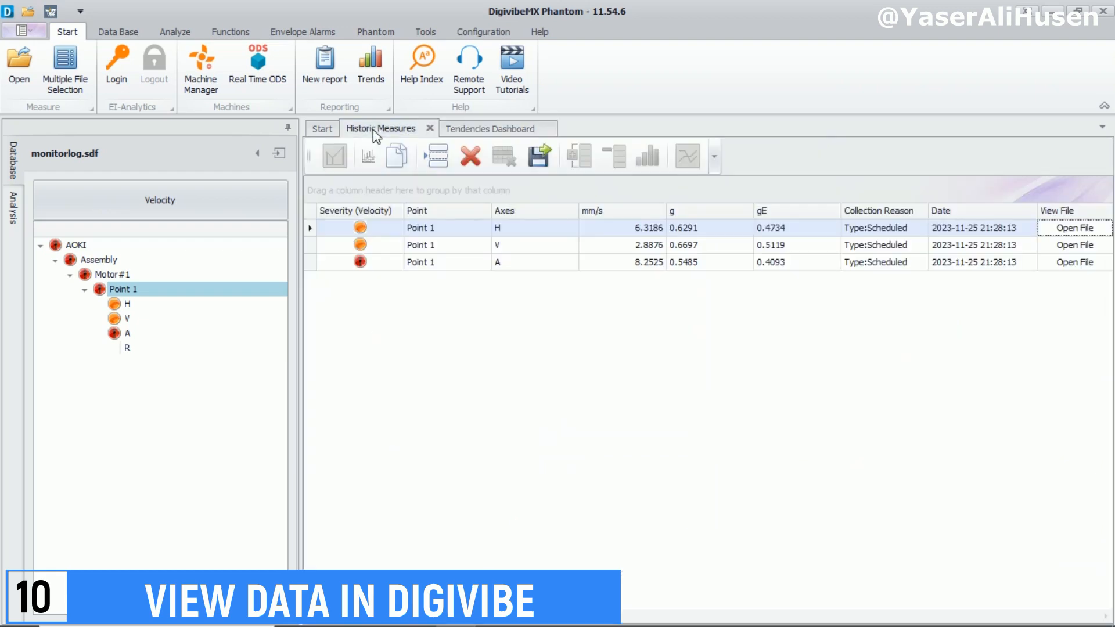
Select the H axis, view its Octave Bands velocity chart, then close that tab.
{"action": "left_click", "coordinate": [127, 304]}
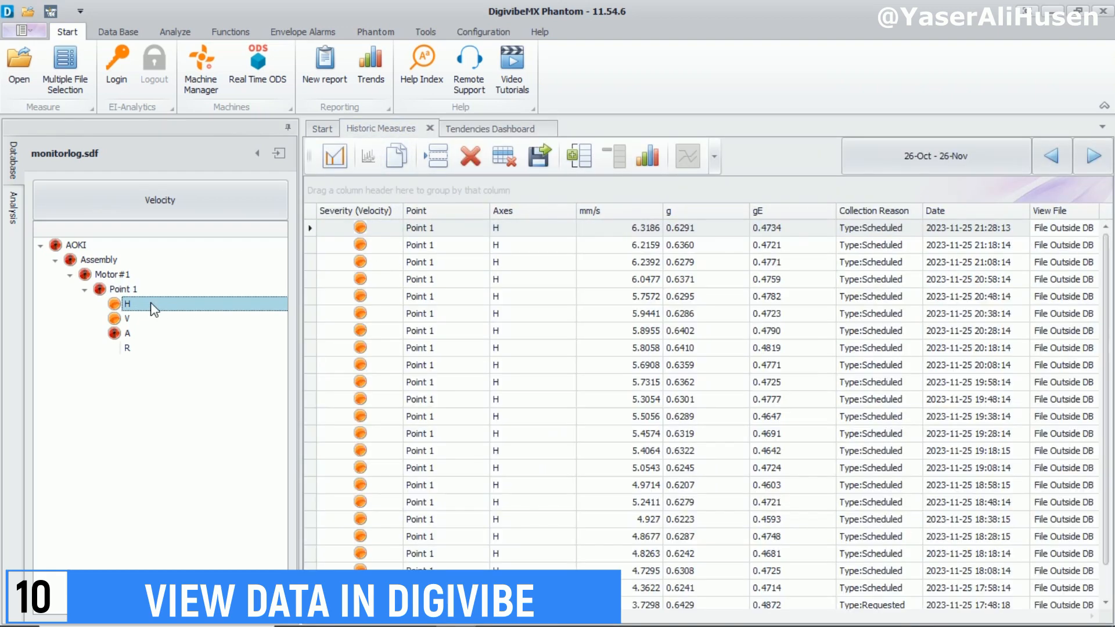
{"action": "mouse_move", "coordinate": [647, 156]}
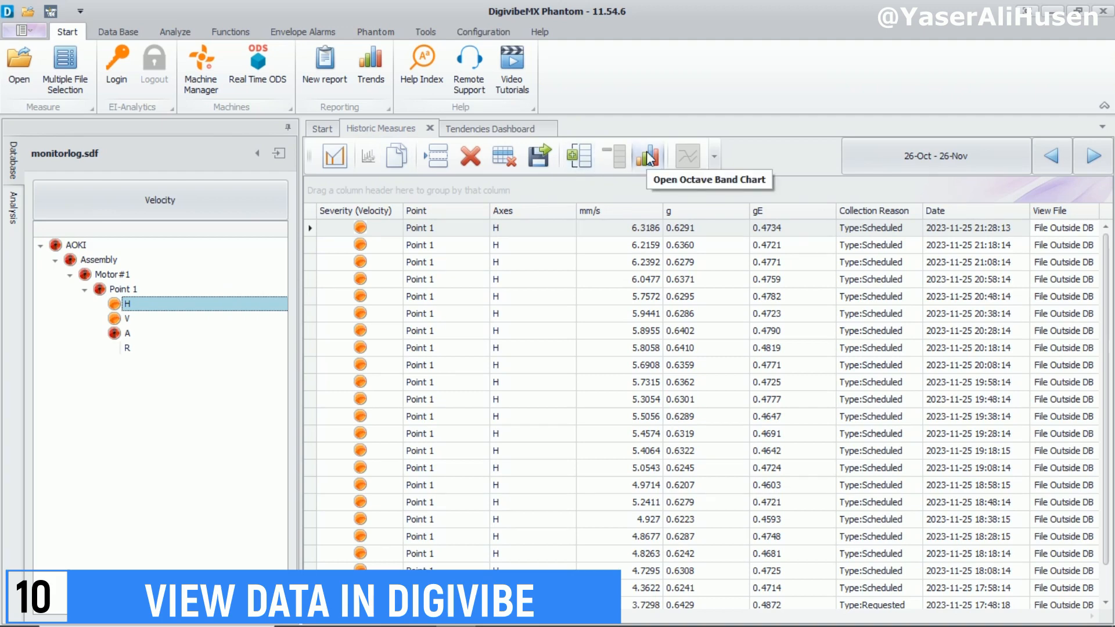
{"action": "left_click", "coordinate": [647, 156]}
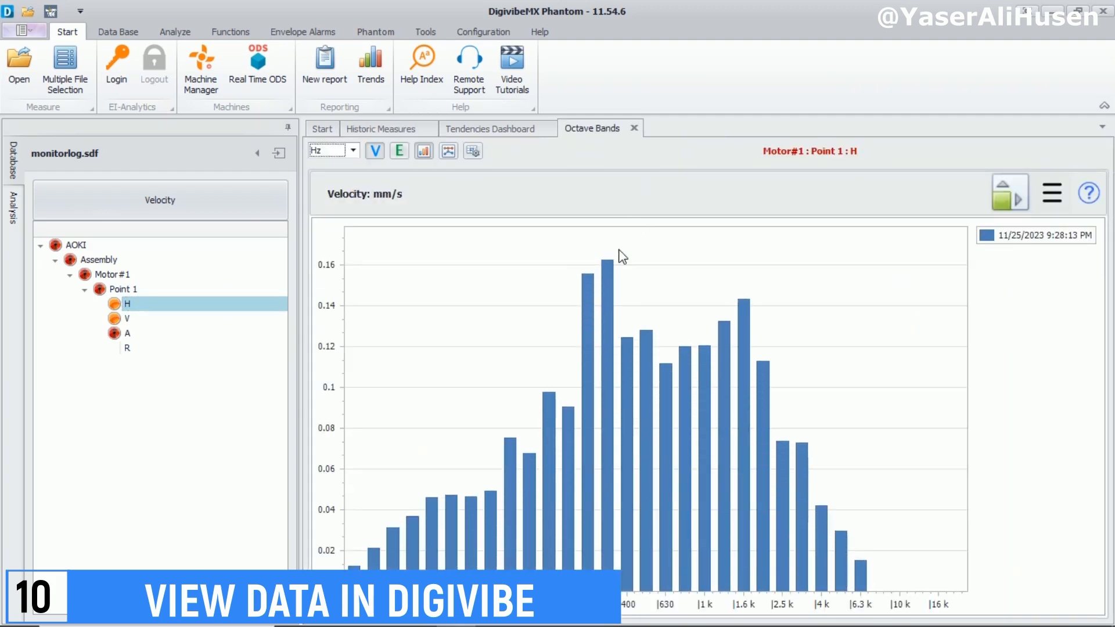
{"action": "mouse_move", "coordinate": [611, 270]}
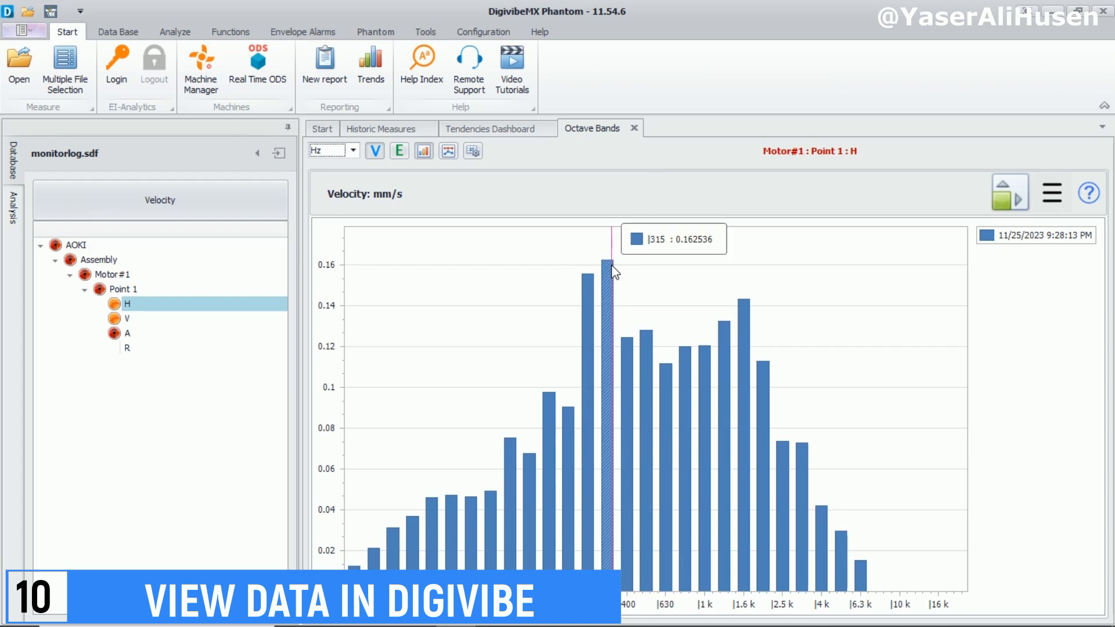
{"action": "left_click", "coordinate": [380, 129]}
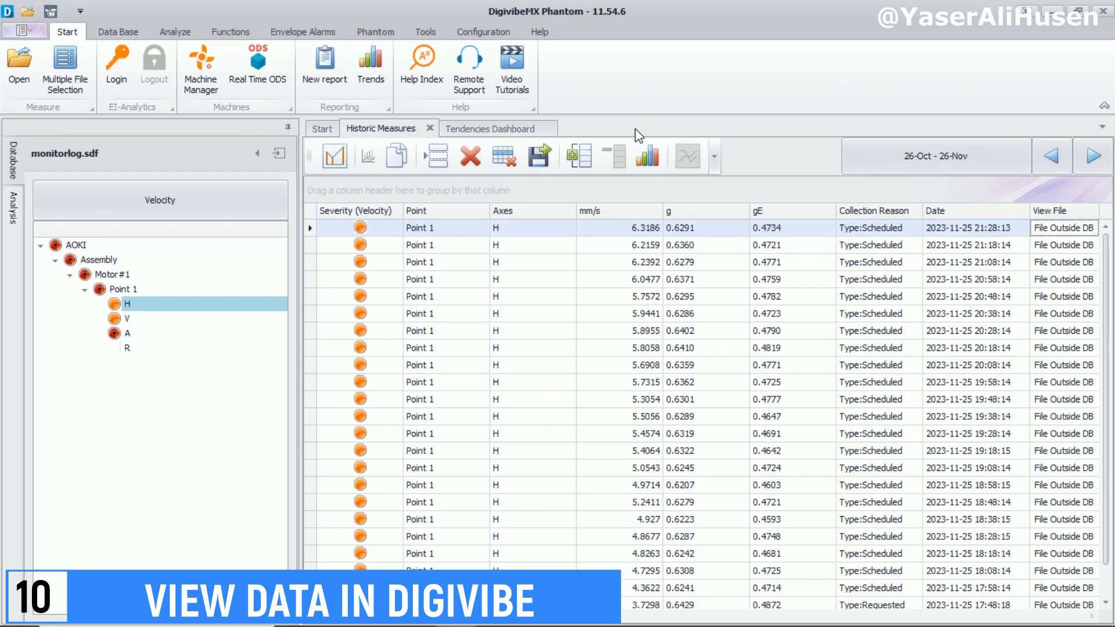
{"action": "mouse_move", "coordinate": [487, 147]}
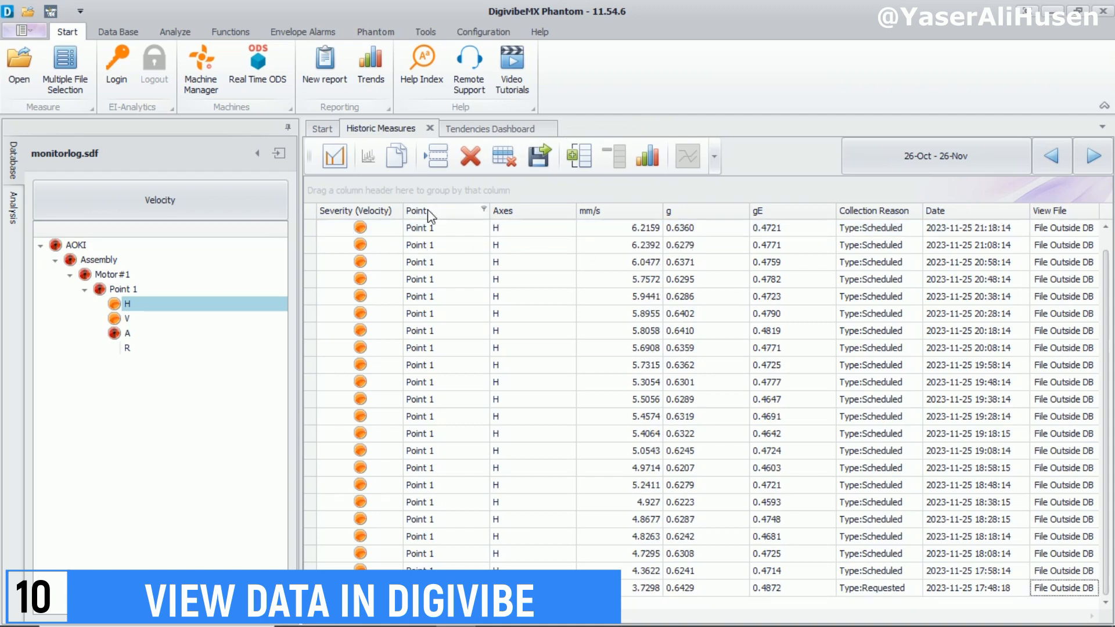
From Tools, open and close the ISO 10816 and gE Envelope severity charts.
{"action": "left_click", "coordinate": [424, 32]}
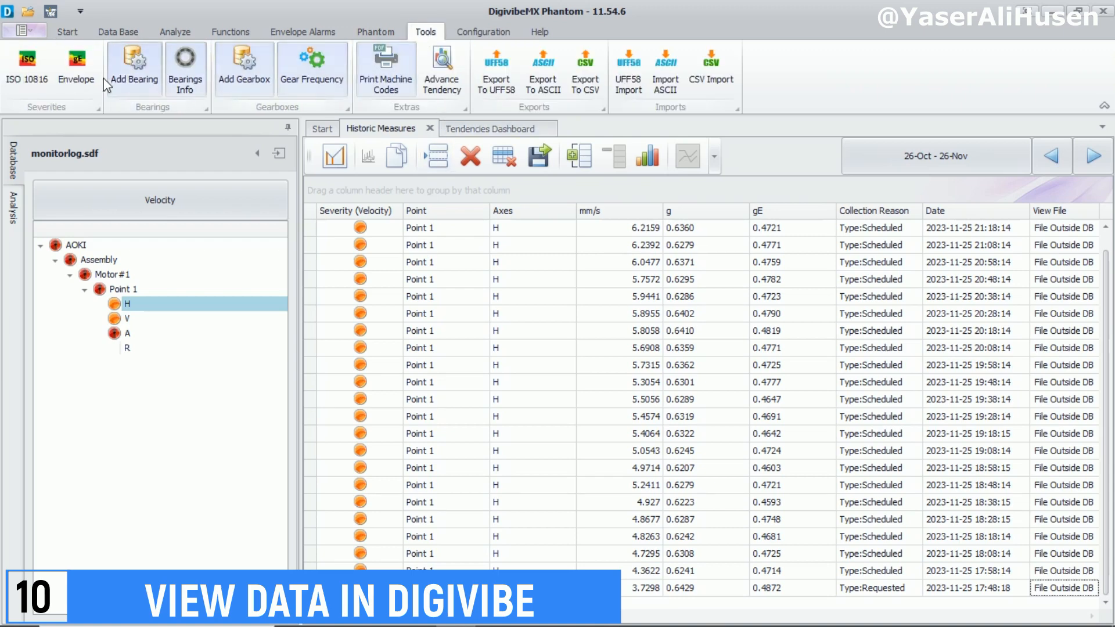
{"action": "left_click", "coordinate": [27, 67]}
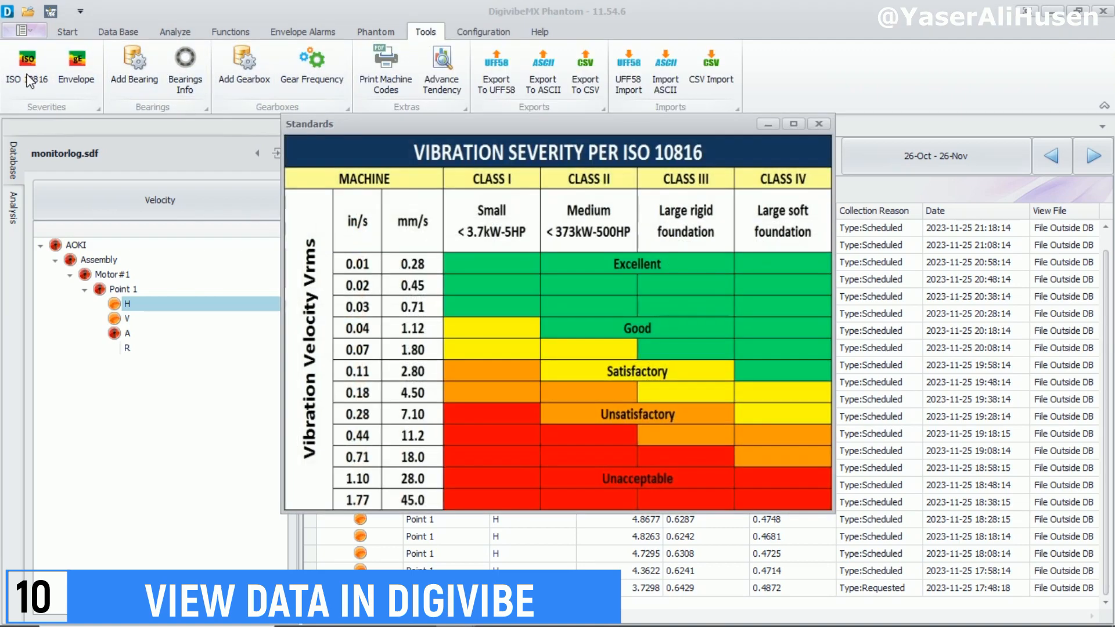
{"action": "mouse_move", "coordinate": [423, 267]}
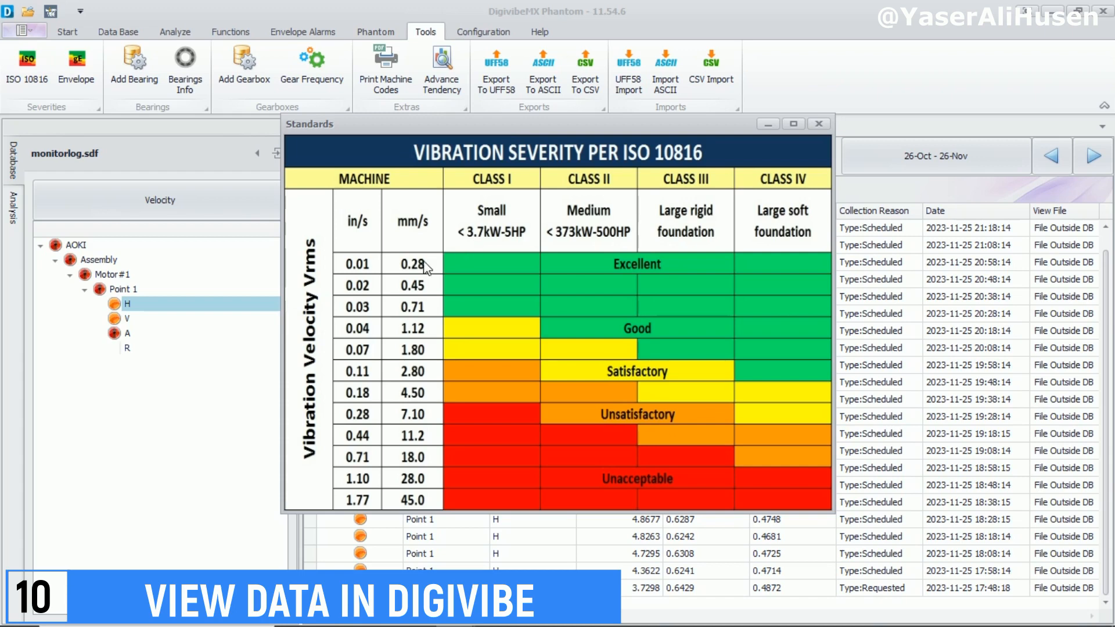
{"action": "mouse_move", "coordinate": [453, 357]}
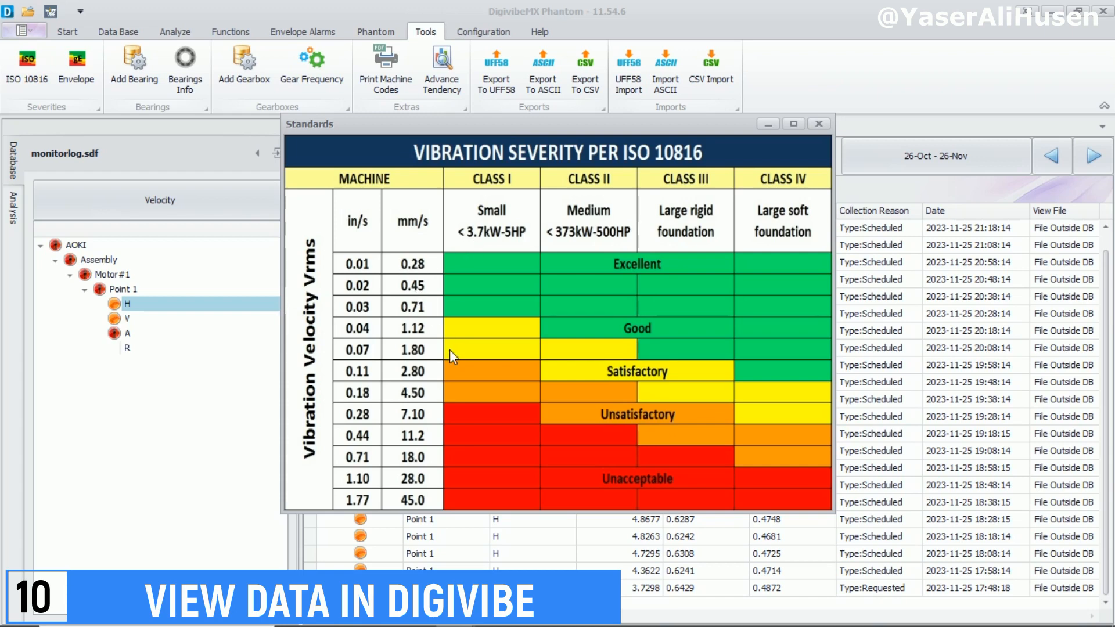
{"action": "mouse_move", "coordinate": [688, 174]}
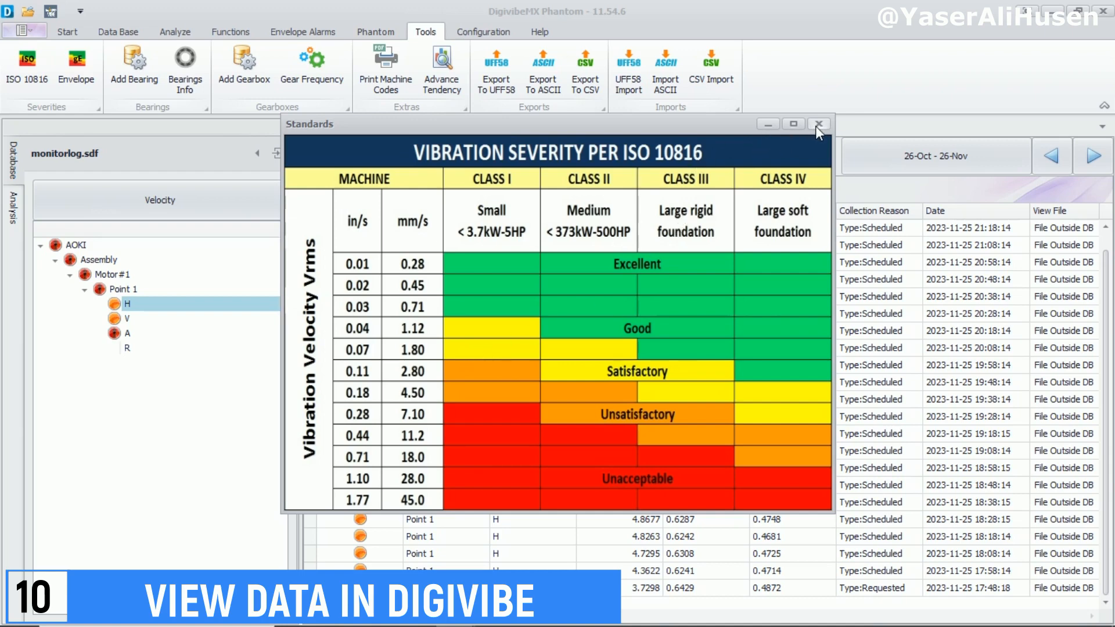
{"action": "left_click", "coordinate": [818, 124]}
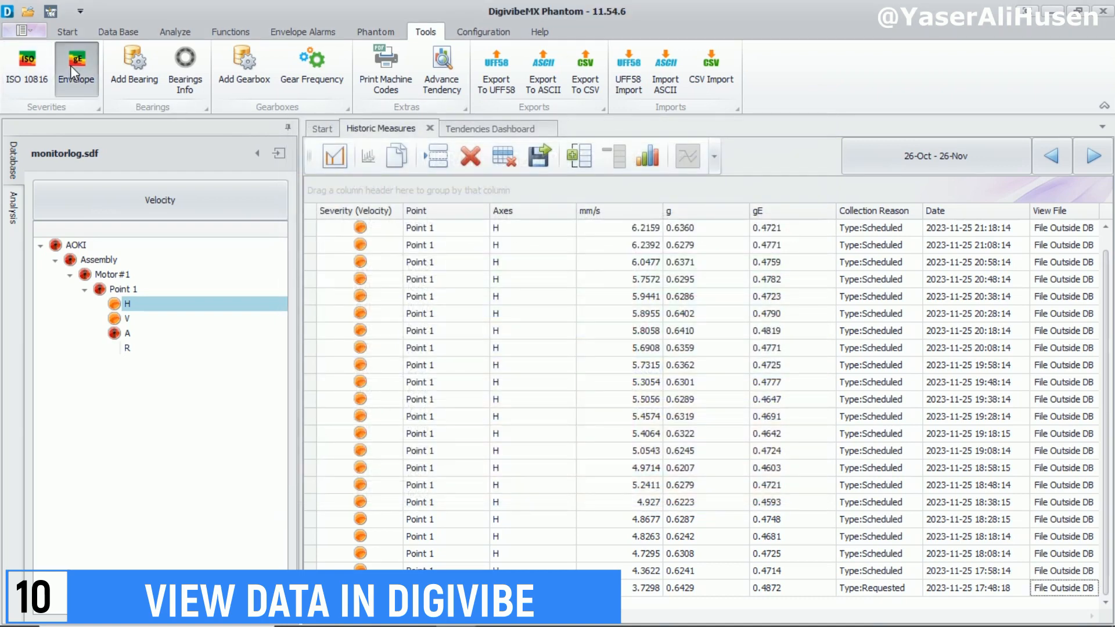
{"action": "left_click", "coordinate": [75, 64]}
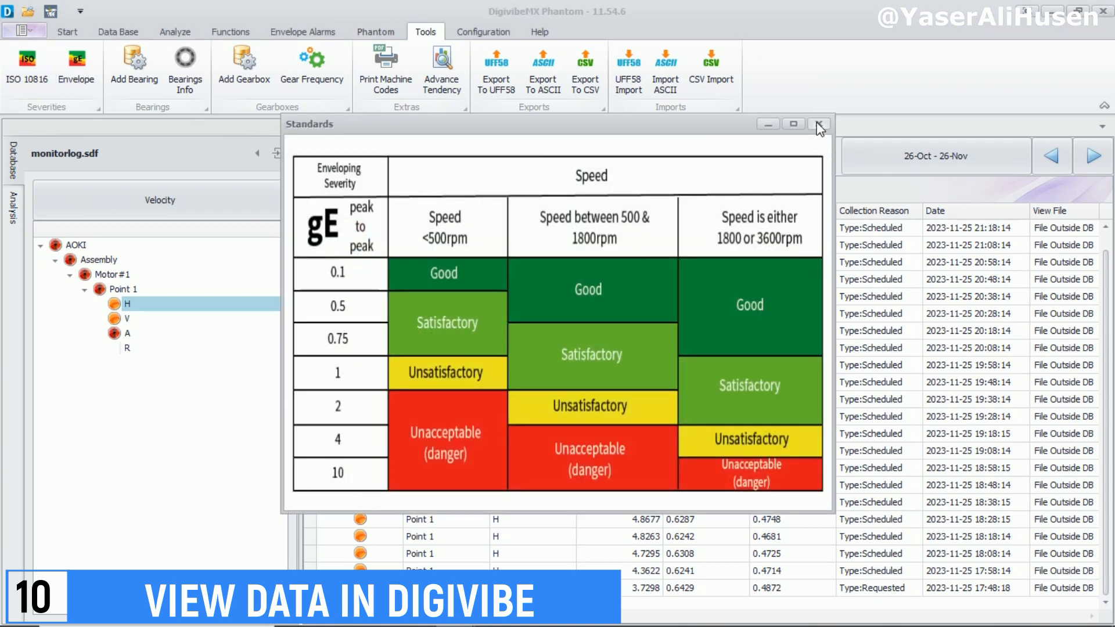
{"action": "left_click", "coordinate": [818, 124]}
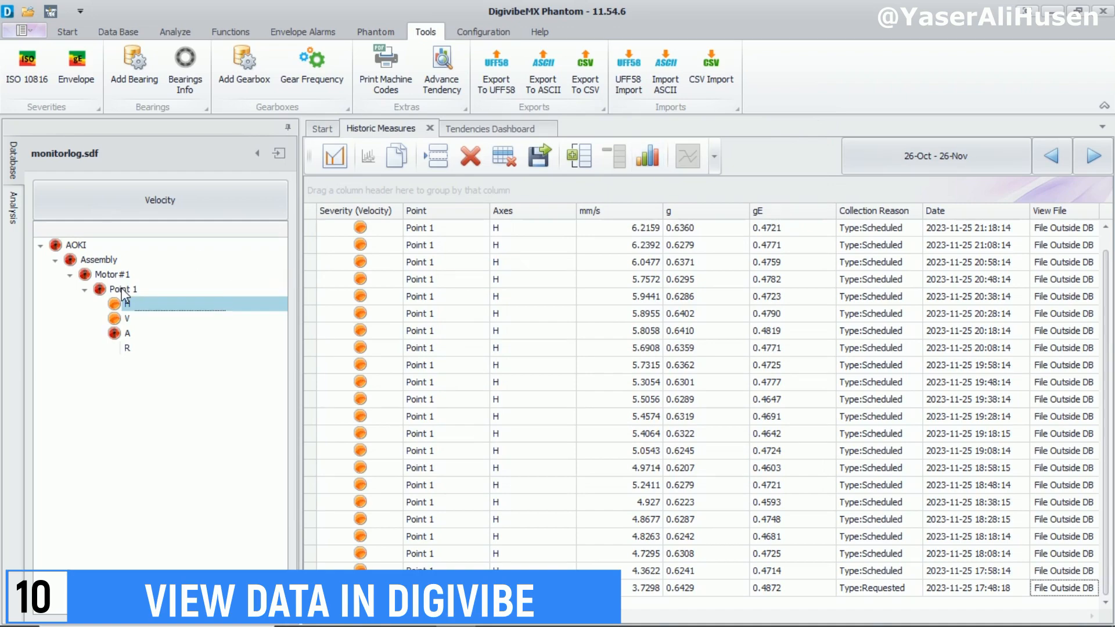
Switch to the Vibration Monitoring dashboard at 127.0.0.1:1880/ui.
{"action": "left_click", "coordinate": [123, 288]}
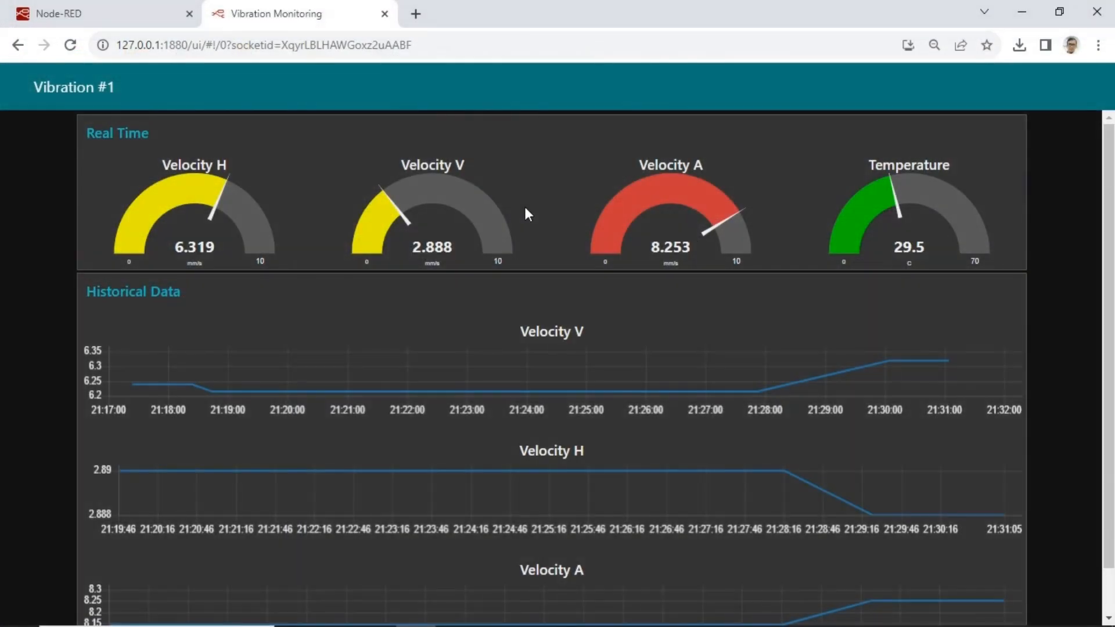
{"action": "mouse_move", "coordinate": [345, 217]}
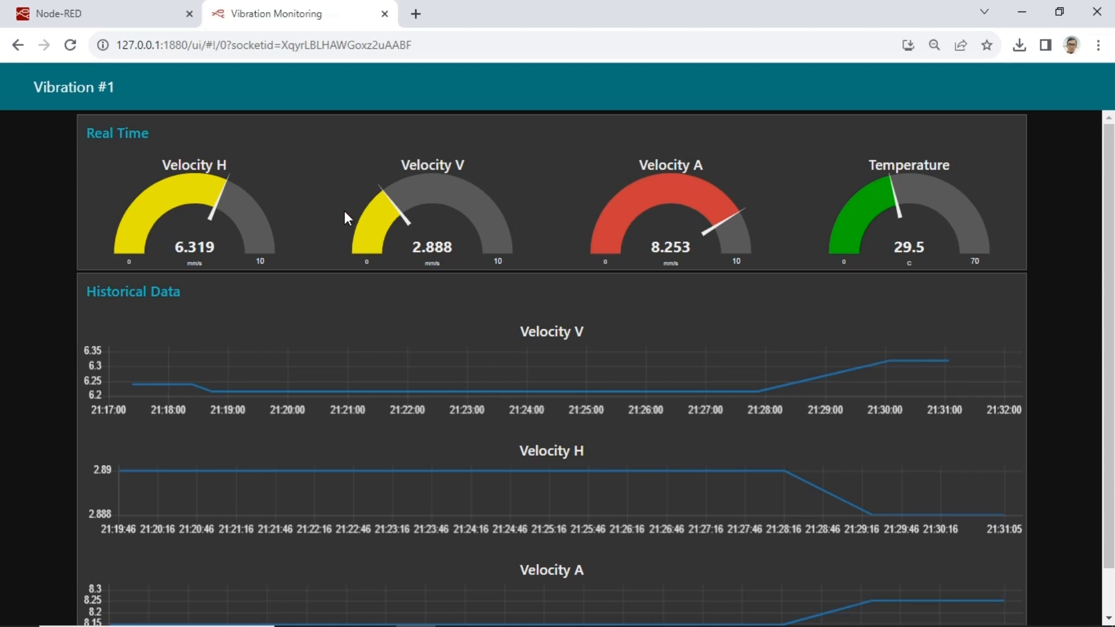
{"action": "mouse_move", "coordinate": [864, 198]}
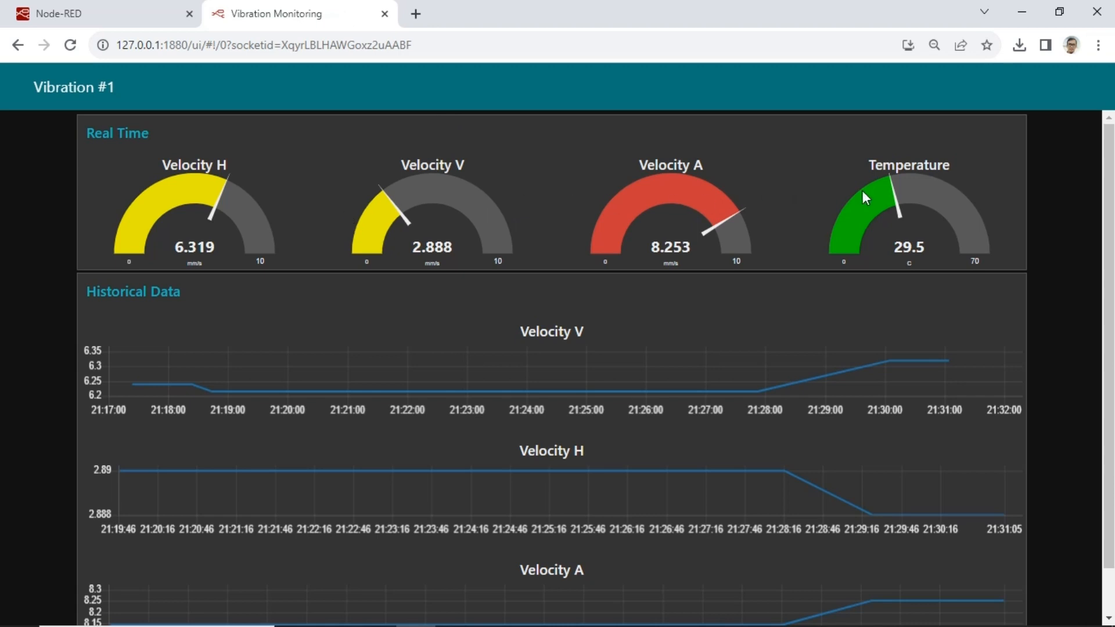